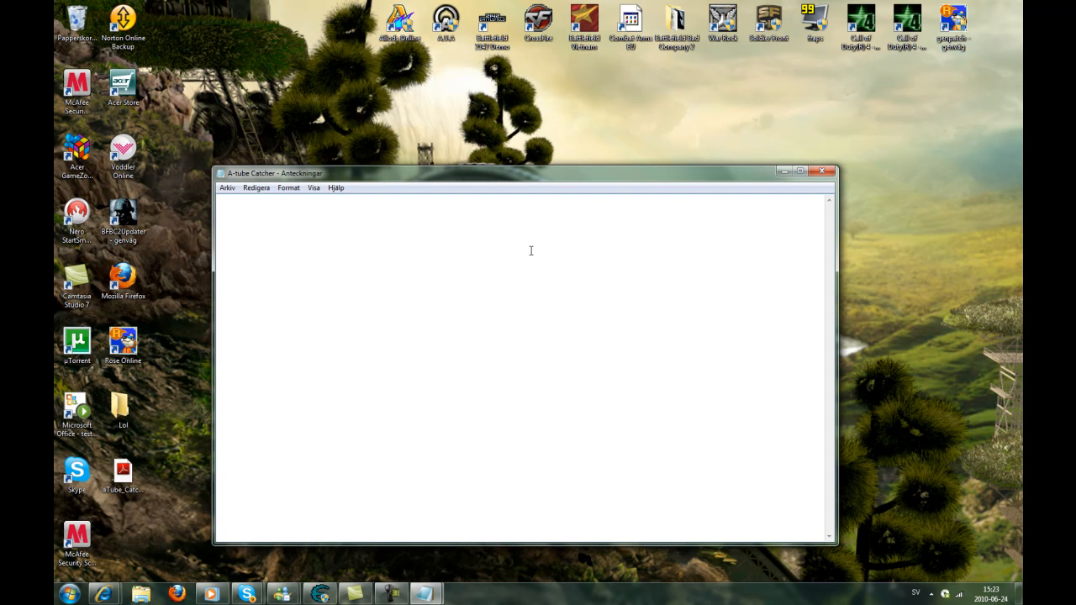
Step: Type the intro: how to download and use A-Tube Catcher with YouTube for free
text(Hello ! Today I)
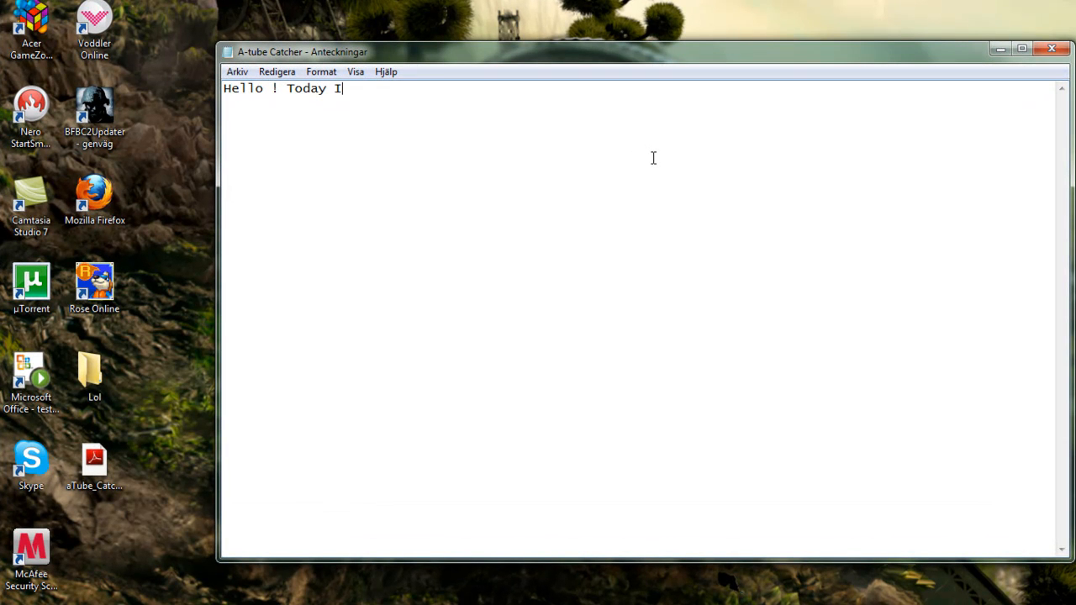
text(mma Show u)
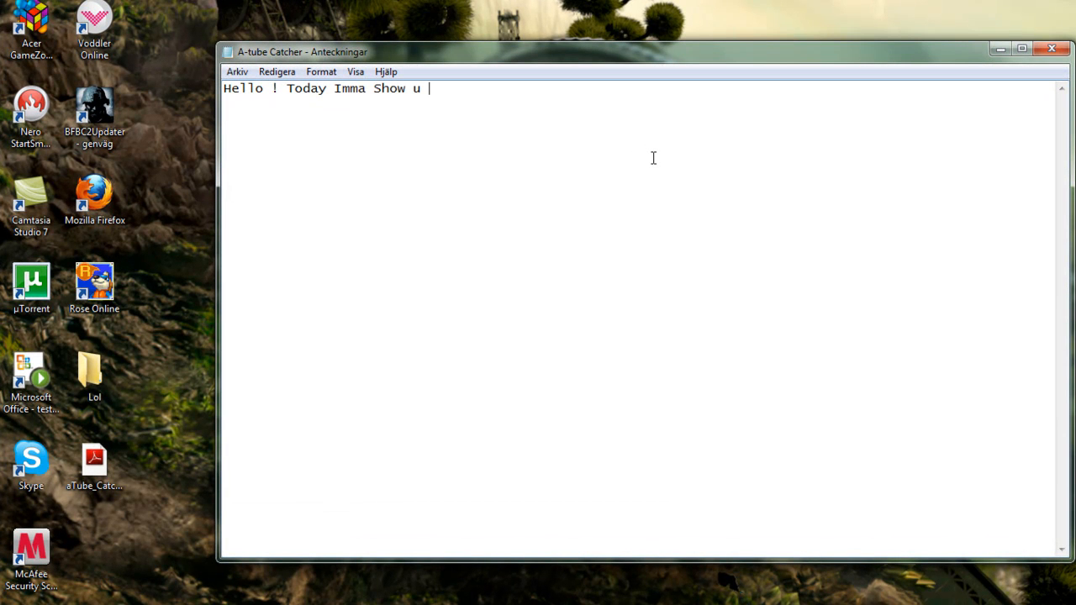
text(How To Down)
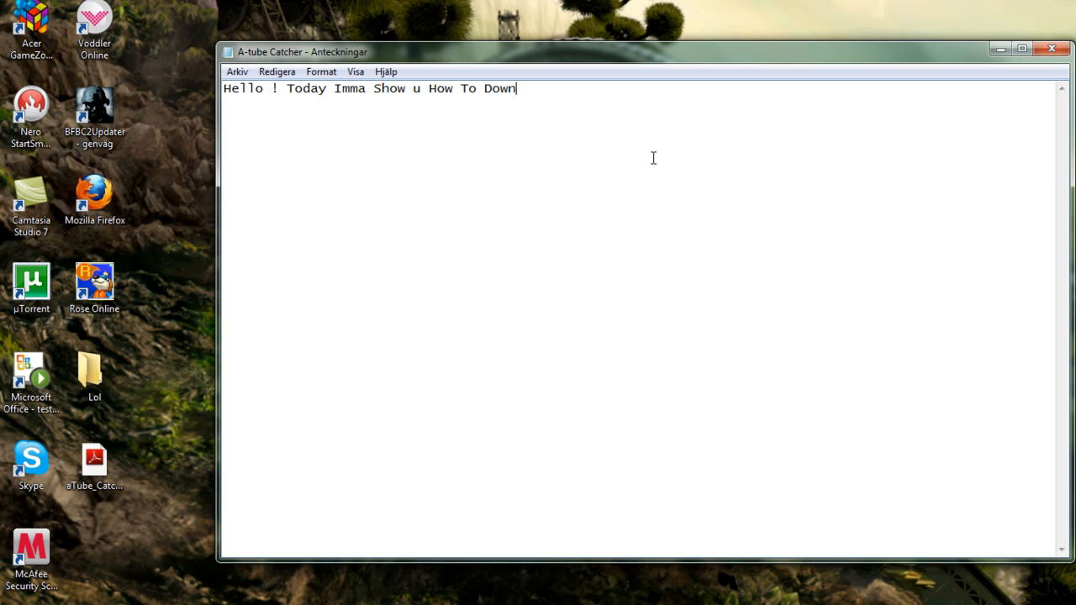
text(load An)
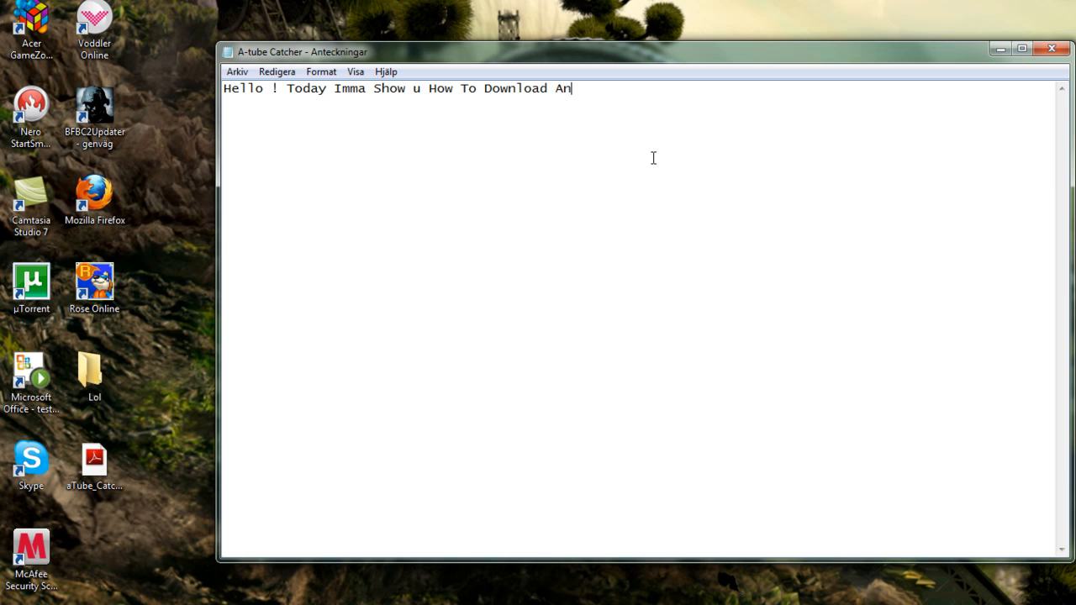
text(d Use A-T)
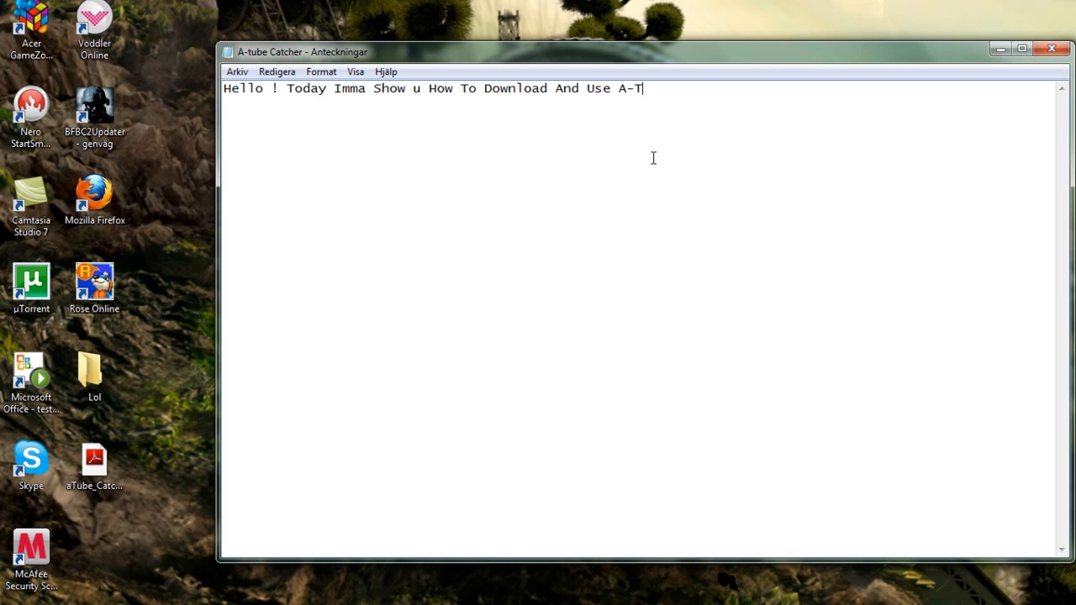
text(ube Catcher)
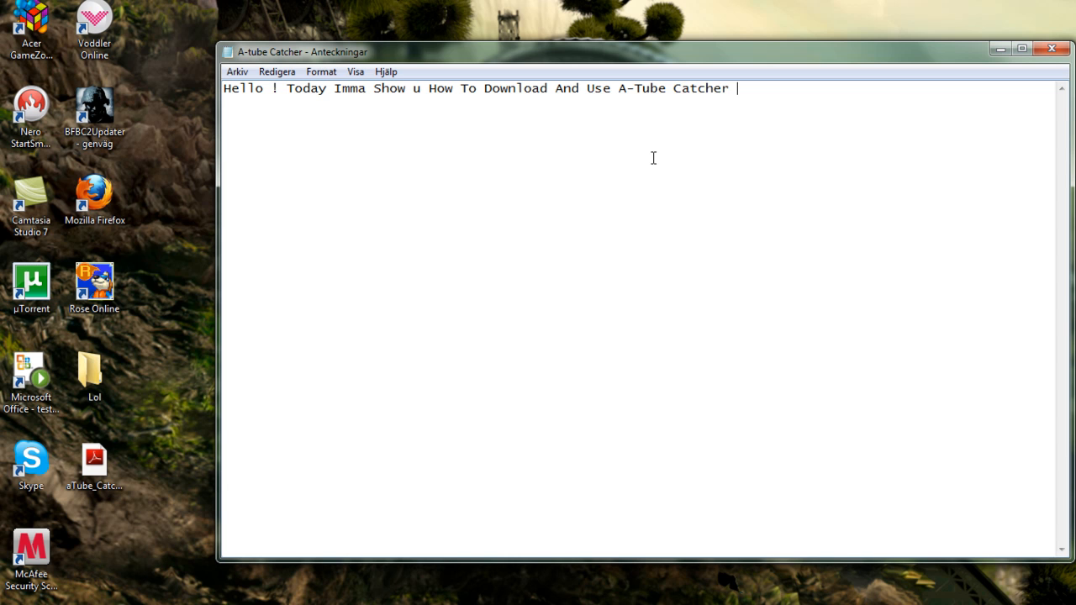
text(With)
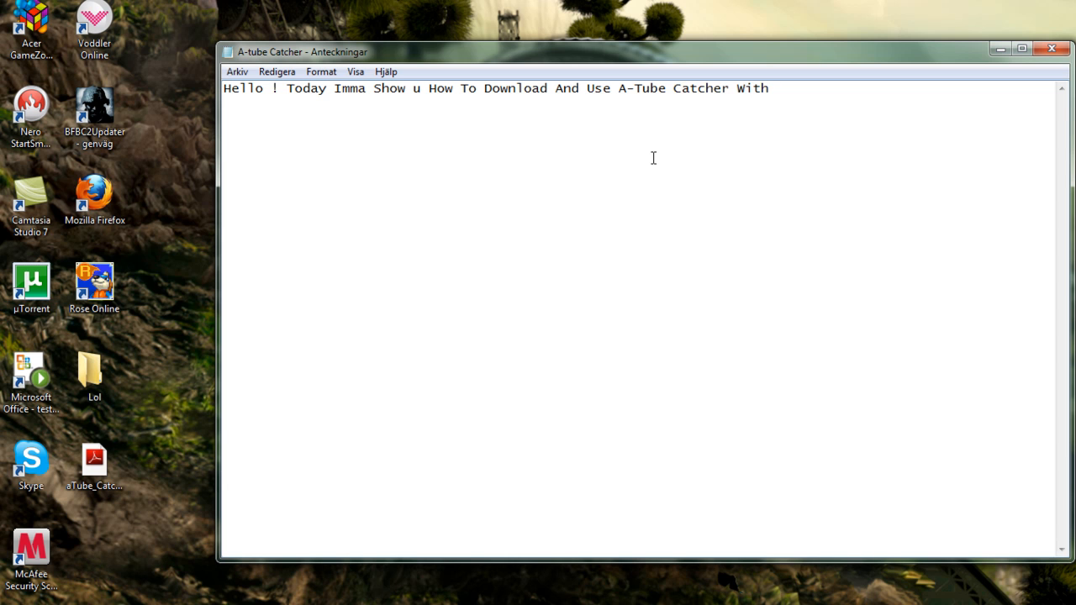
text(Youtube!)
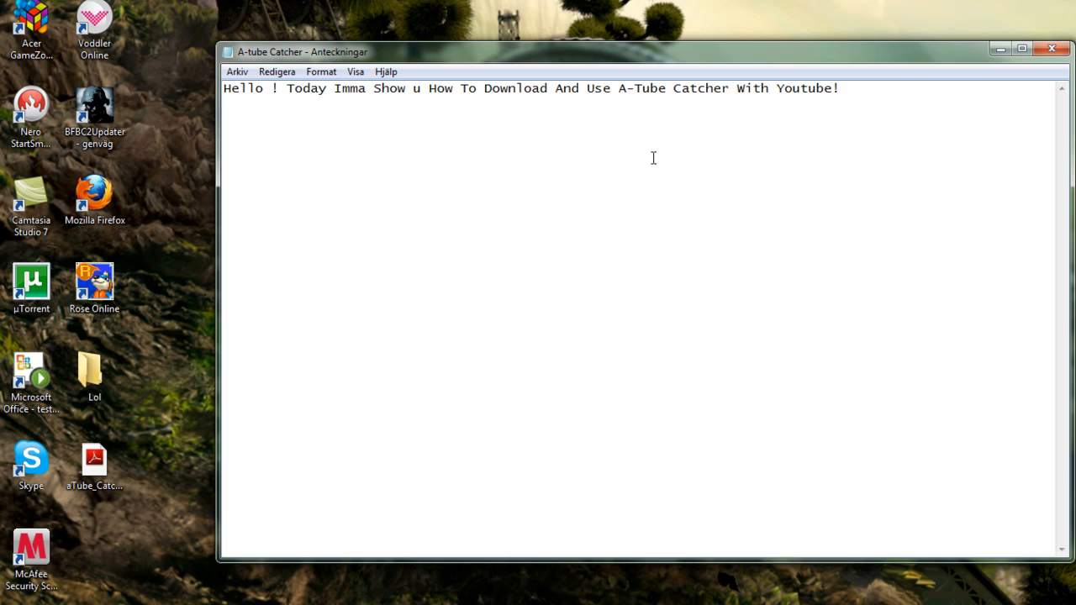
text(Free D)
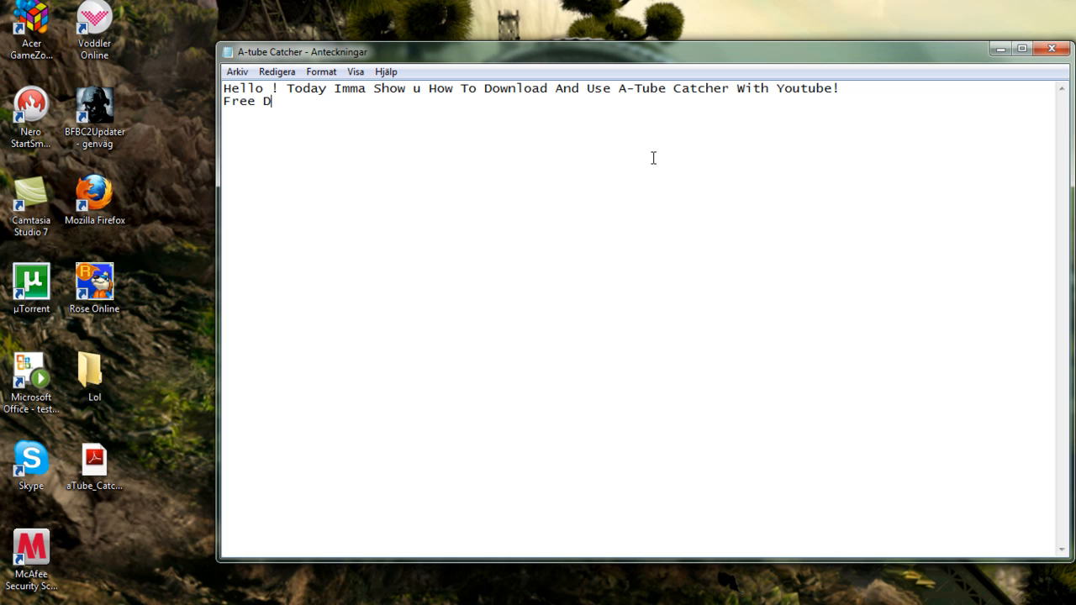
text(own)
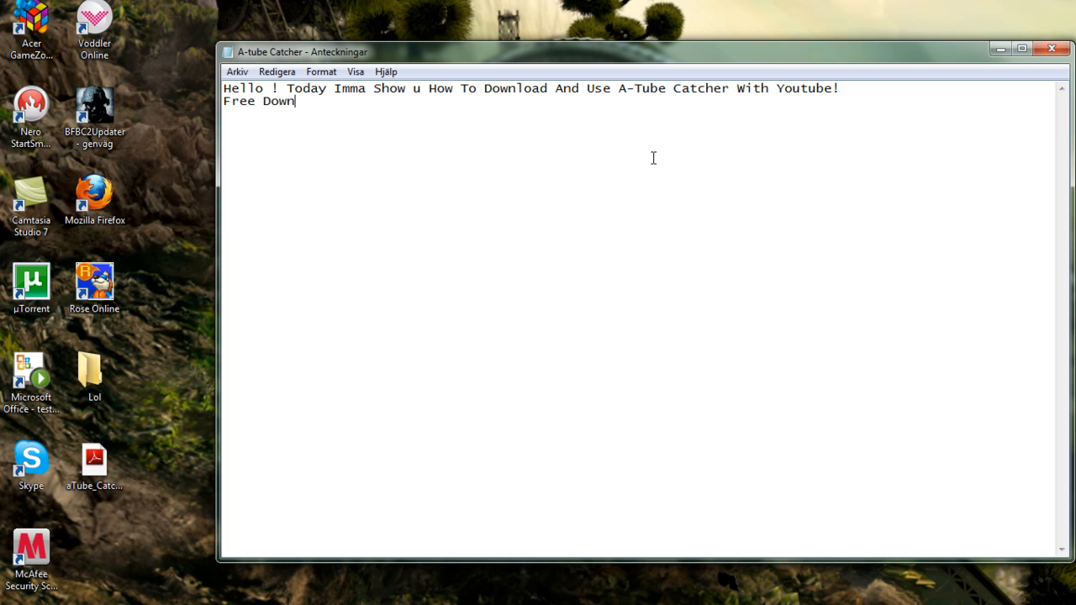
text(loading vid)
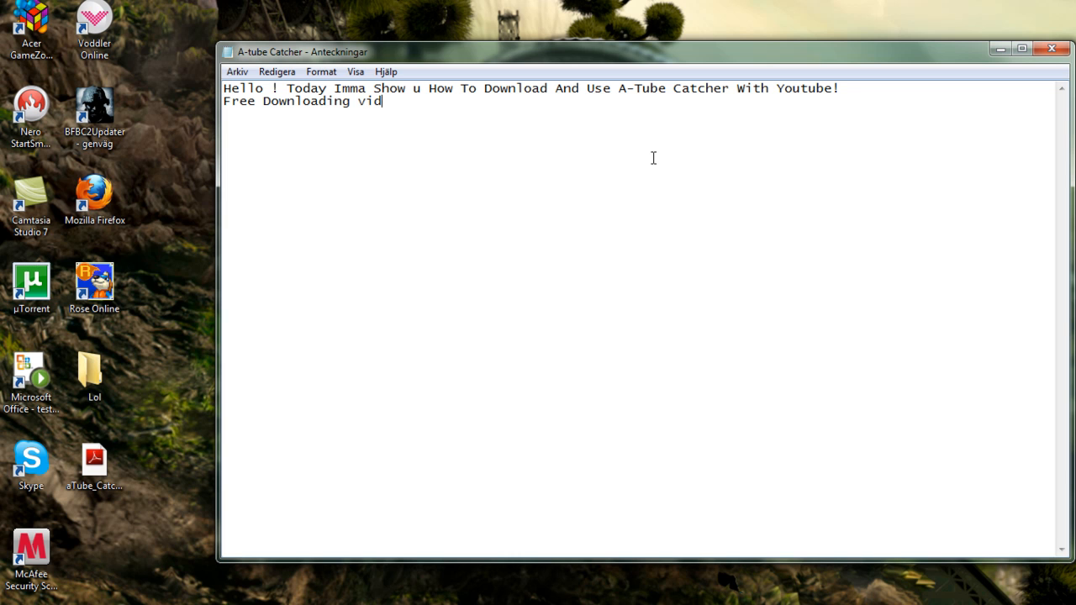
text(eos and)
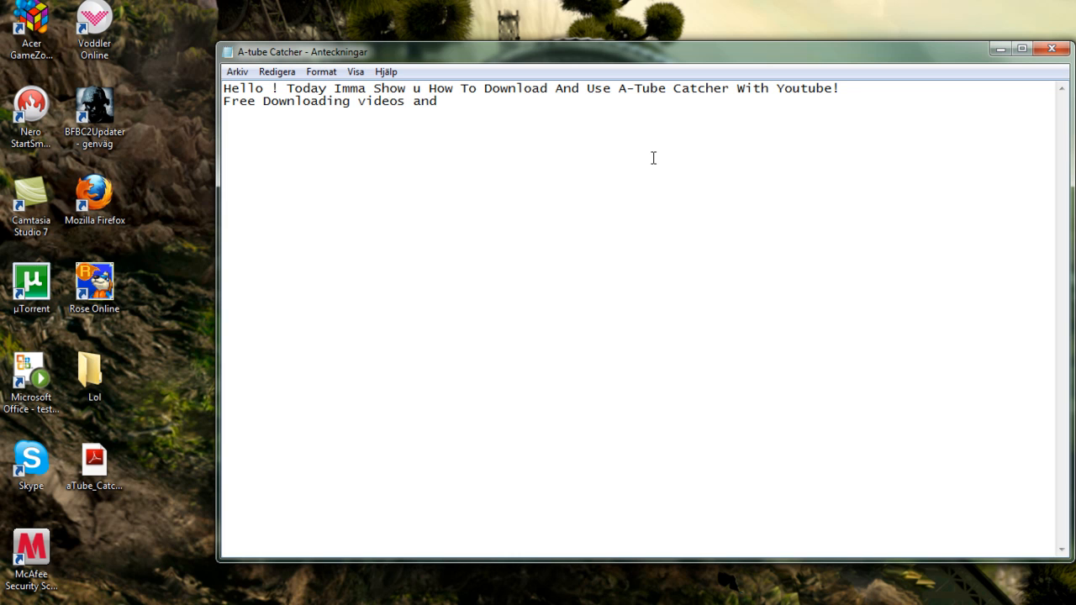
text(Music!)
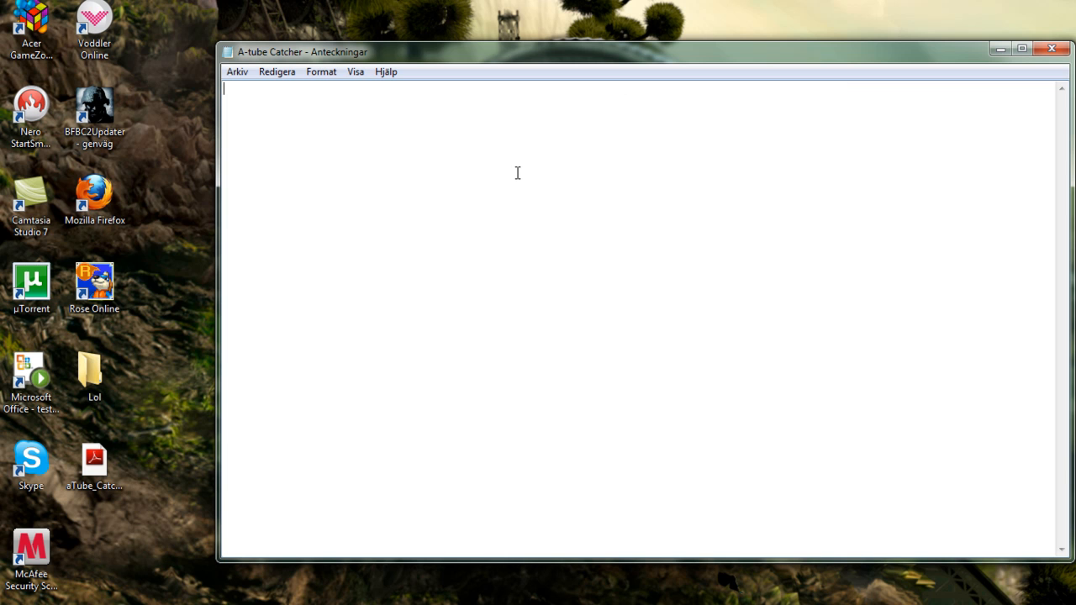
Step: Type '1.Start With Go To Google', then switch to iGoogle, discarding the unsaved note
text(1.Start W)
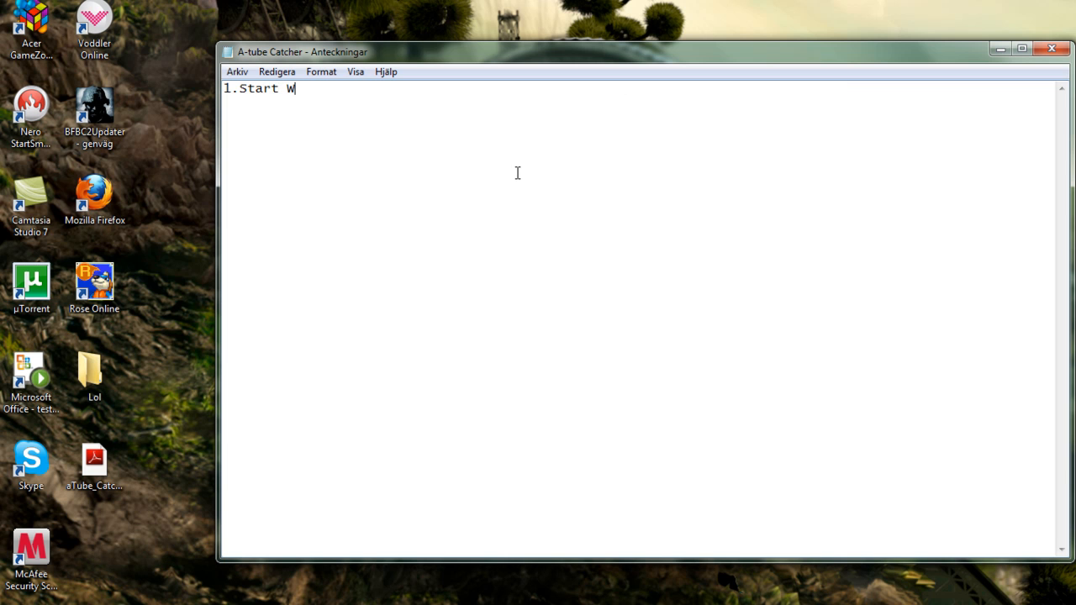
text(ith Go To)
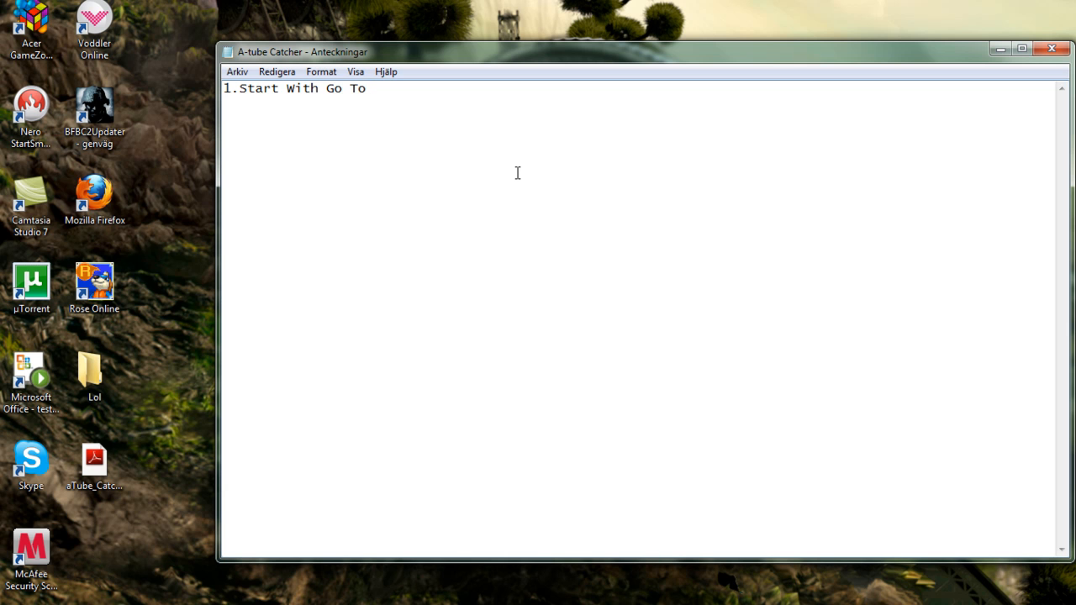
text(Google.s)
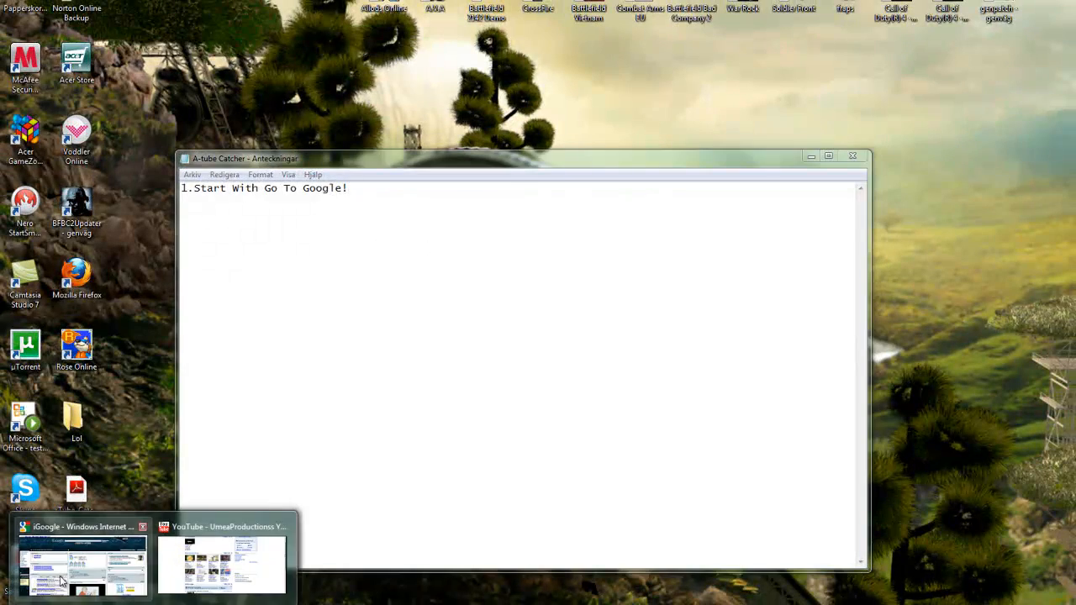
click(82, 563)
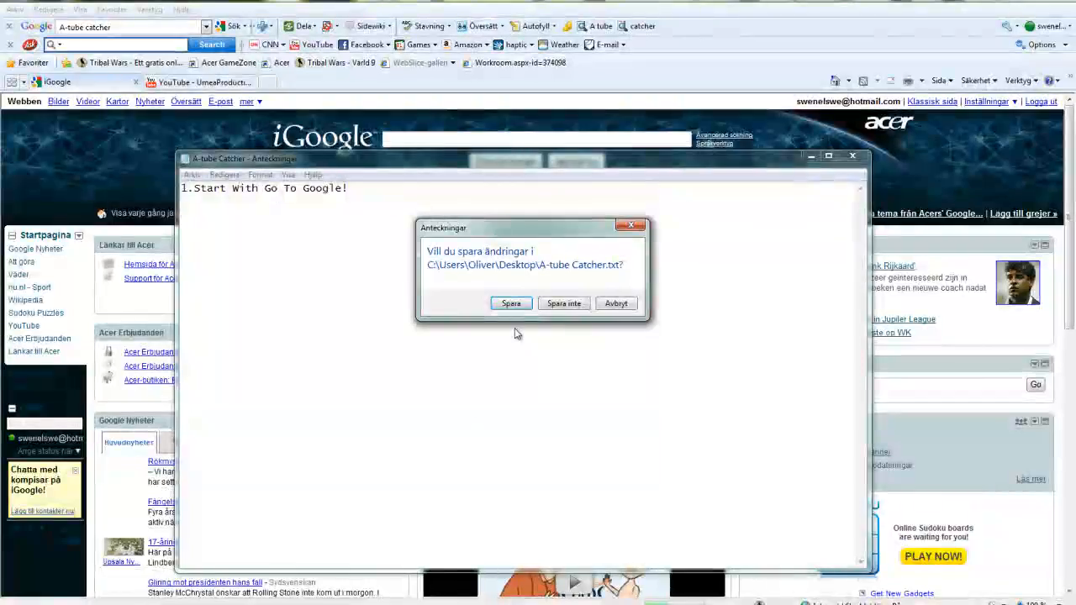
click(563, 303)
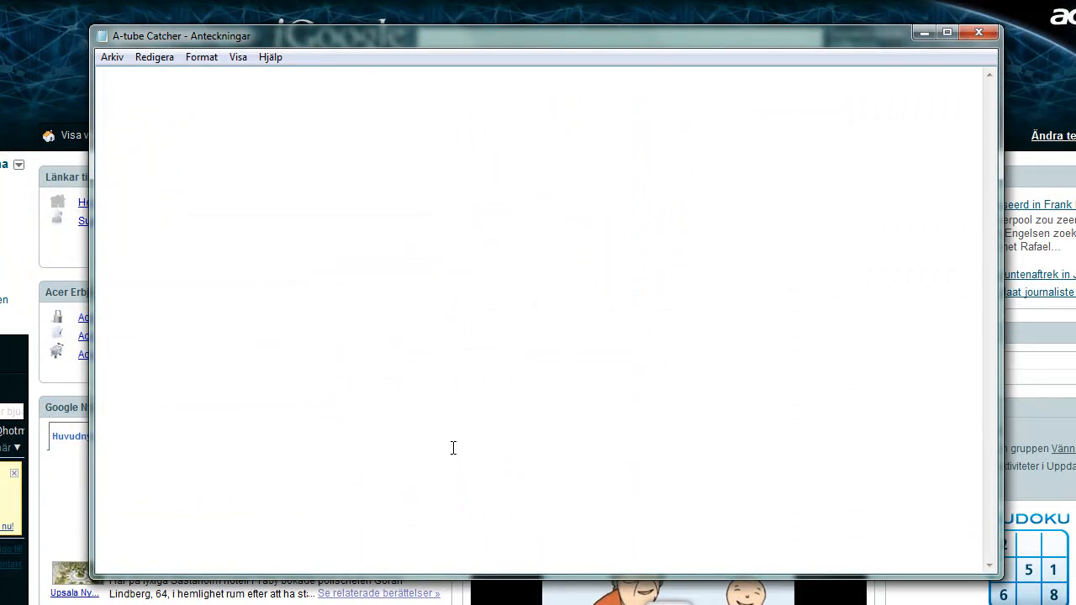
Step: Type step '2. Search For A-Tube Cather!' in Notepad
text(2.)
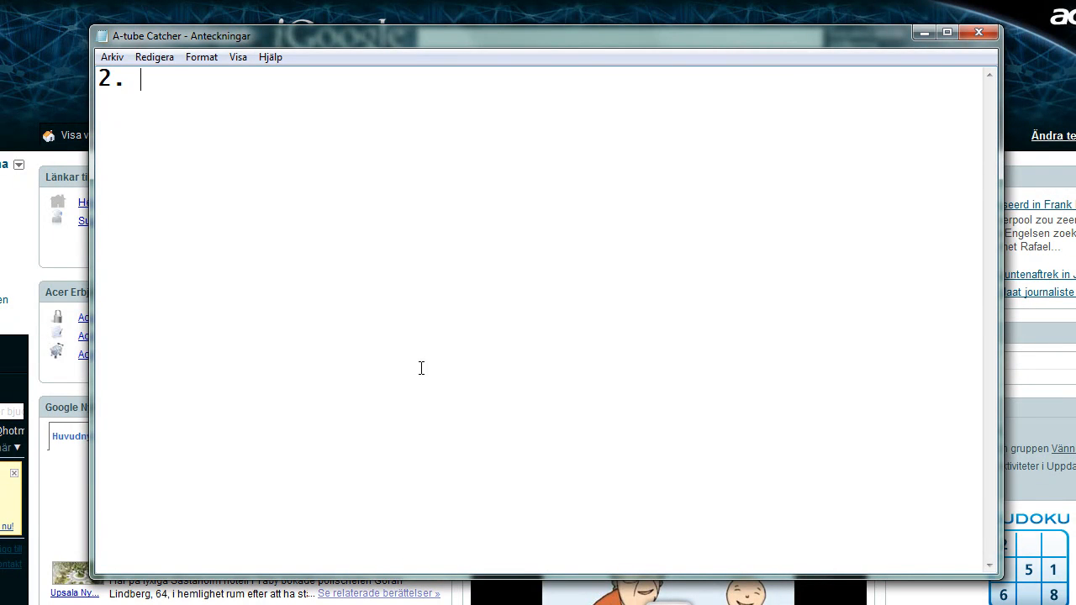
text(Sear)
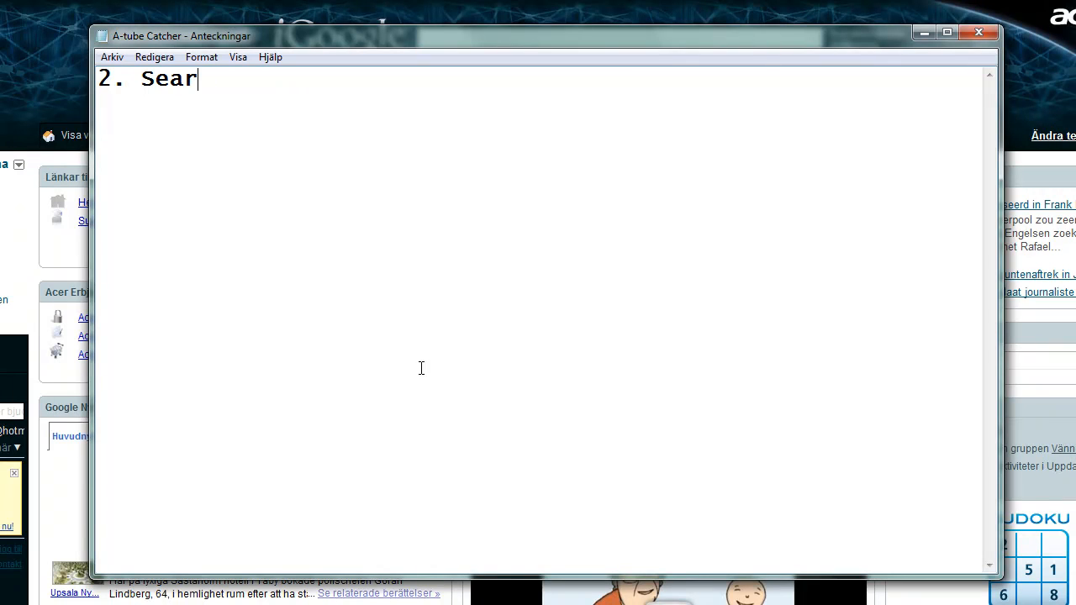
text(ch)
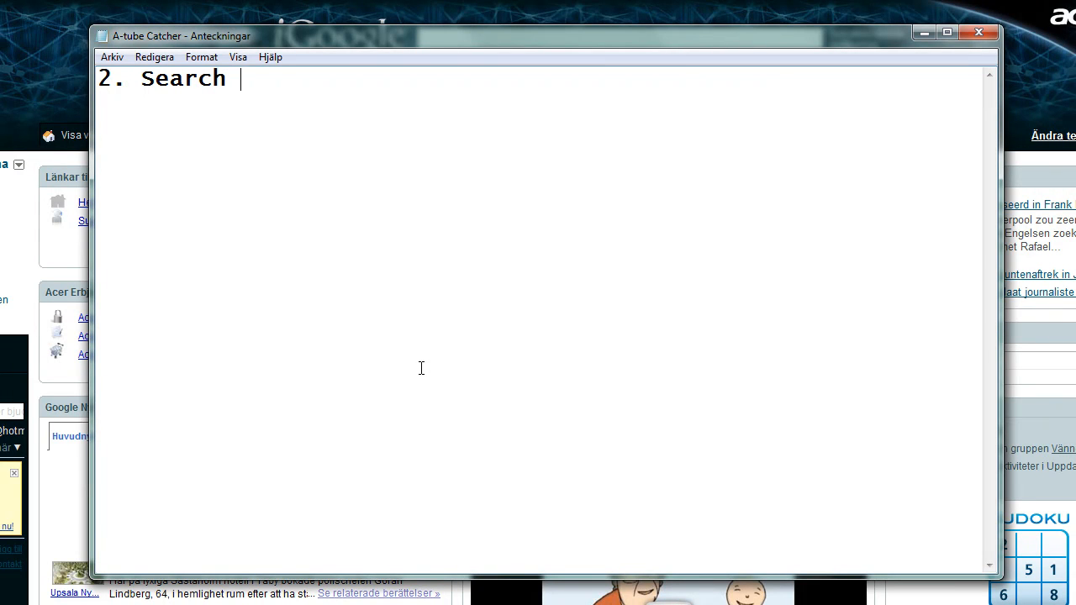
text(For A-)
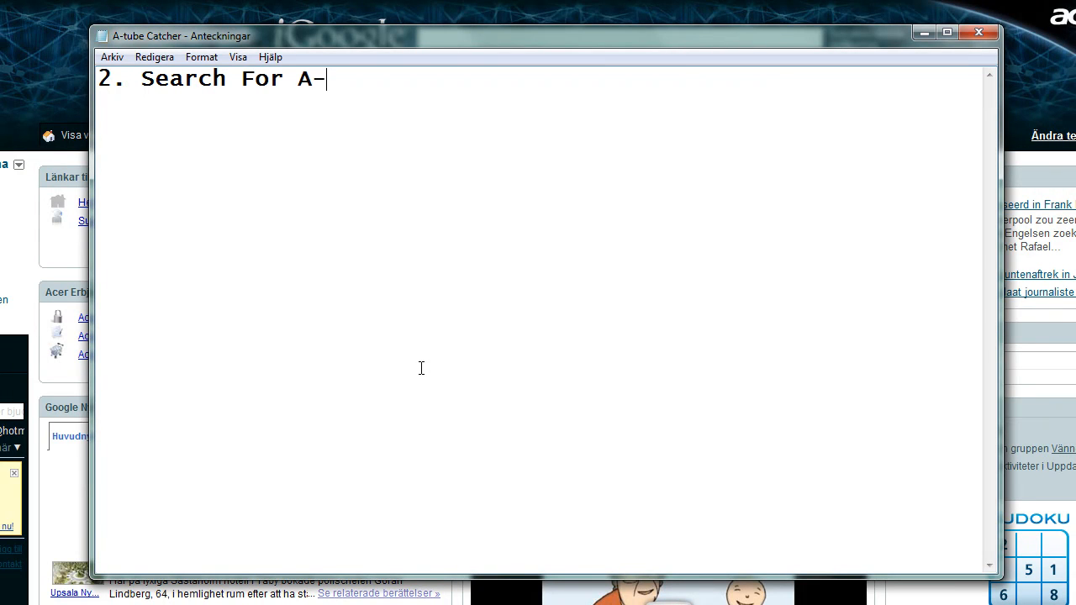
text(Tube)
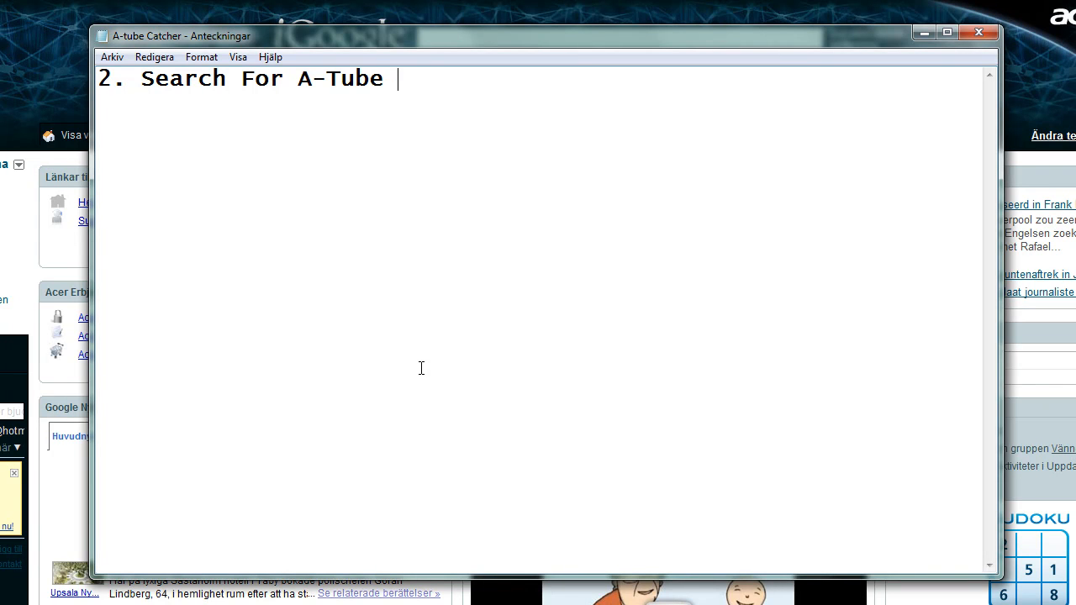
text(Cather!)
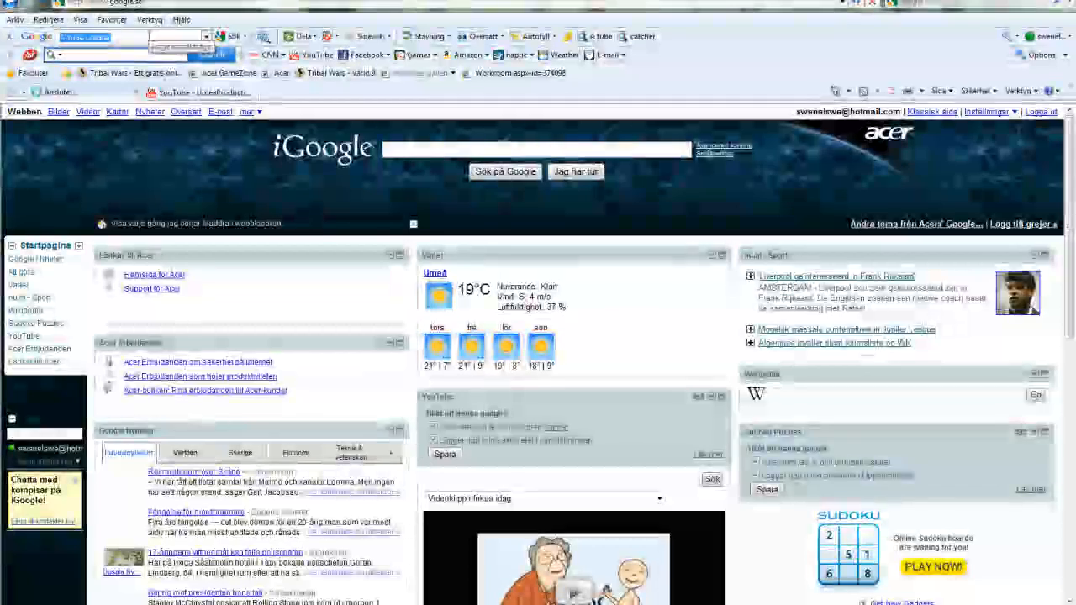
Step: Click the Google toolbar search box to begin searching for A-Tube Catcher
click(211, 55)
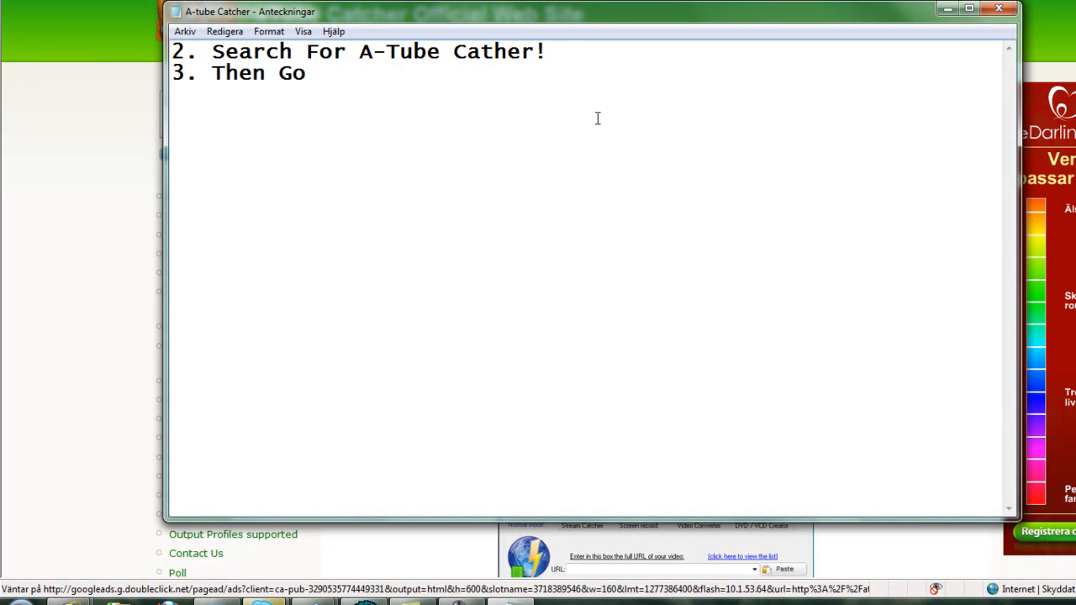
Step: Finish step 3 as 'Then Go To Download!' and open aTube Catcher's download page
text(To Dow)
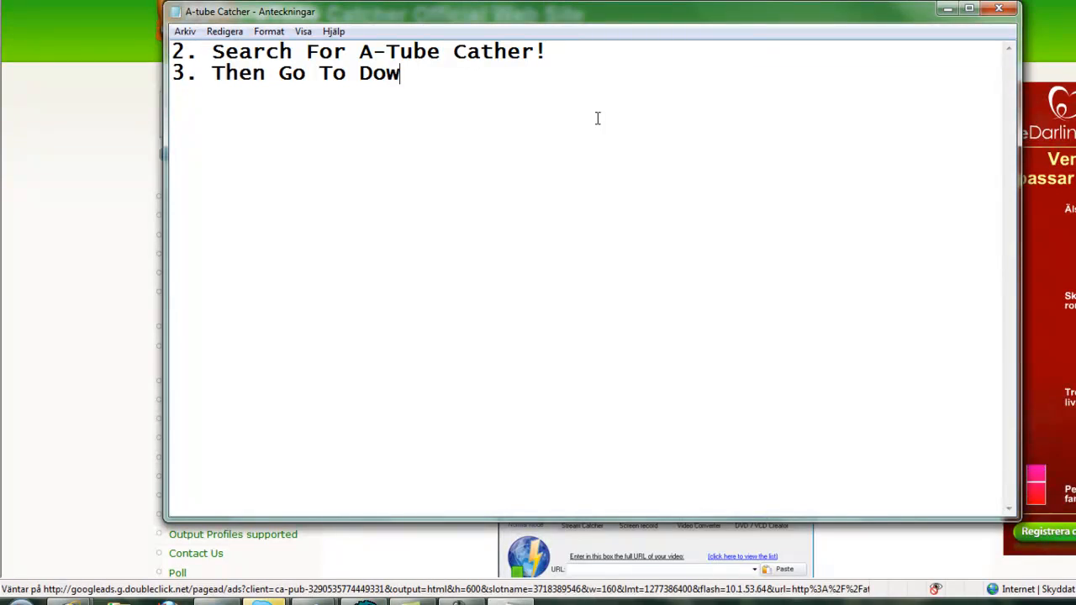
text(nload!)
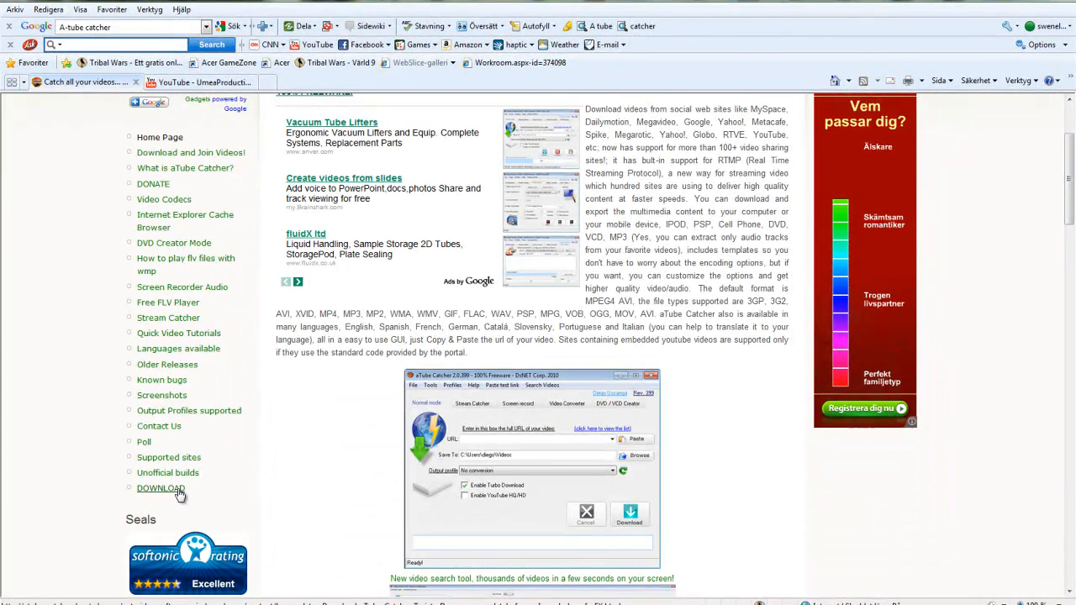
click(160, 489)
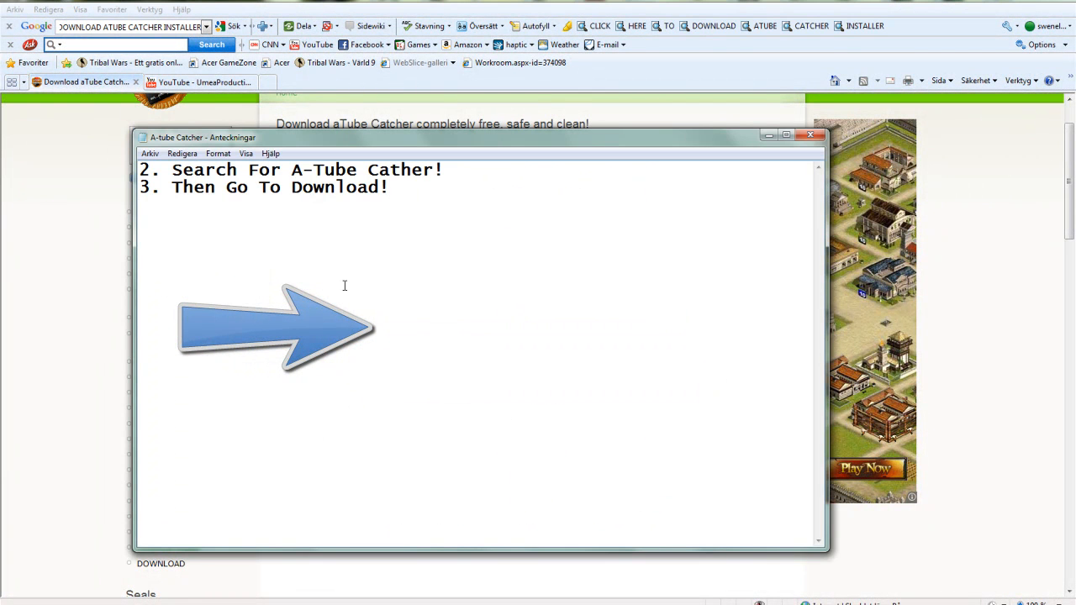
Step: Type step '4. Press The First Option!' in Notepad
text(4. Press)
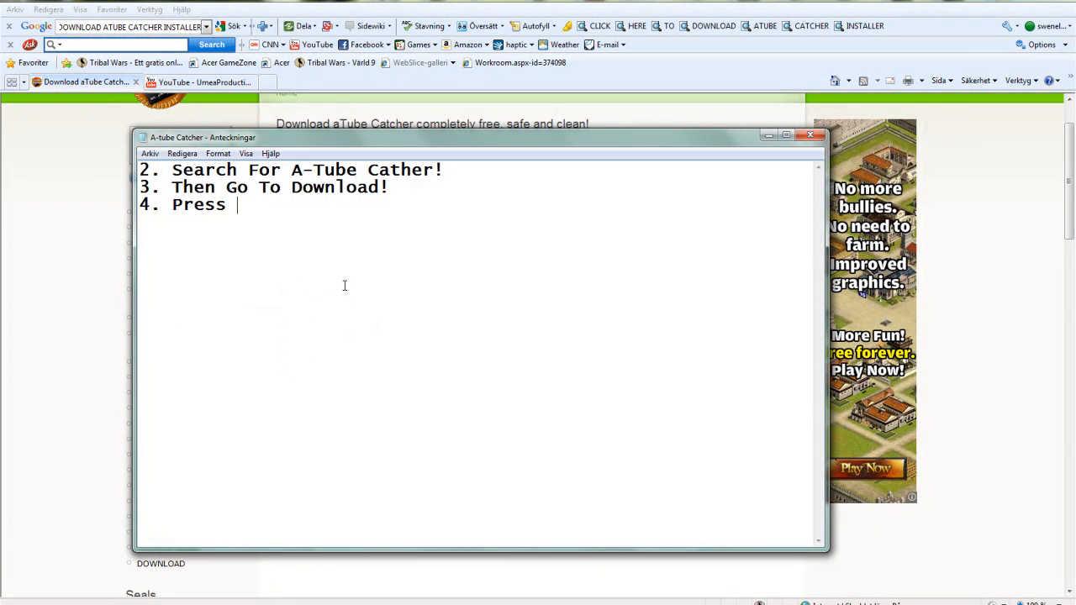
text(The First)
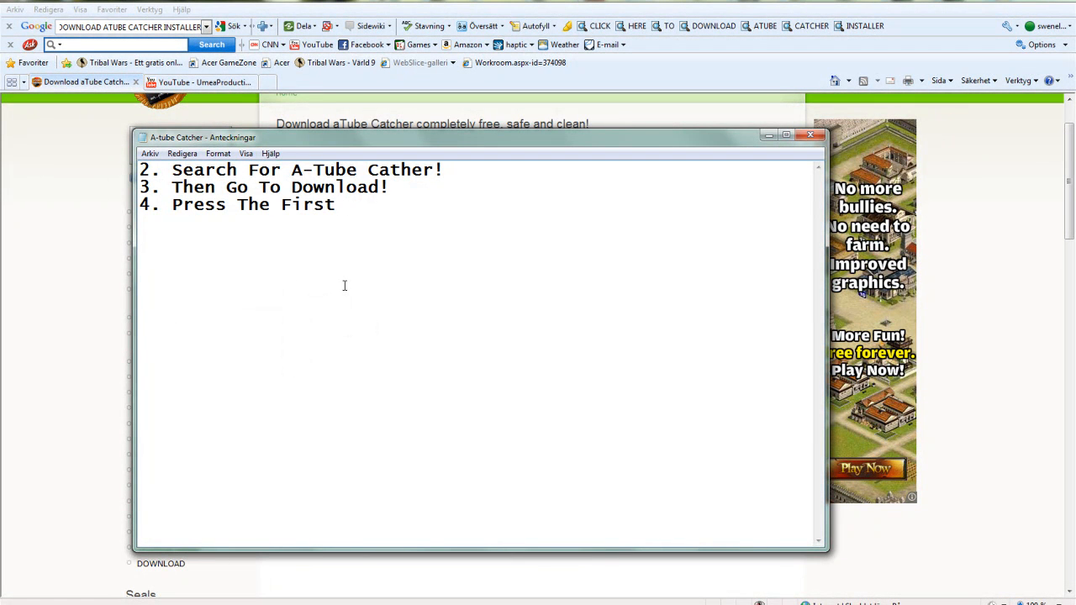
text(Option!)
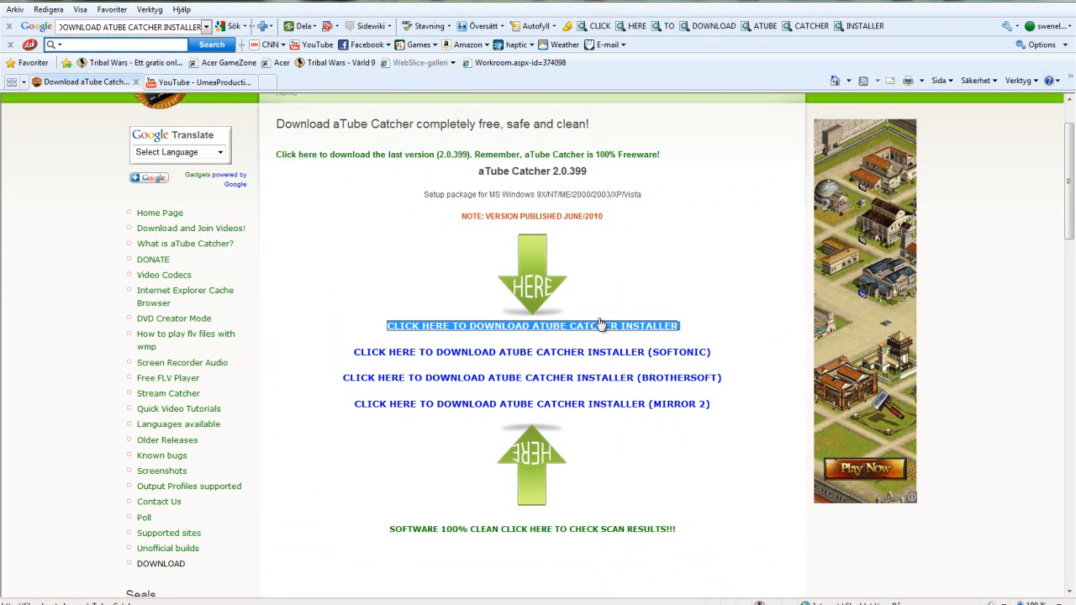
Step: Download the aTube Catcher installer from the first link and close the blank popup
click(533, 327)
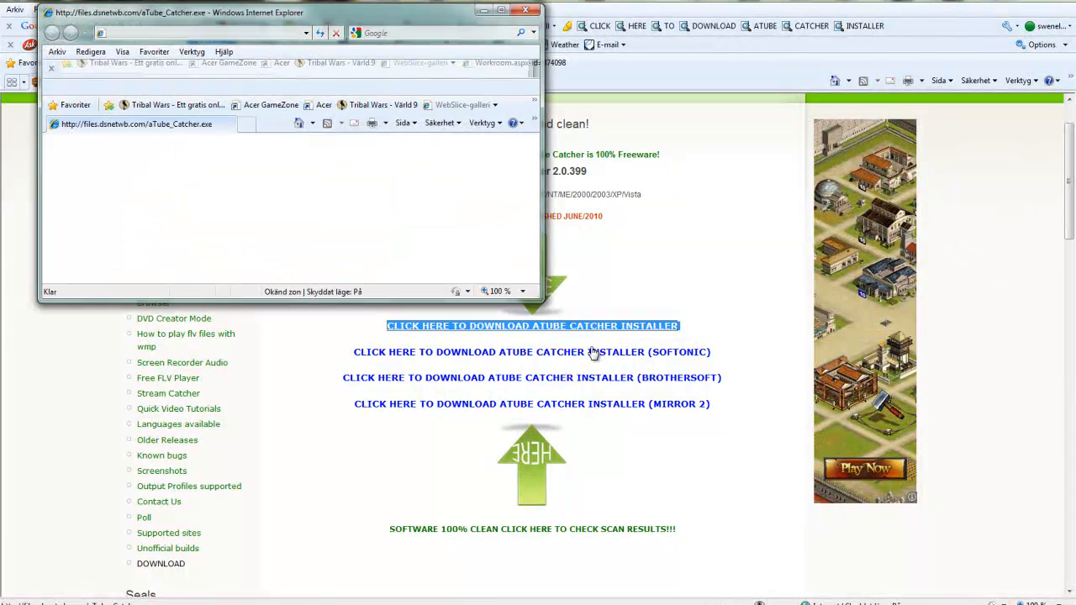
click(533, 325)
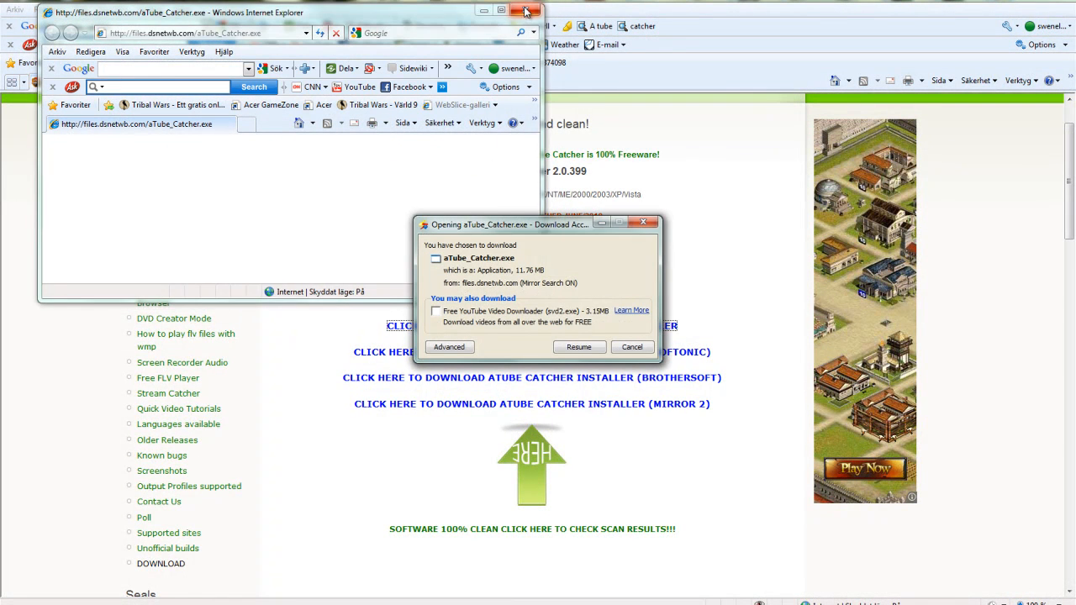
click(526, 11)
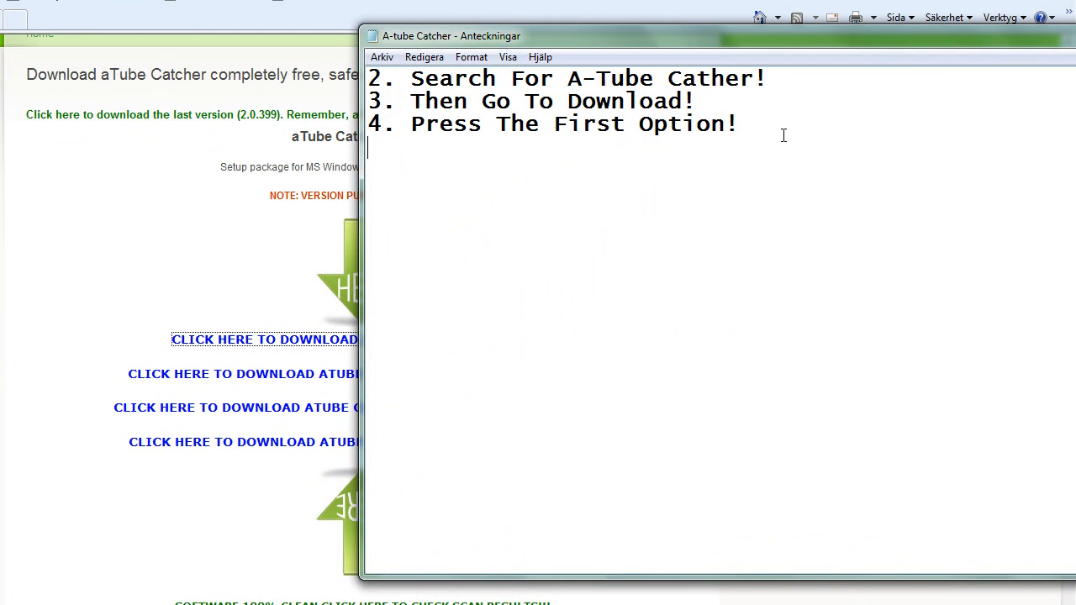
text(5 Wh)
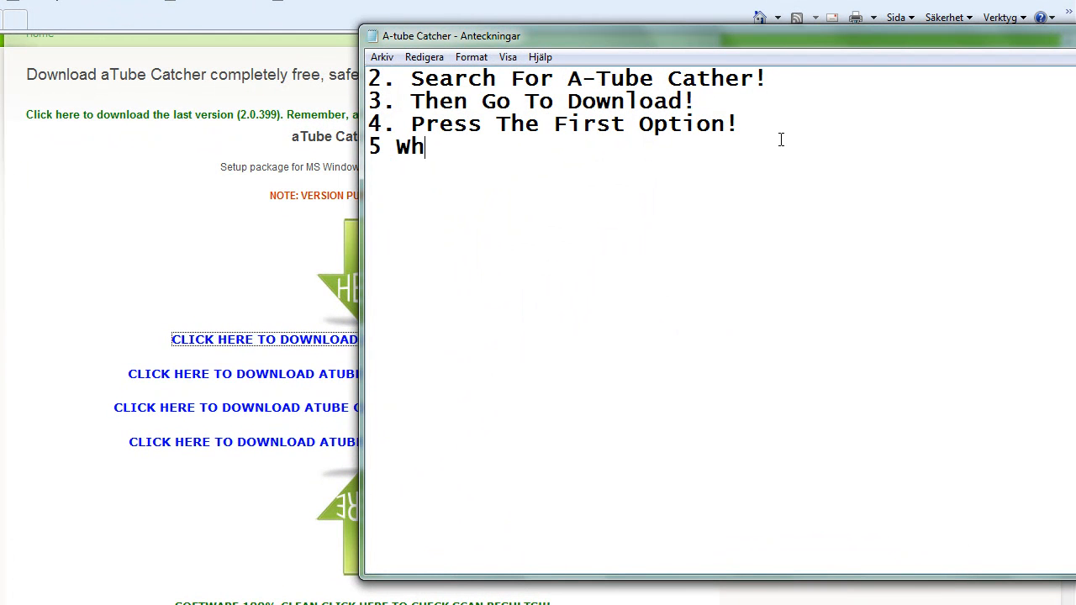
key(backspace)
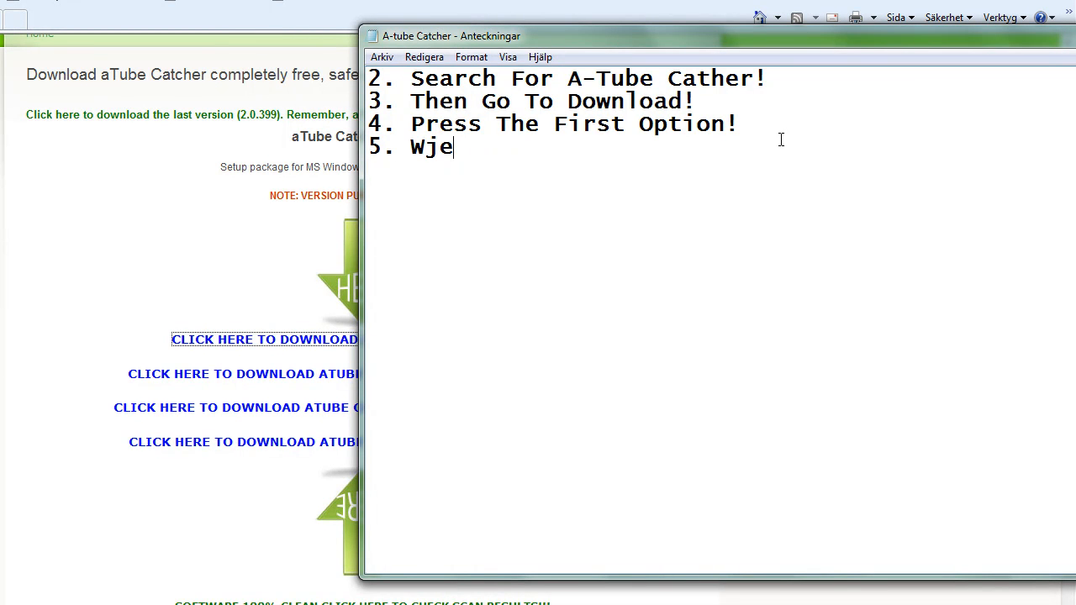
text(When u Do)
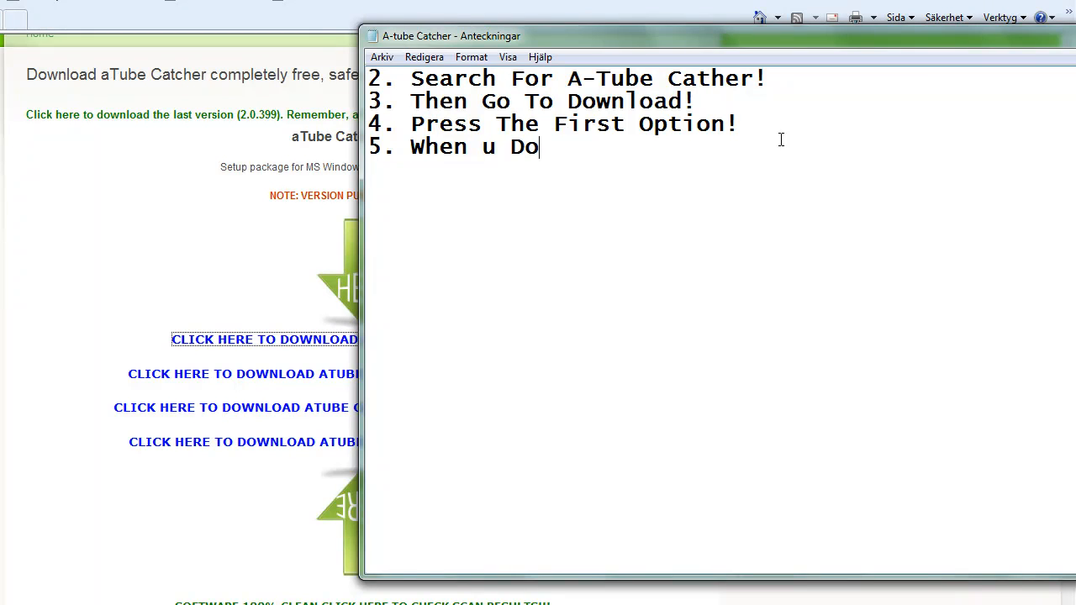
text(wnloaded)
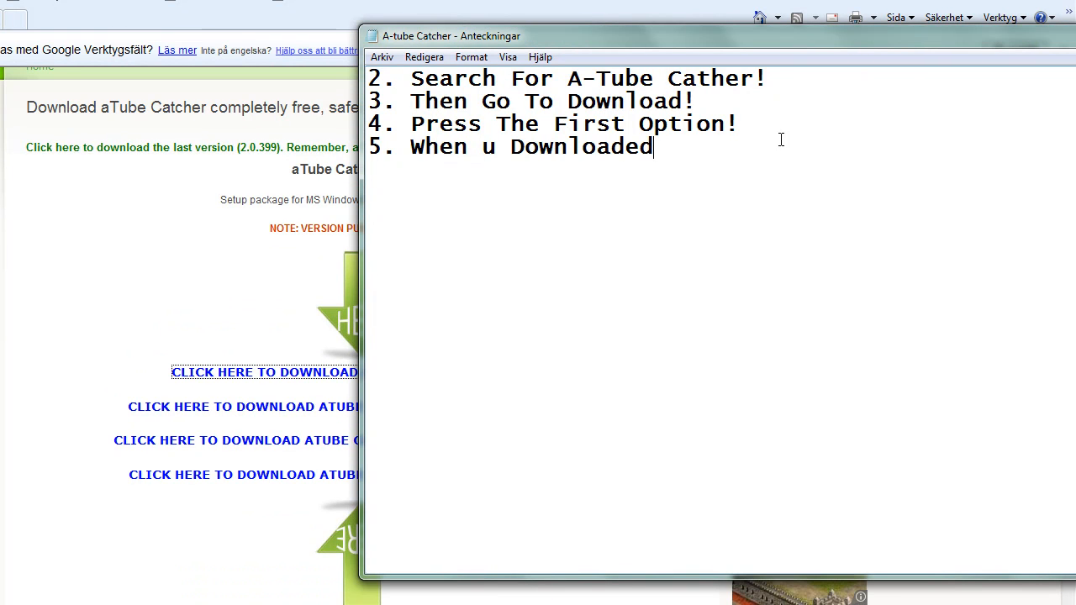
text(it go To)
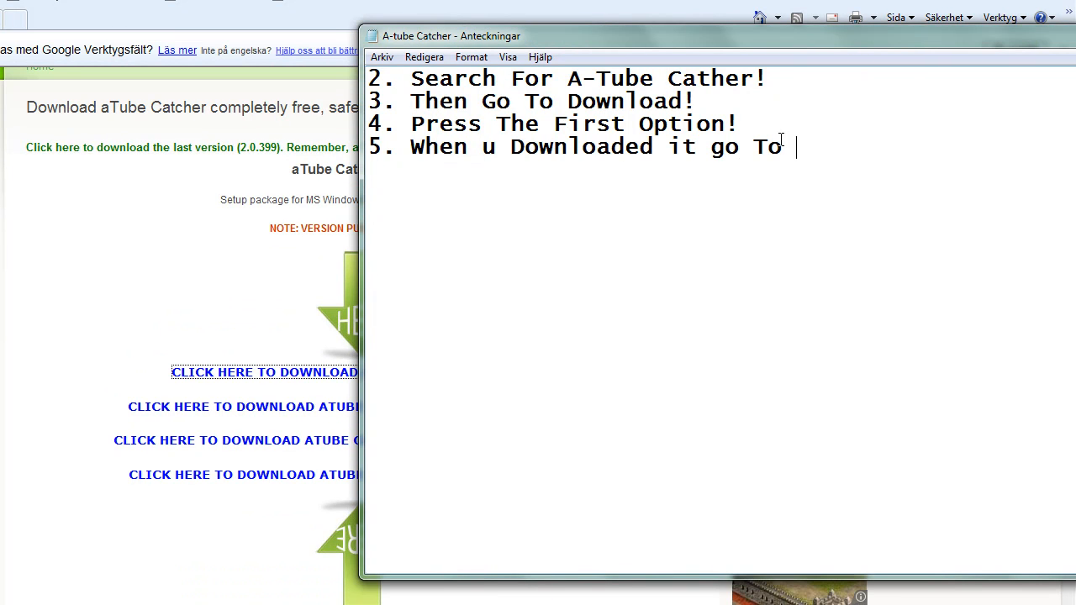
text(www.)
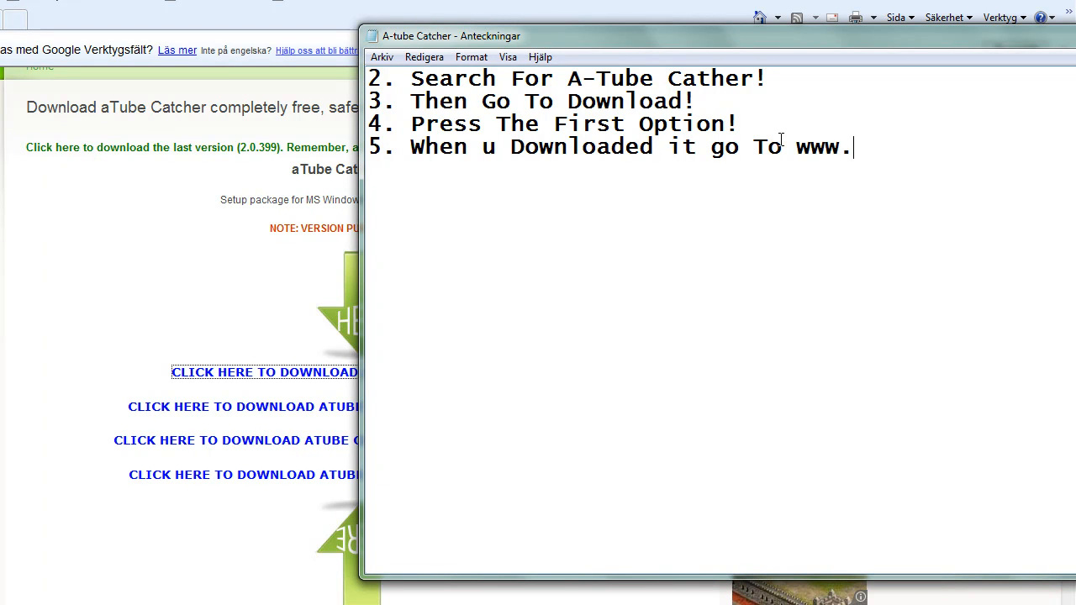
text(youtube.com)
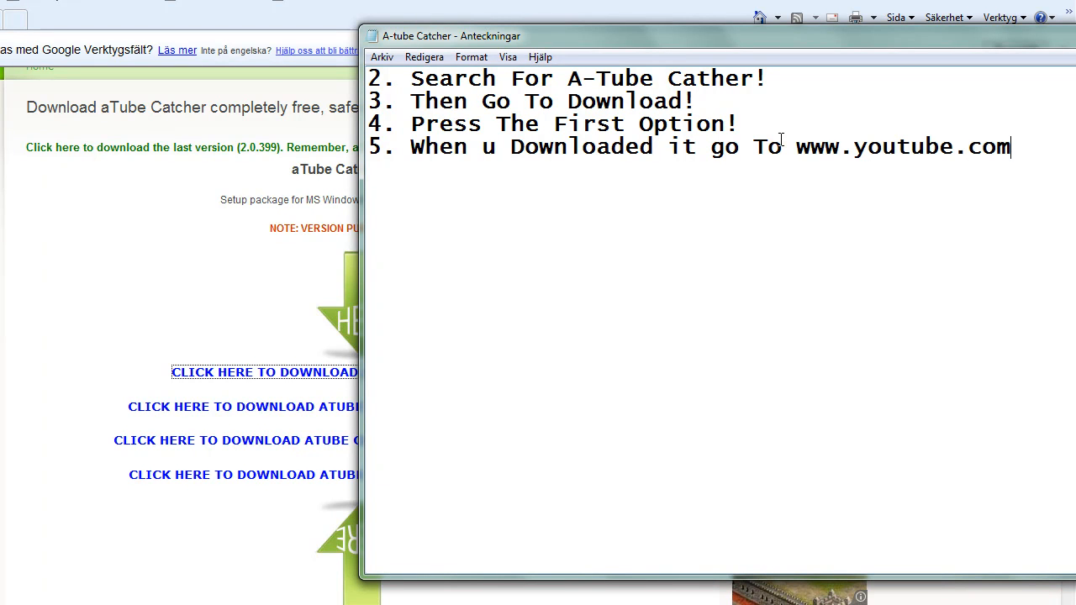
text(!)
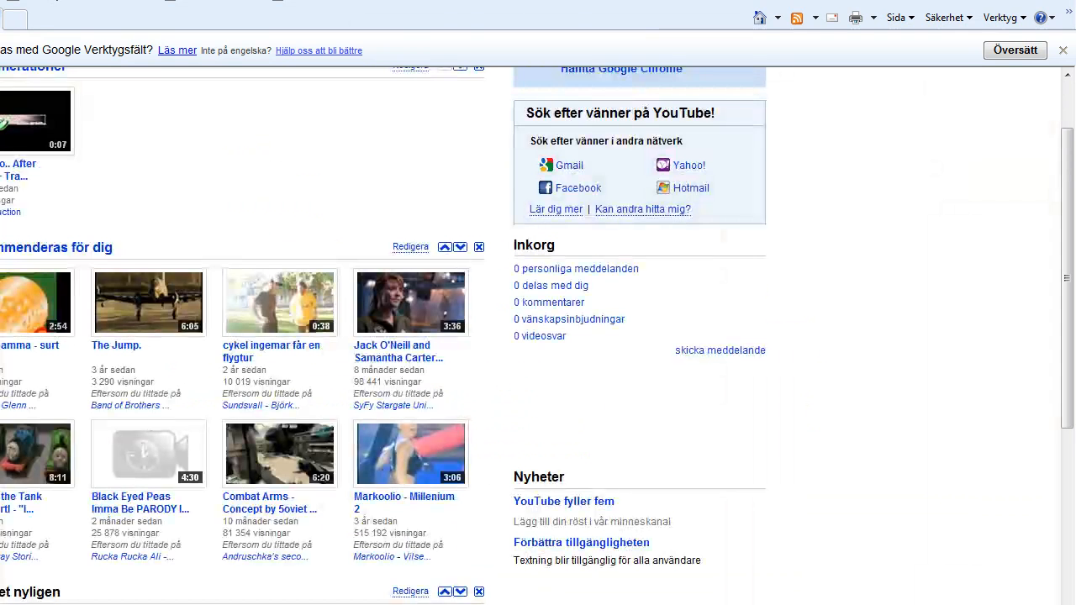
Step: Scroll up the YouTube home page
scroll(up, 3)
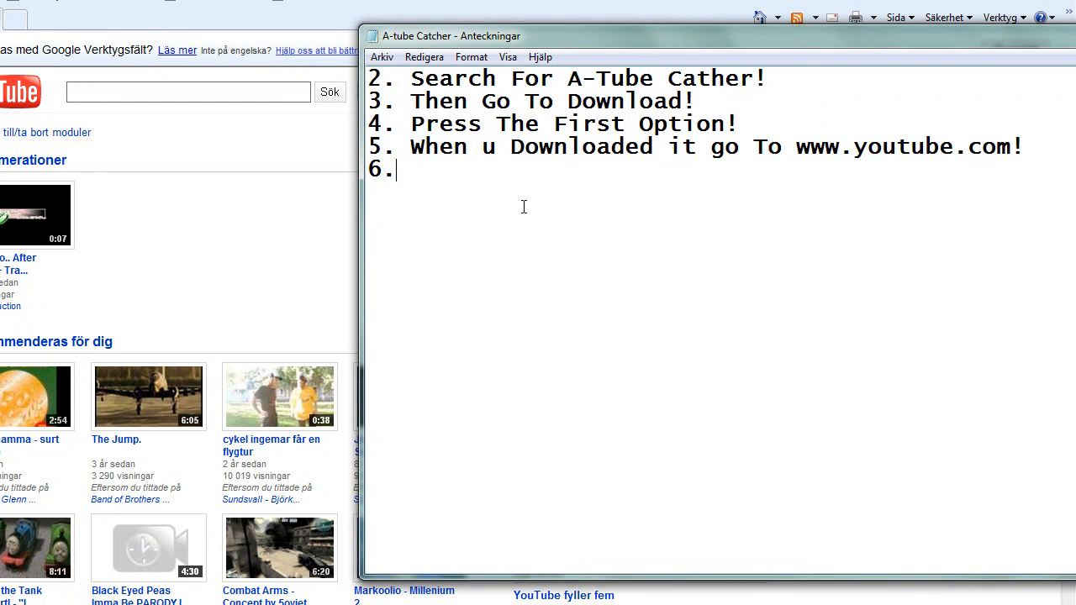
Step: Type step 6, 'Install It And Search For A Video/song!', in Notepad
text(Install It)
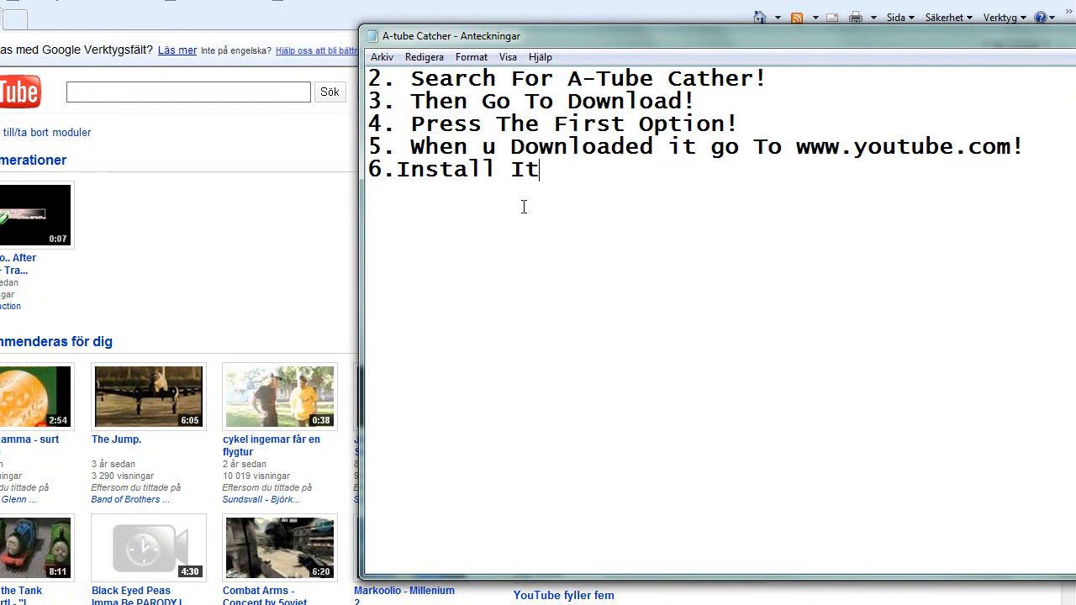
text(And Se)
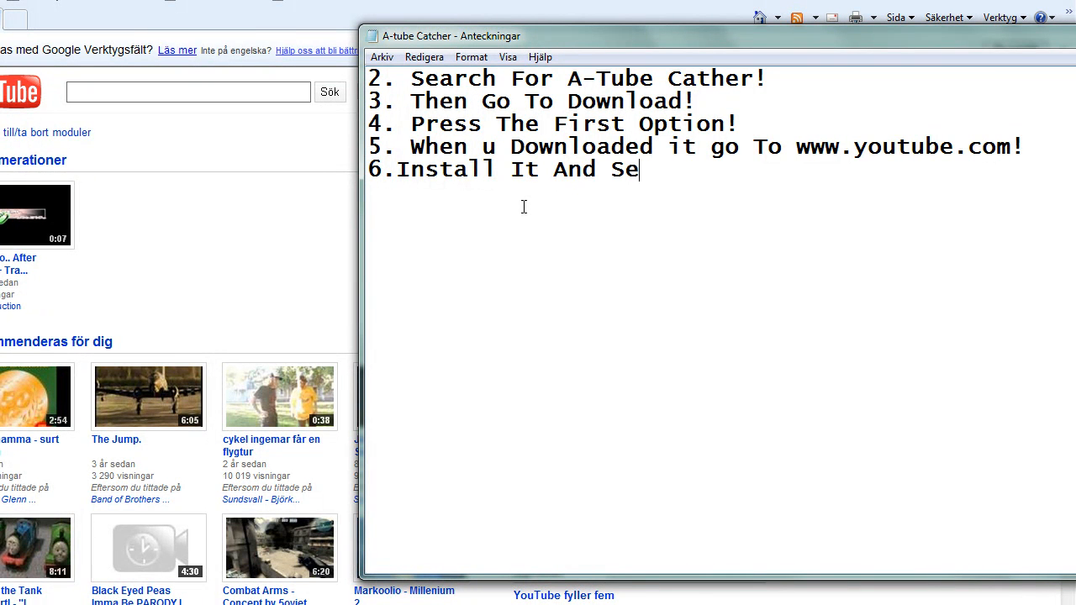
text(arch For A)
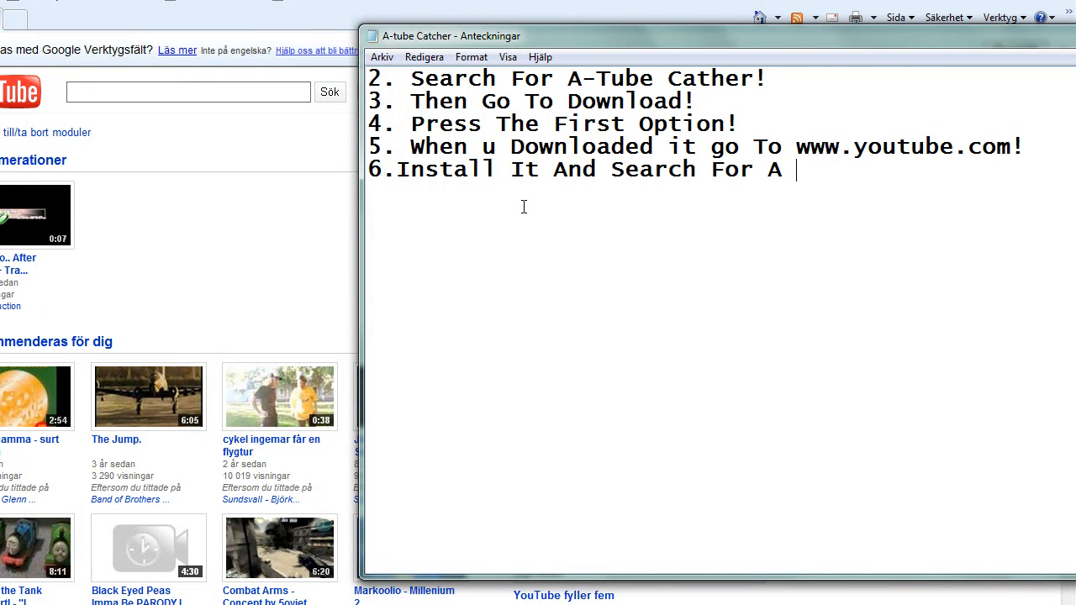
text(Video/s)
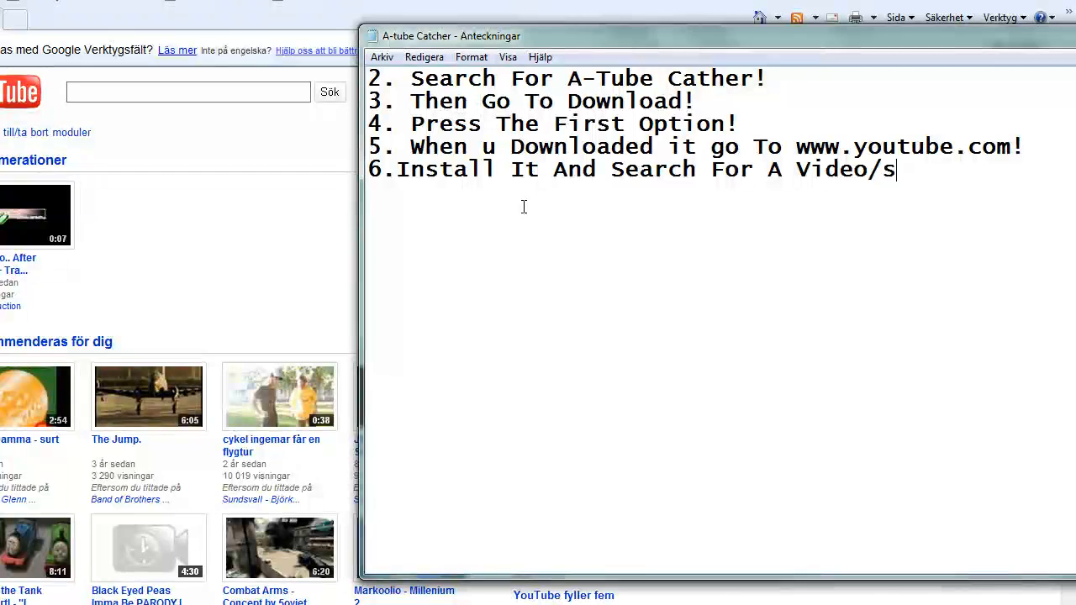
text(ong!)
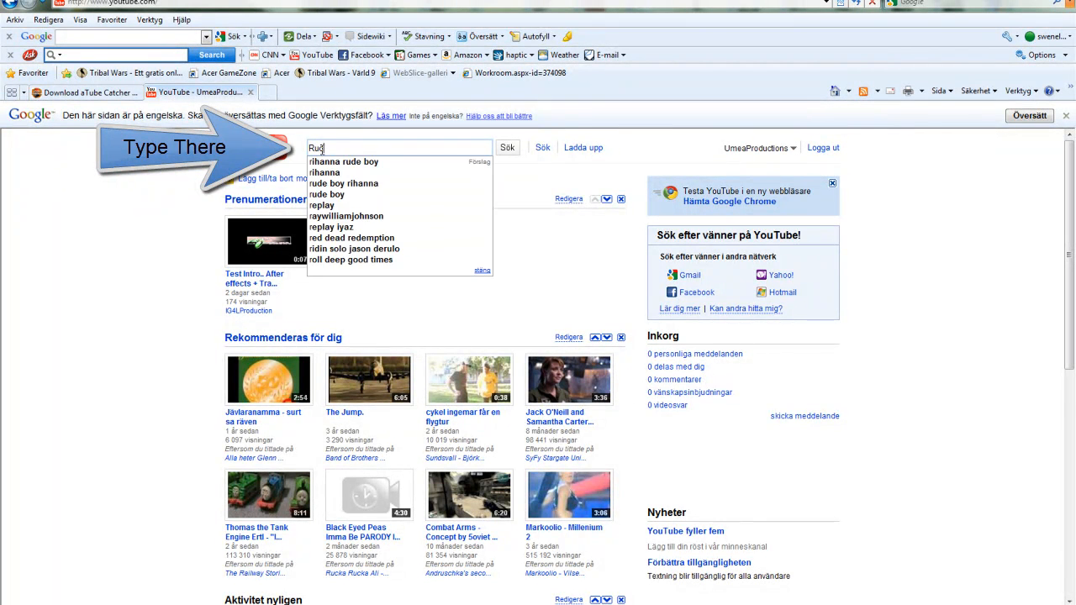
Step: Search YouTube for 'Rucka rucka Ali - d' and open the Rucka Rucka Ali - Down video
text(Rucka rucka Ali)
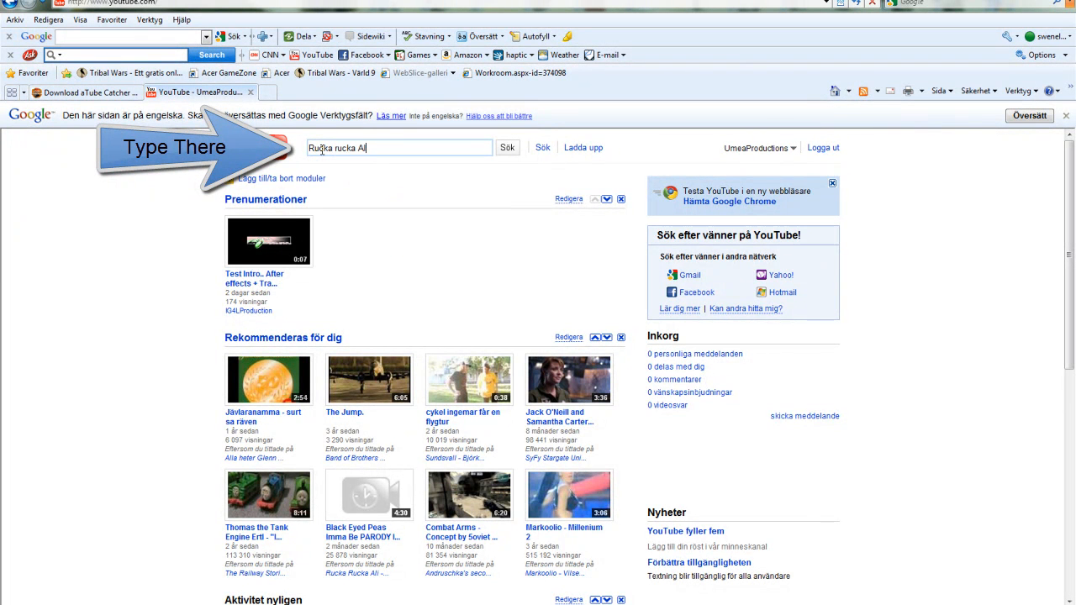
text(- down)
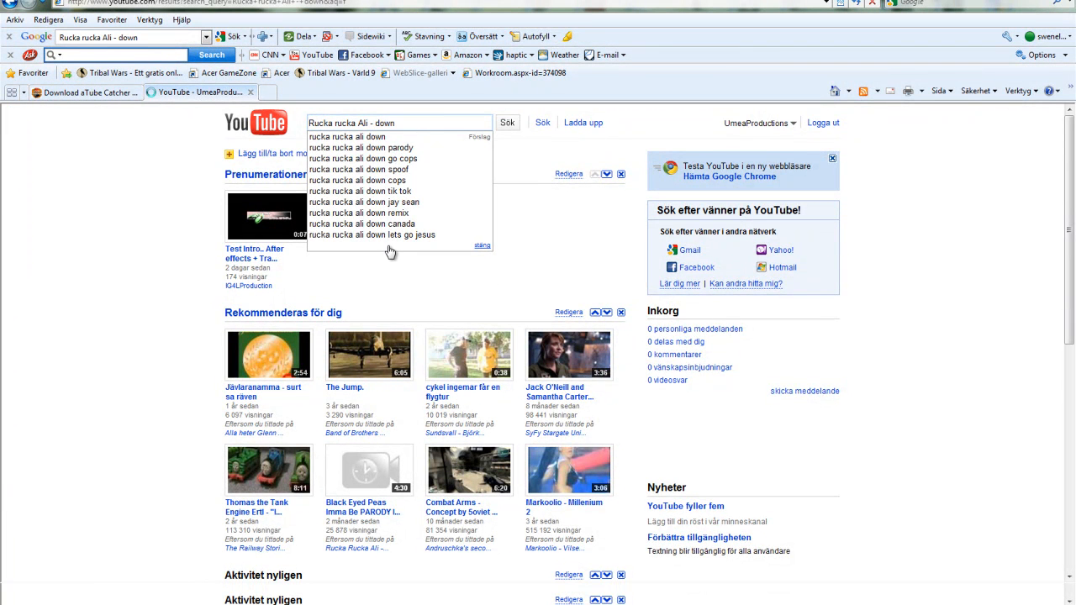
click(507, 122)
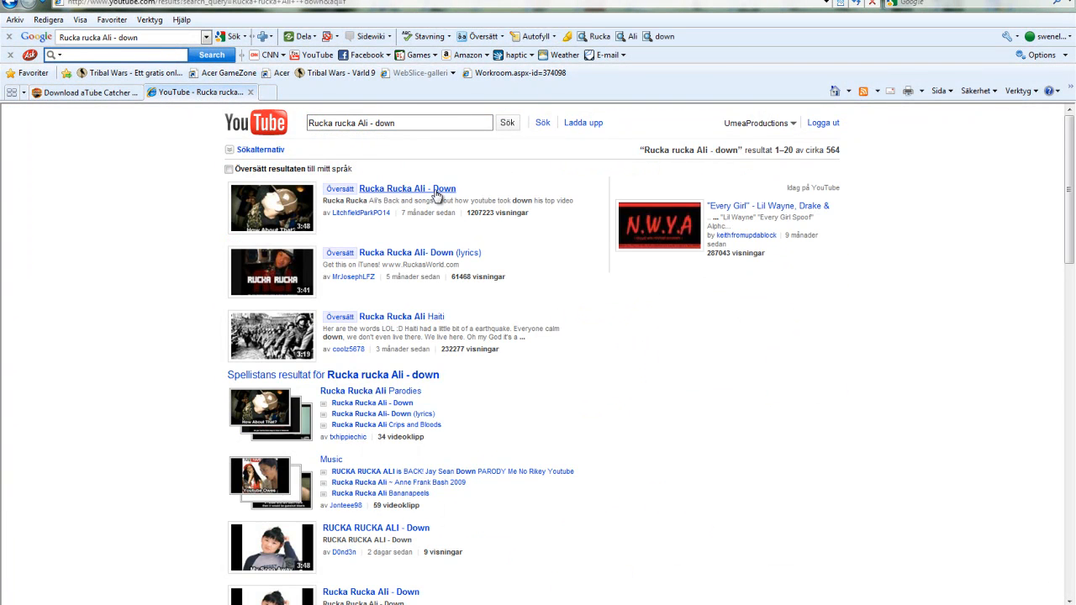
click(407, 187)
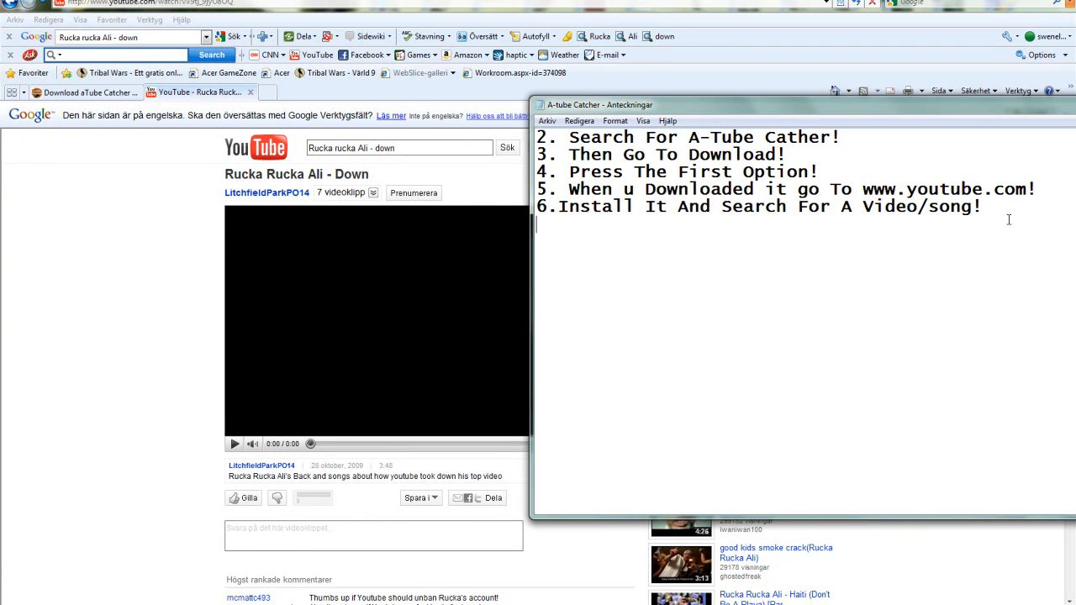
Step: Type step '7. Then Copy The Link! CTRL+C' in Notepad
text(7)
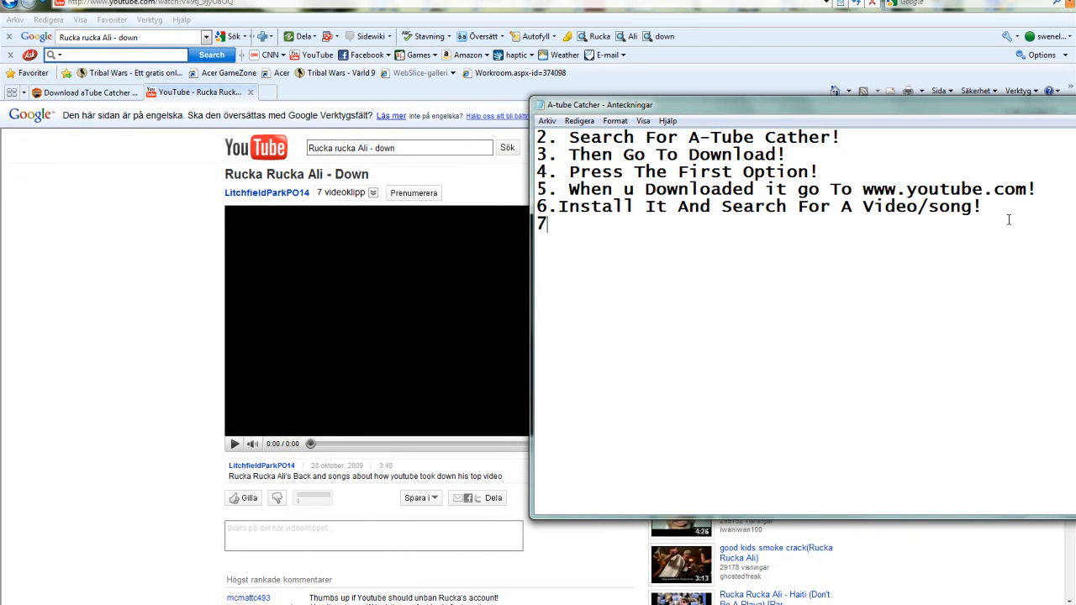
text(. Then)
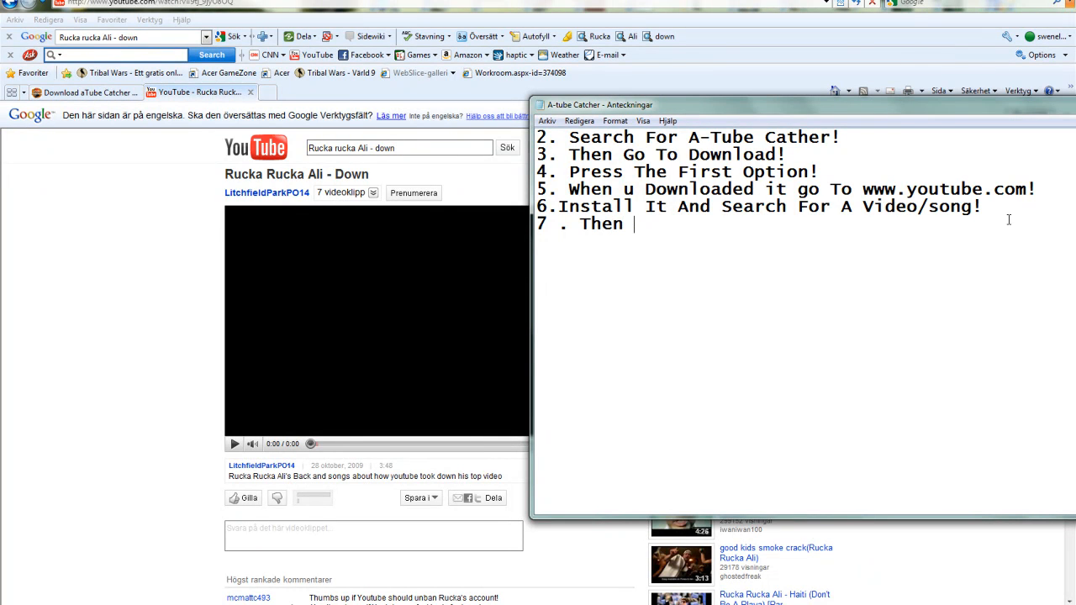
text(Copy)
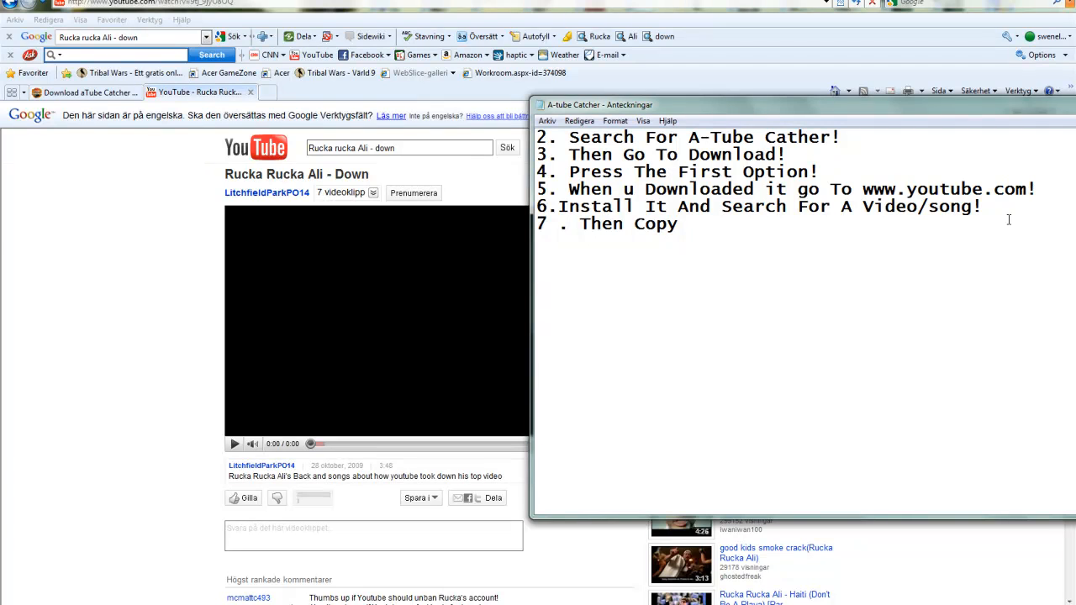
text(The Link!)
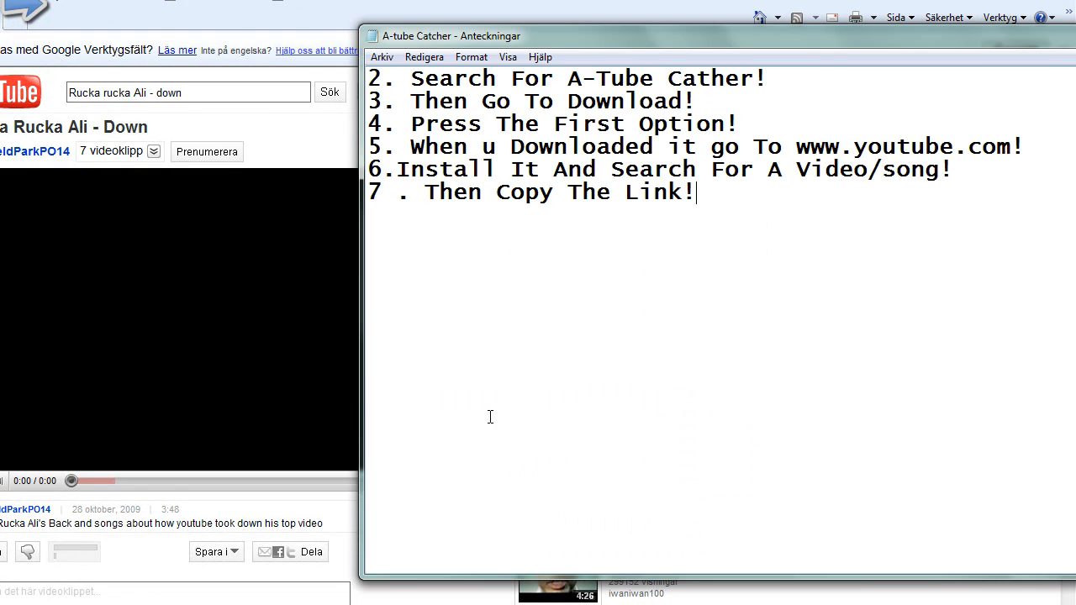
text(CT)
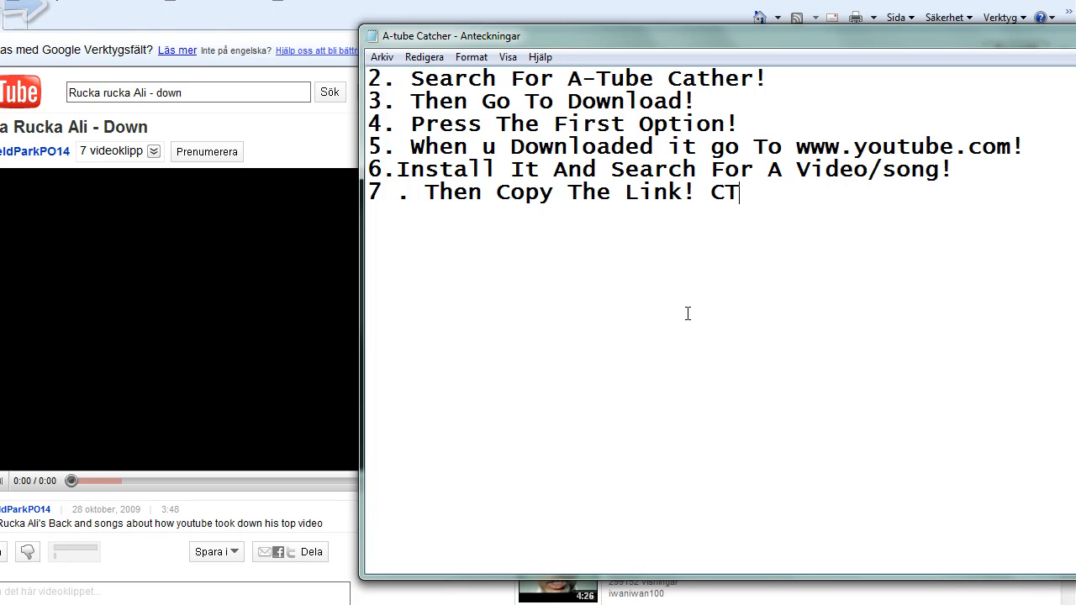
text(RL+)
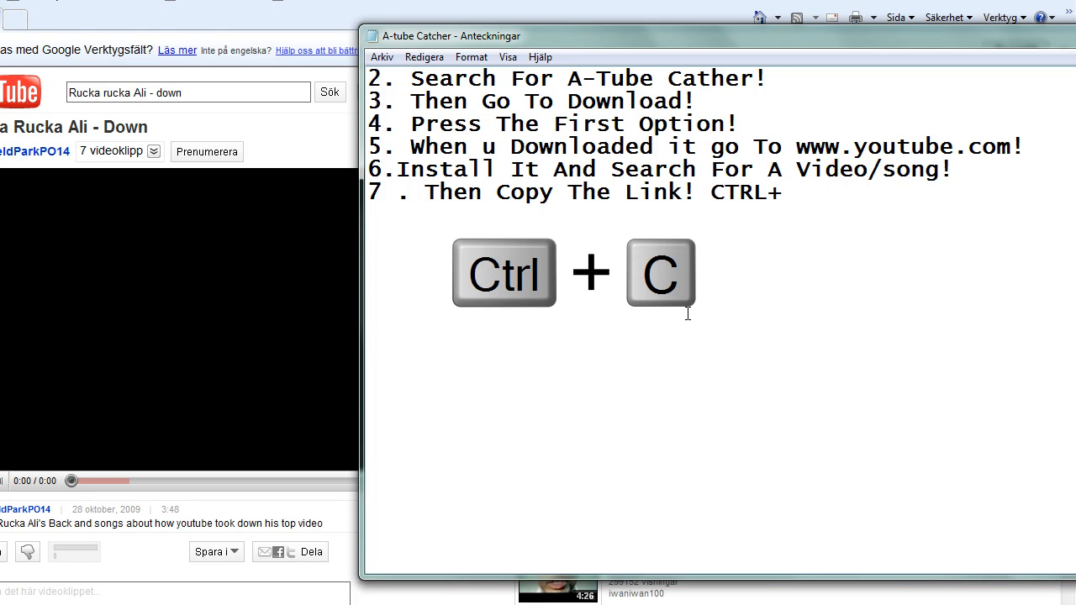
text(C)
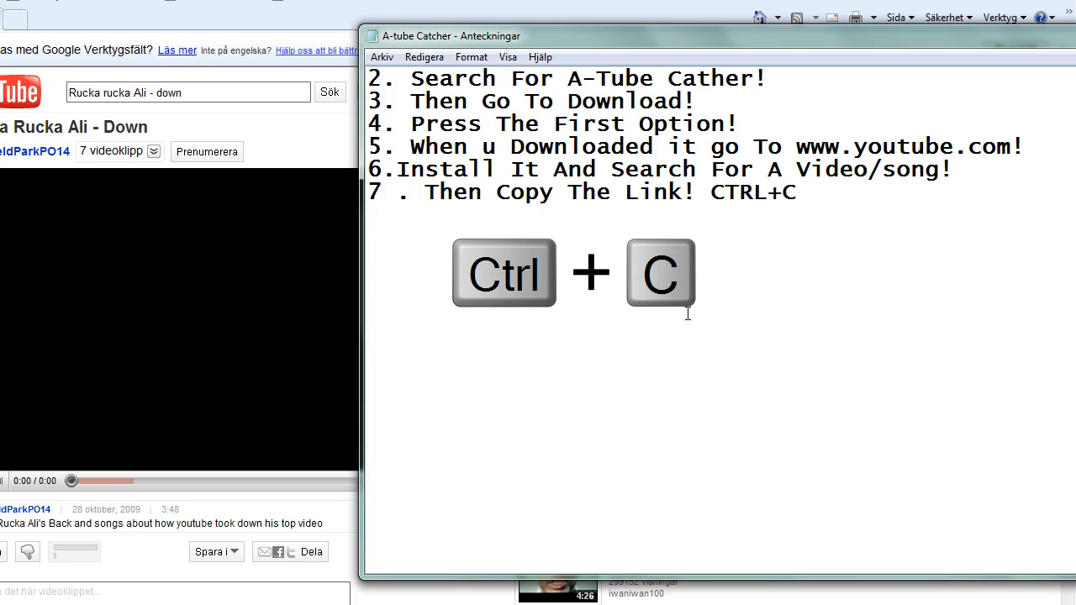
Step: Type step '8. Then Open Your A-Tube Catcher!' and launch aTube Catcher
text(8.)
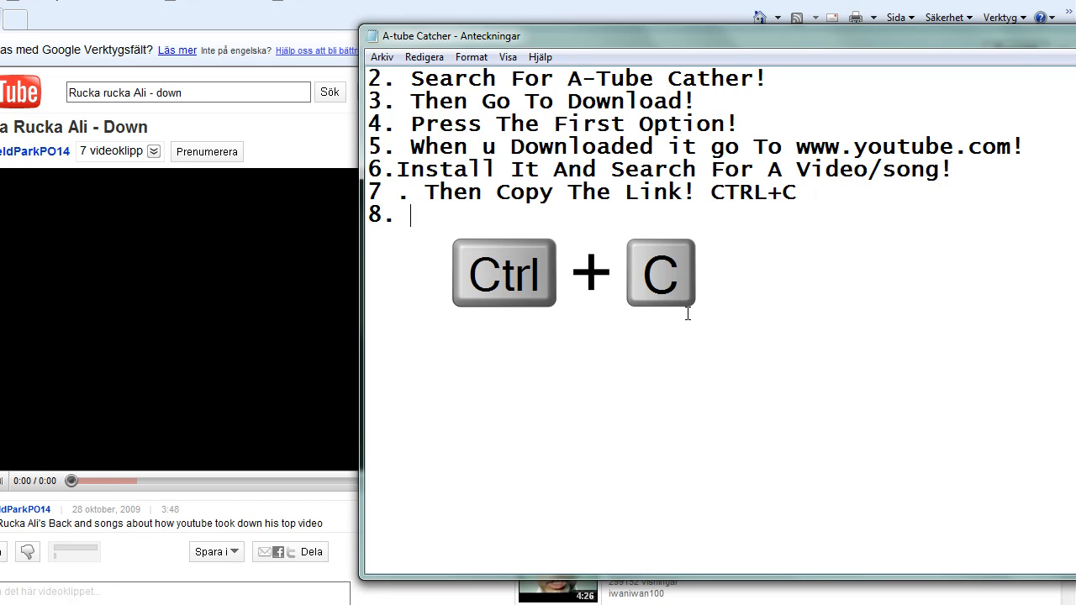
text(Then Op)
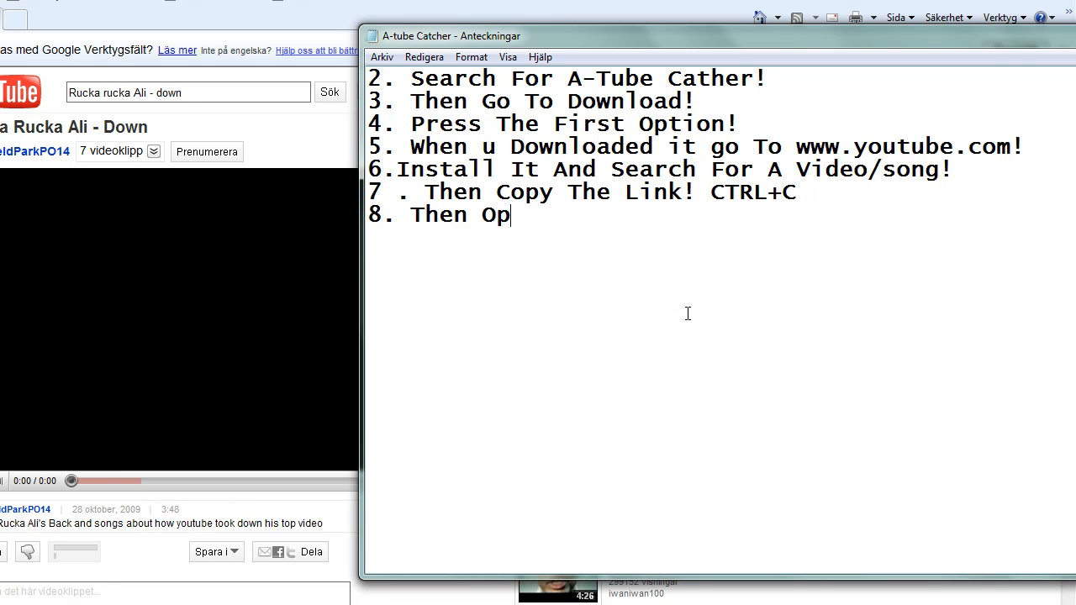
text(en Your A)
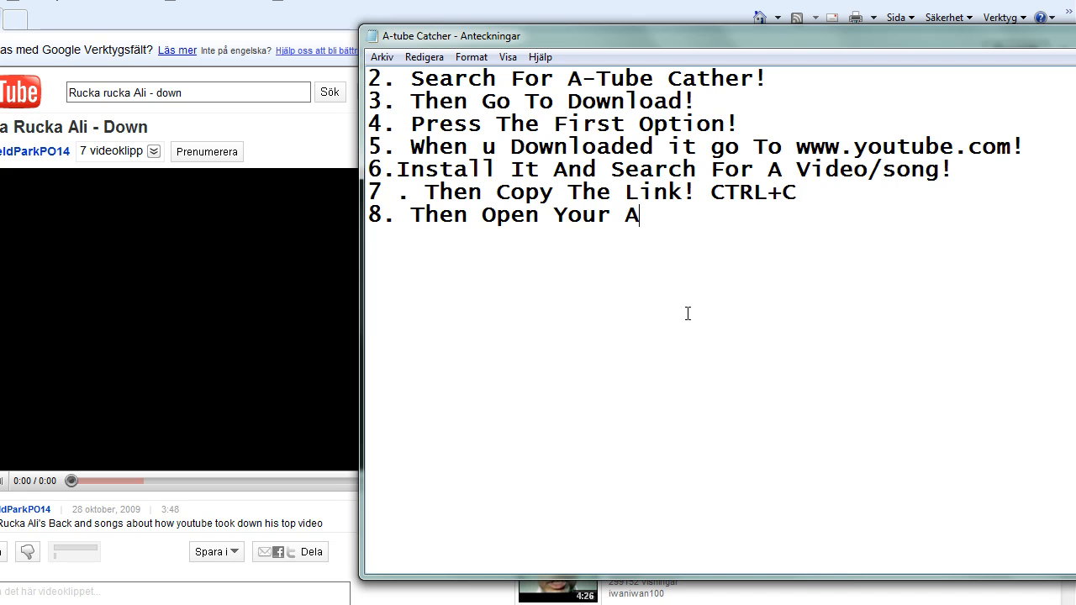
text(-Tube)
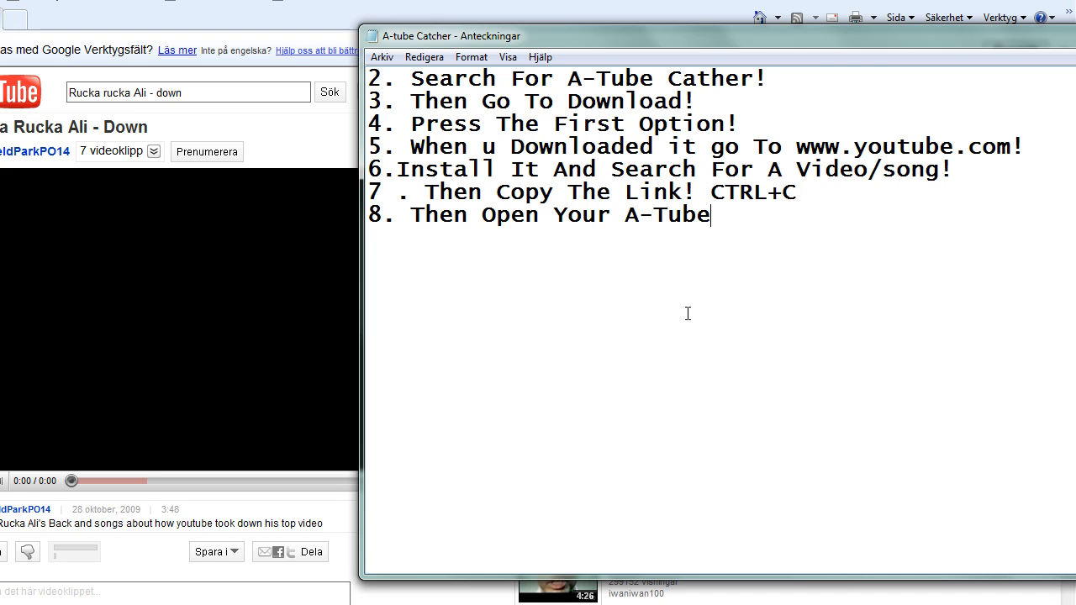
text(Catcher!)
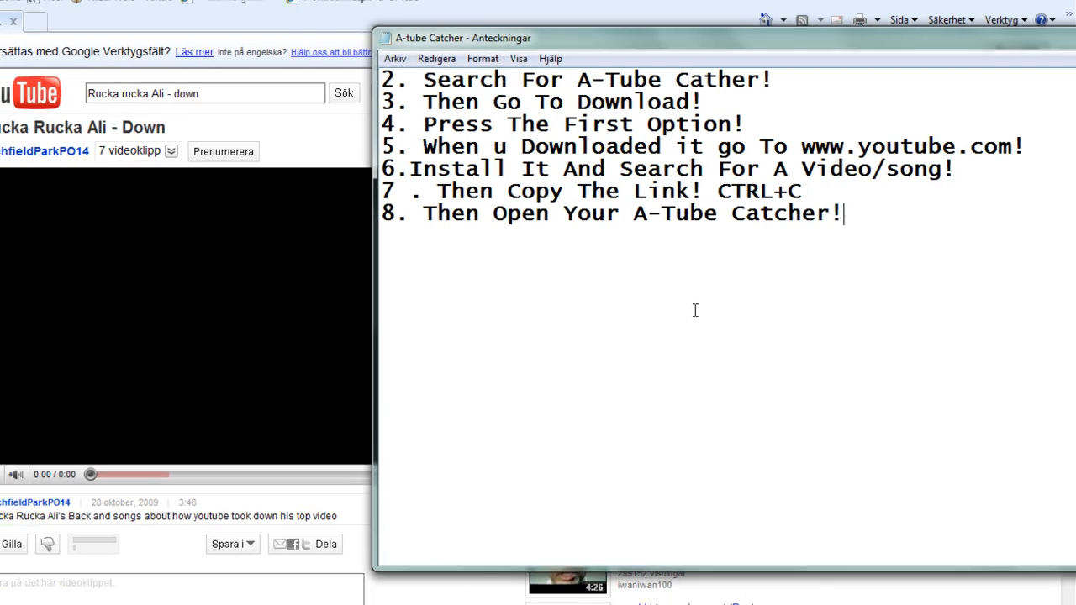
click(15, 593)
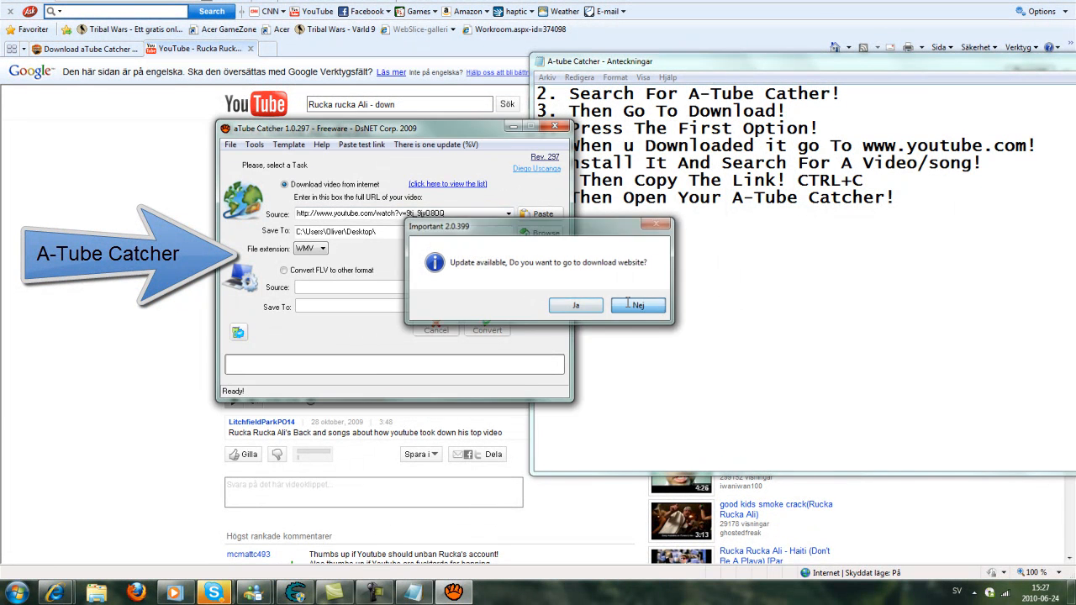
Step: Decline aTube Catcher's offer to visit the update download website by choosing Nej
click(637, 304)
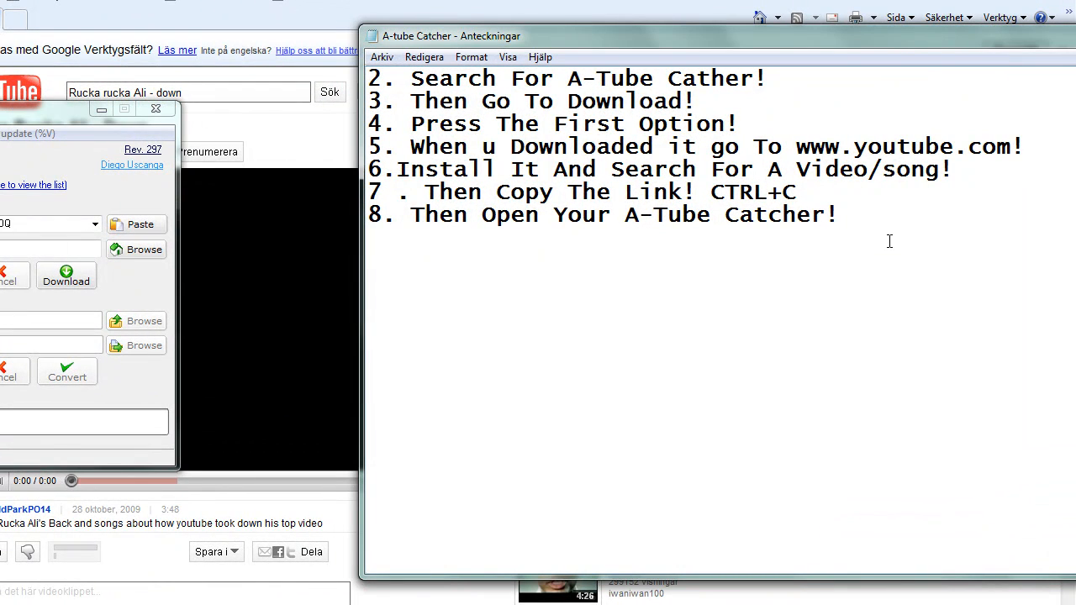
Step: Write step 9 'Copy The Link' and step 10 'If U Want A Video U Can Choose WMW!'
text(9. Cop)
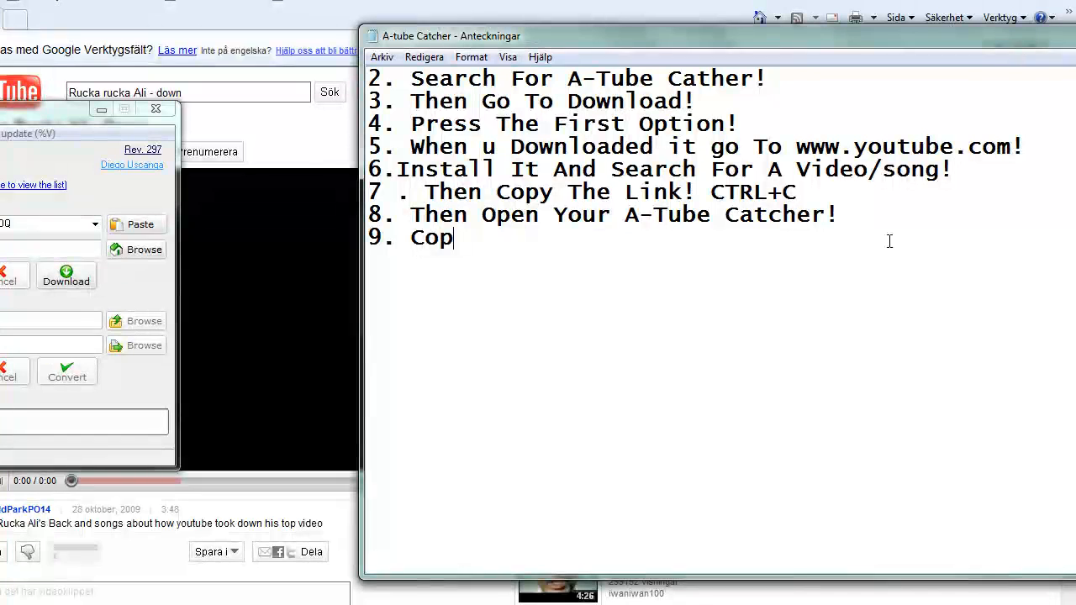
text(y The Link There!)
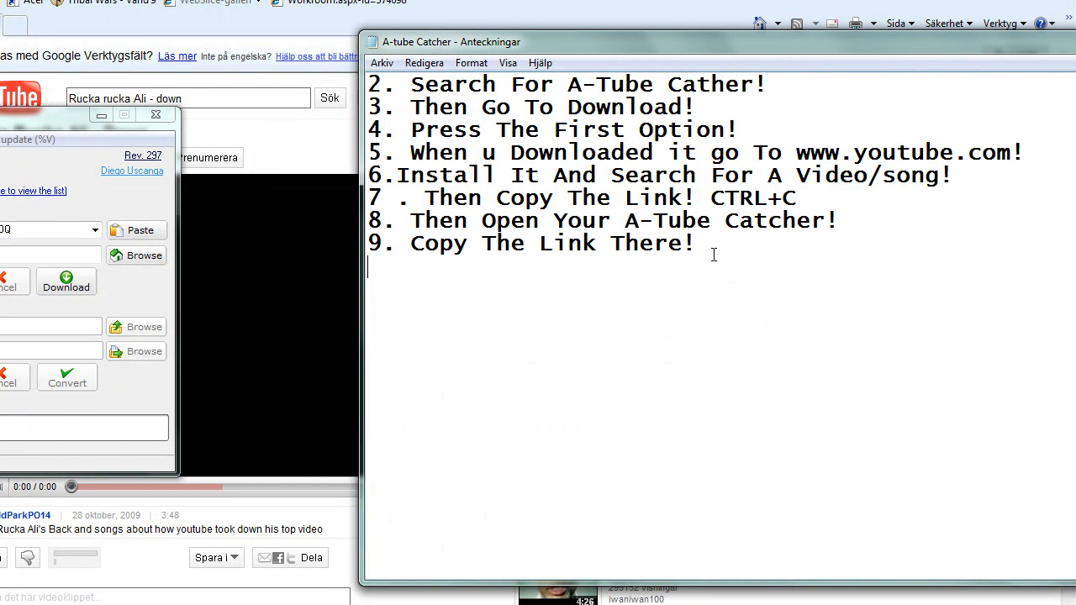
text(10)
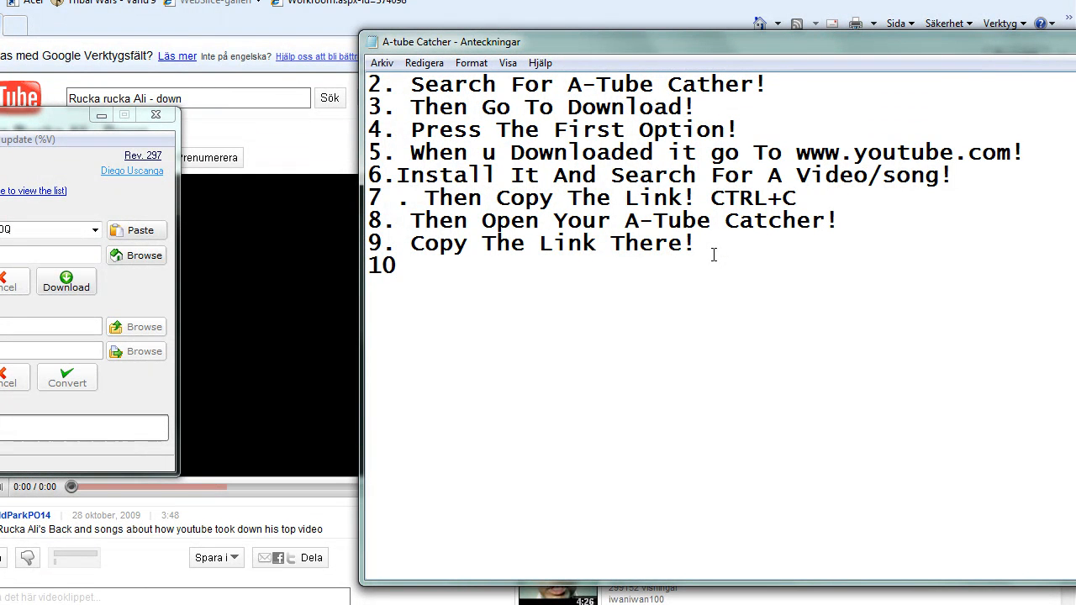
text(. If U w)
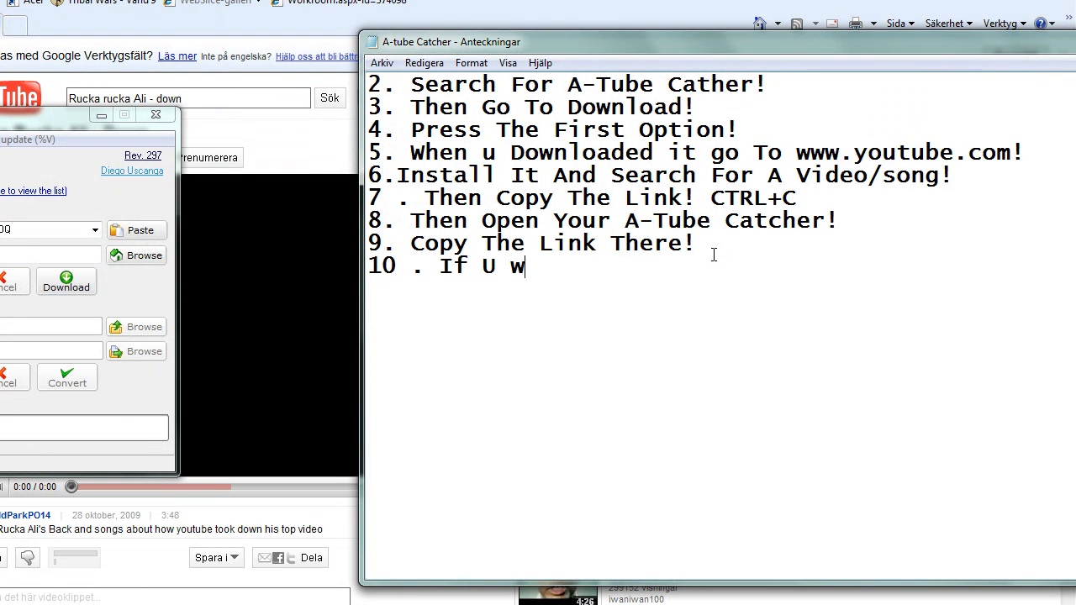
text(ant A Vide)
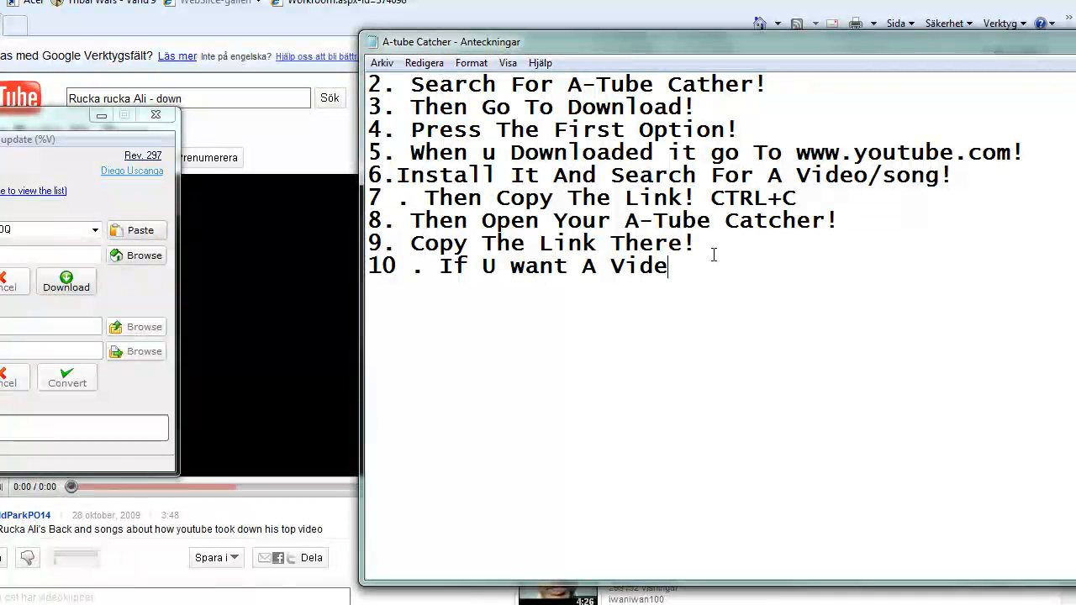
text(o For)
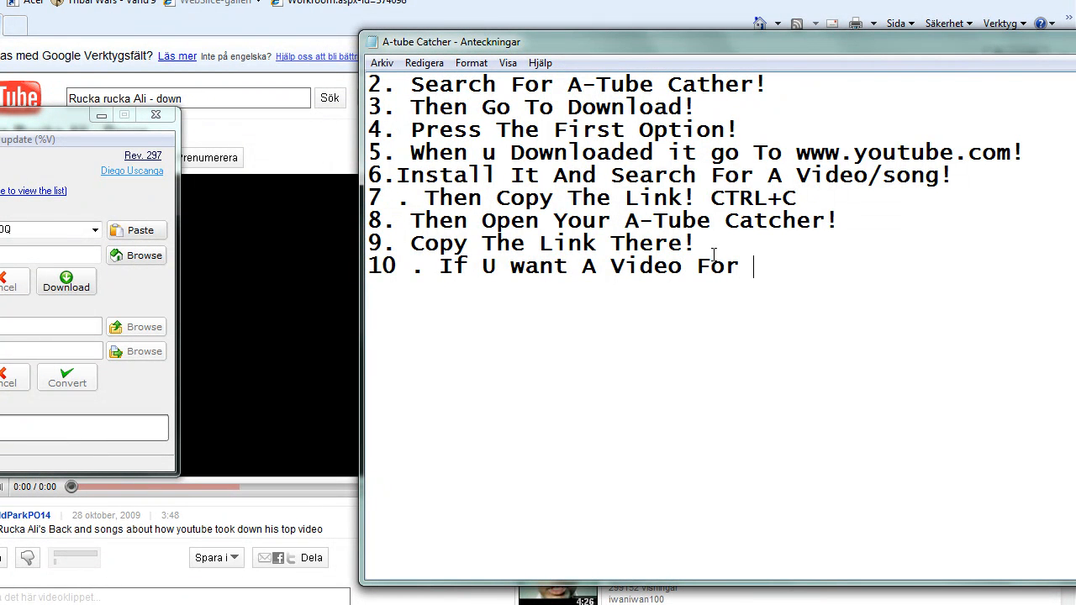
key(Backspace)
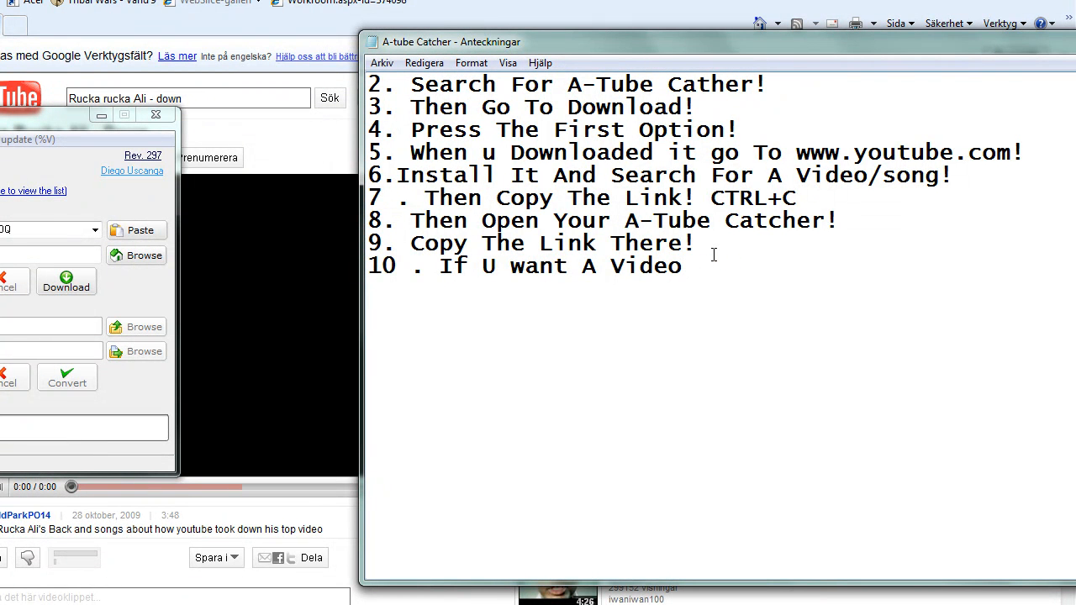
text(U Can)
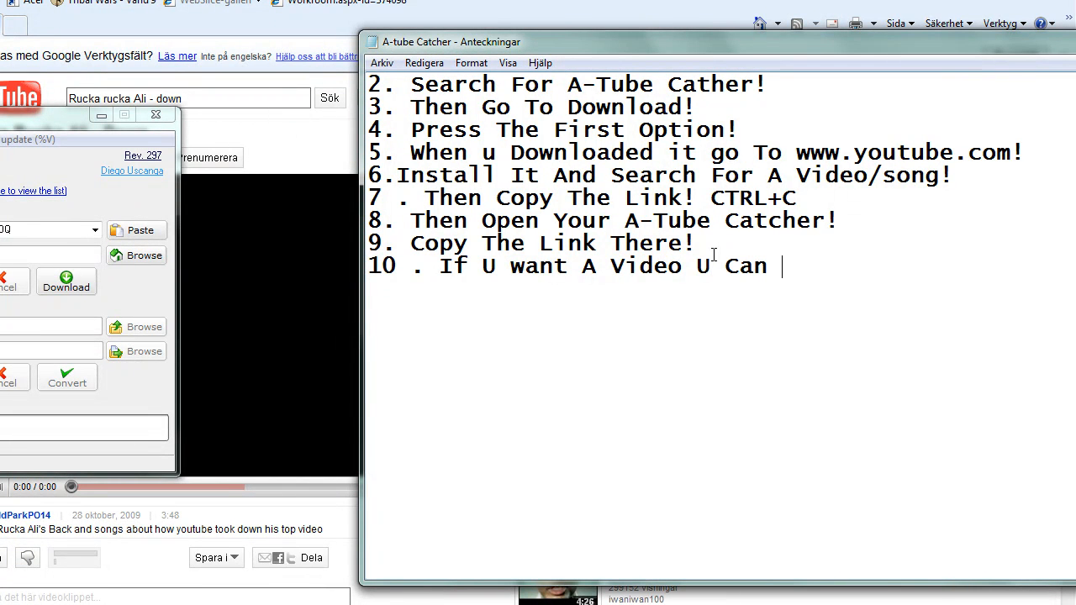
text(Choos)
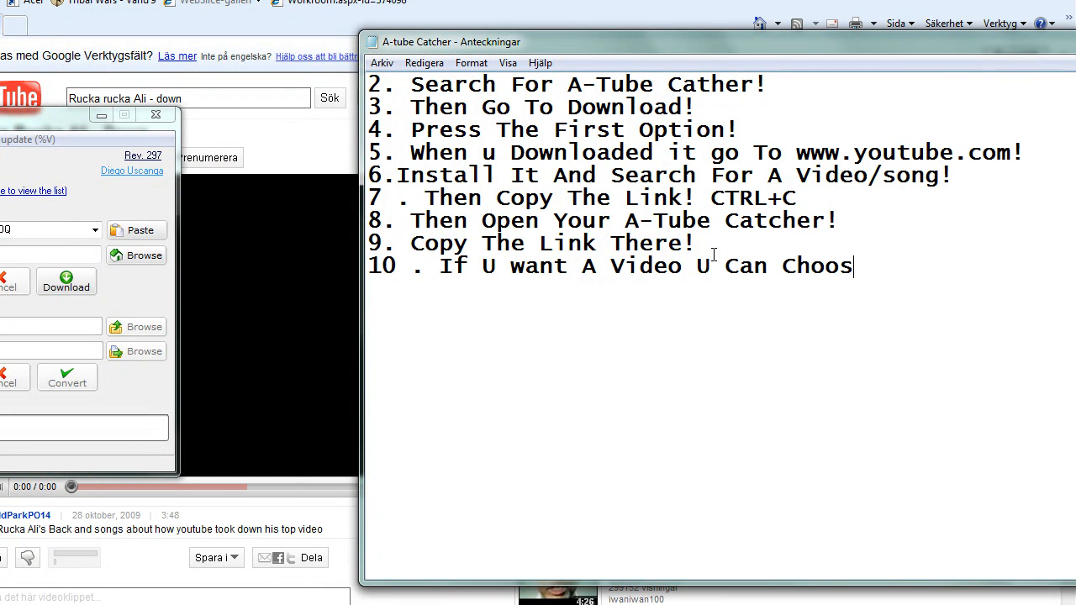
text(e WM)
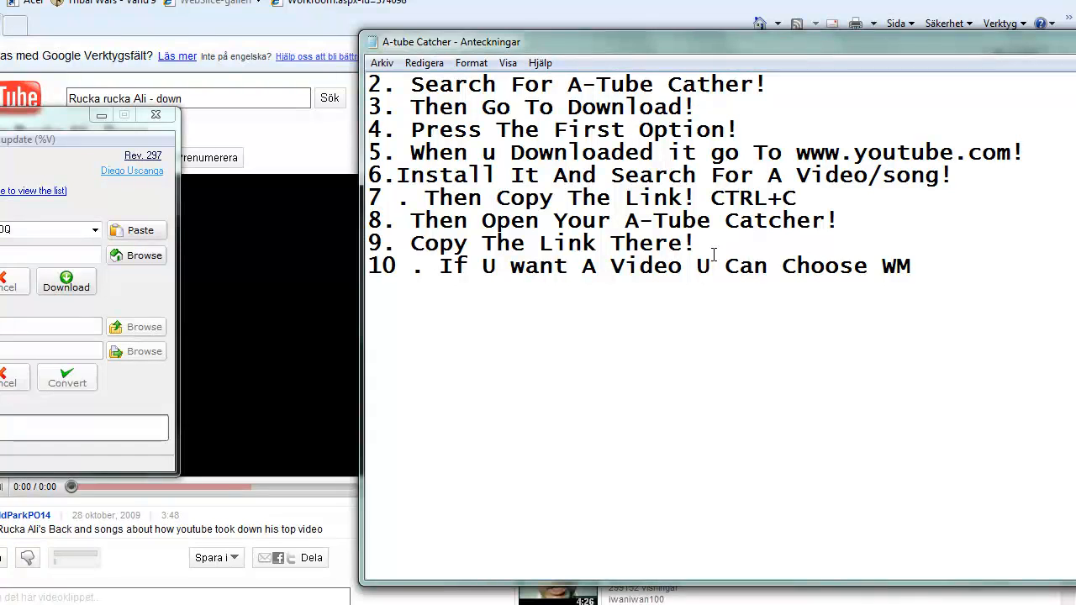
text(W)
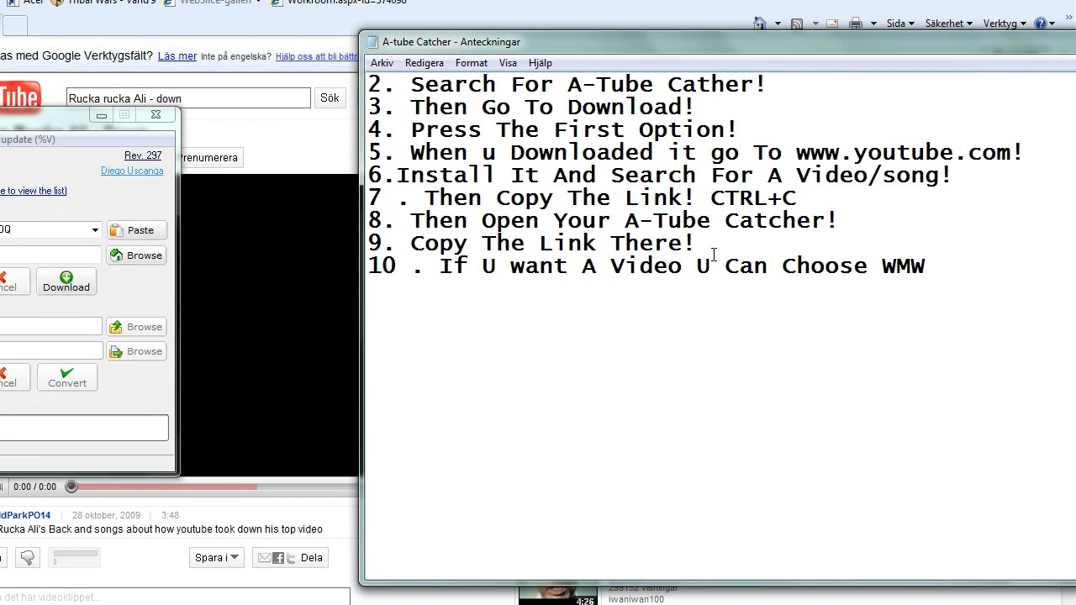
text(!)
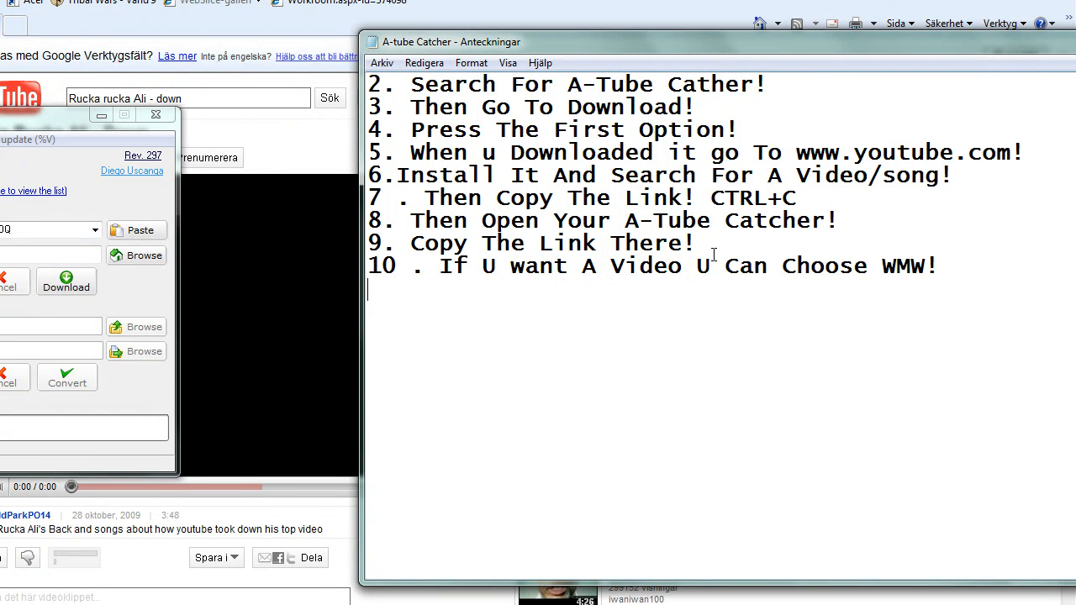
Step: Begin step 11: 'If U Want A Video FOr Cellphone U Choose'
text(11. If)
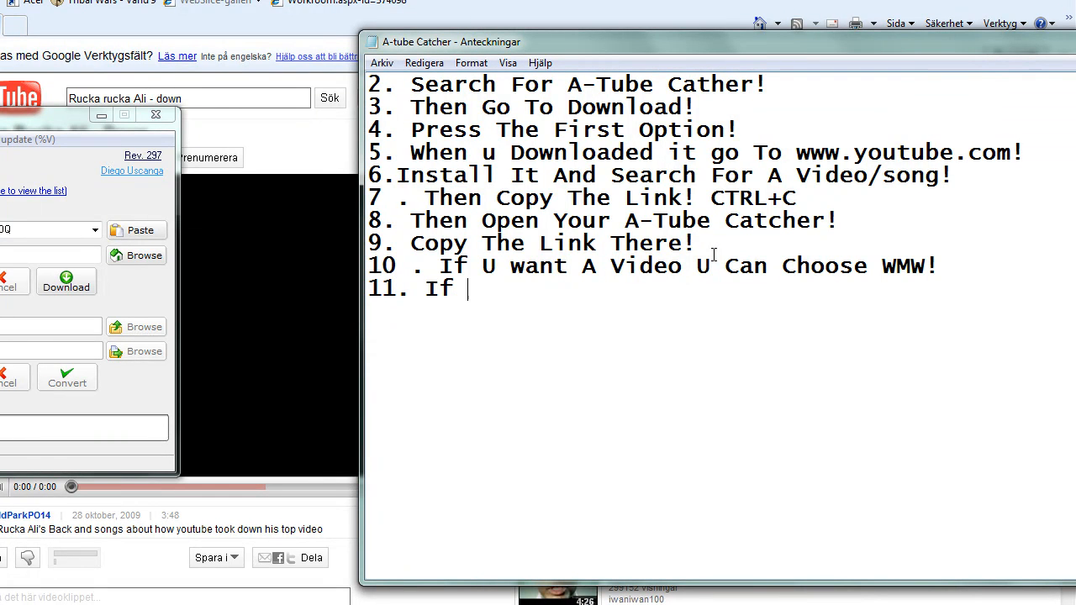
text(U Want A)
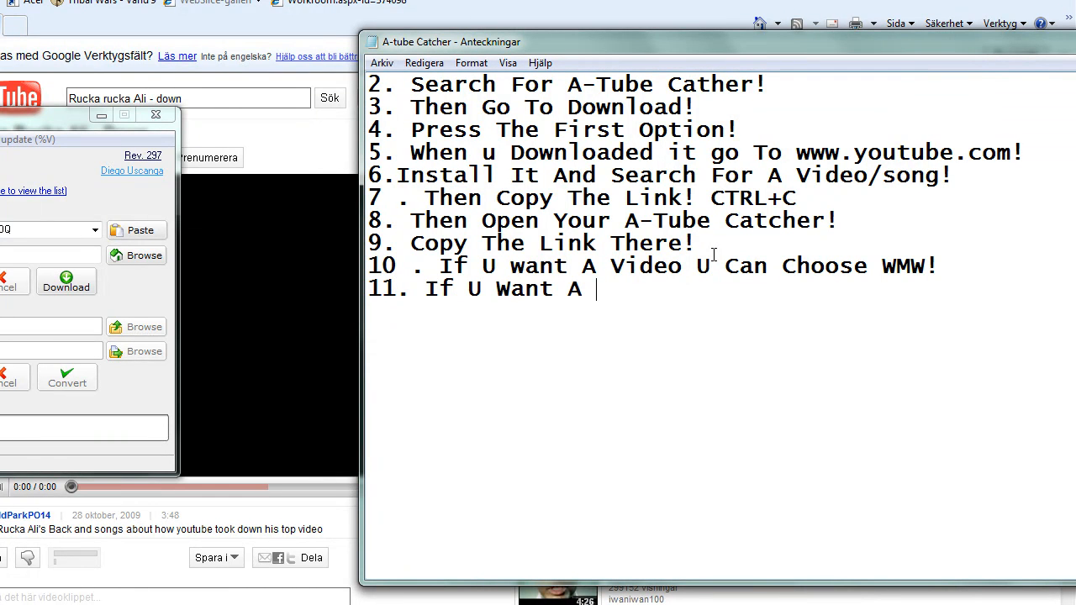
text(Video FOr)
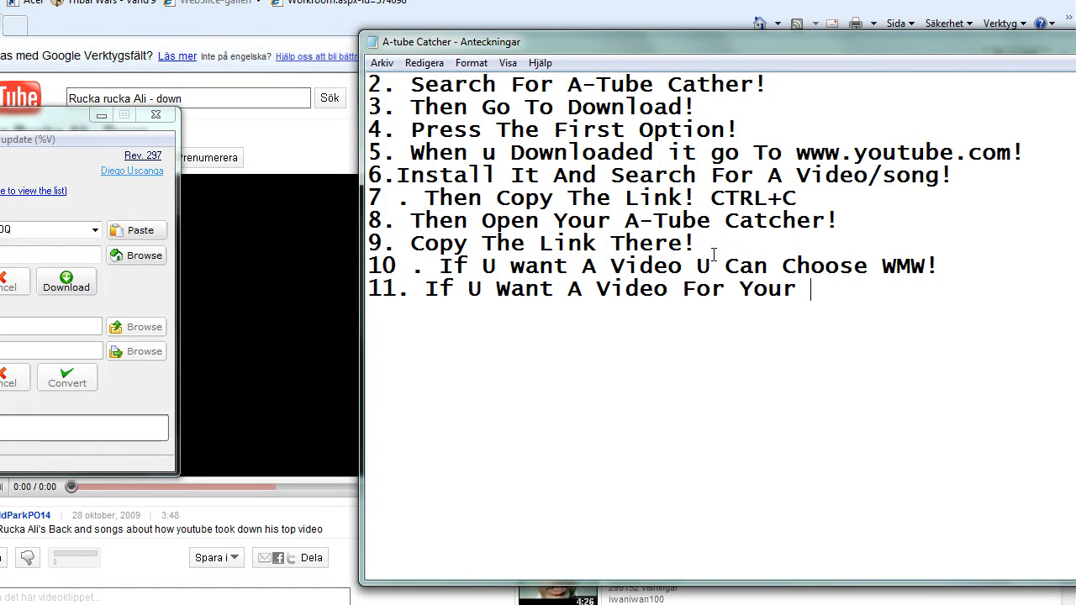
text(Cellphone)
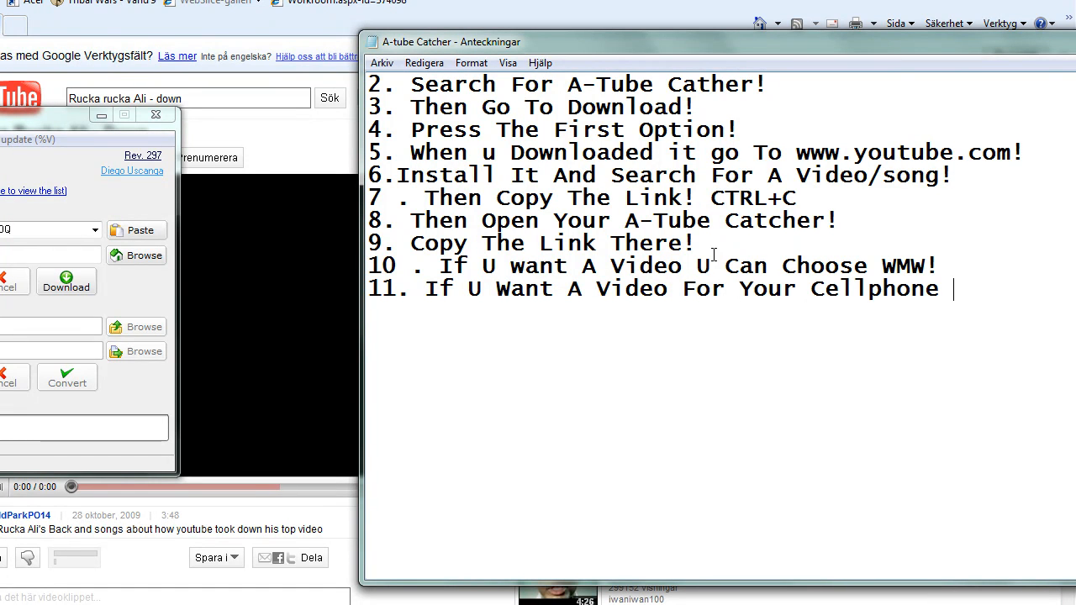
text(U Choose)
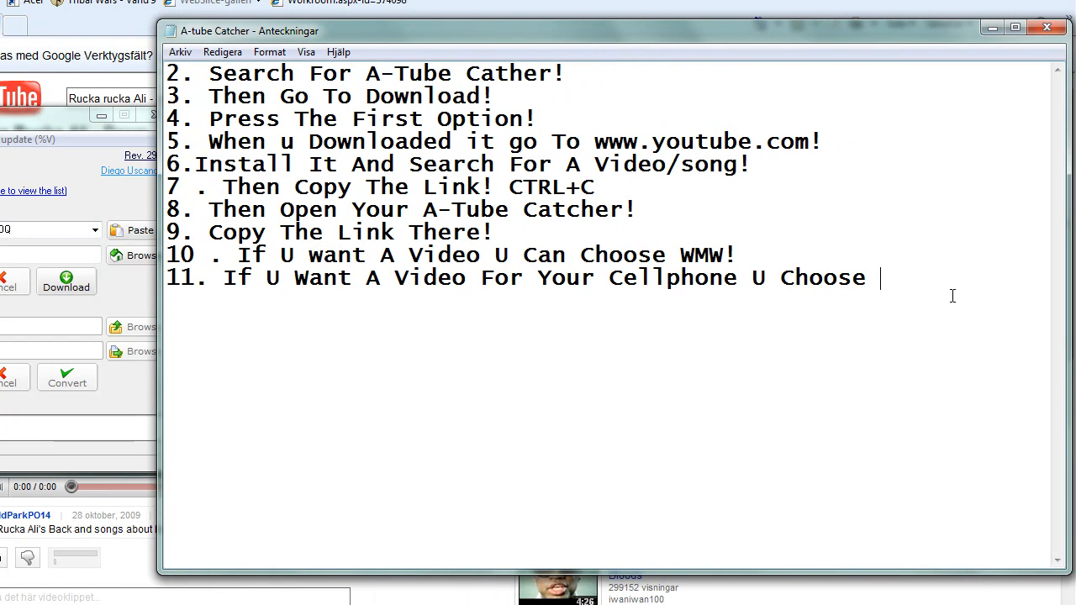
Step: End step 11 with '3 GP' and write step 12 'Im Gonna Choose MP3!'
text(3 GP)
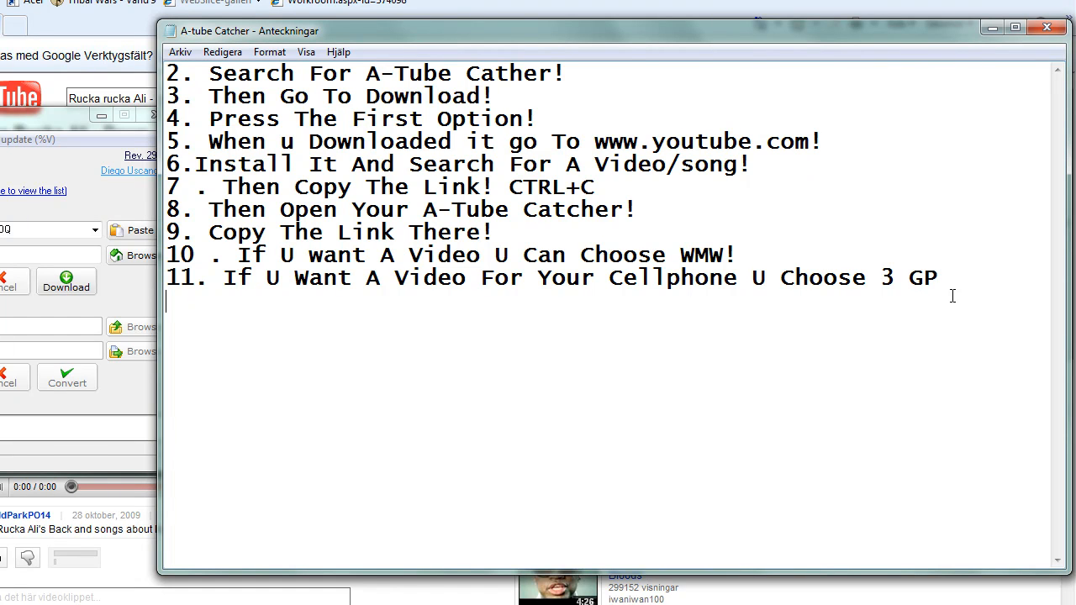
text(12.)
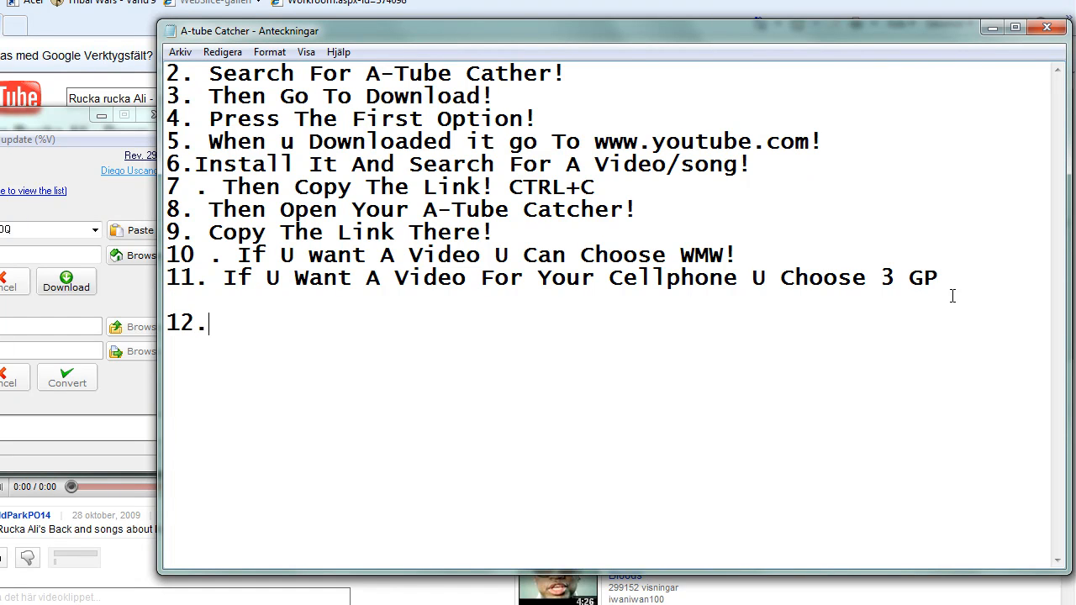
text(Im Gon)
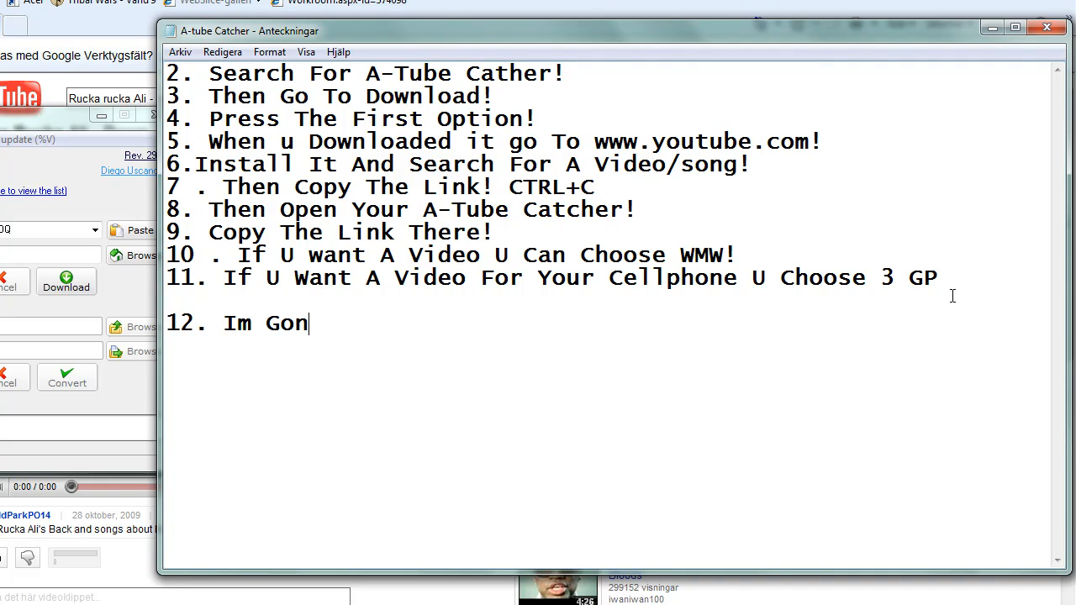
text(na Choose M)
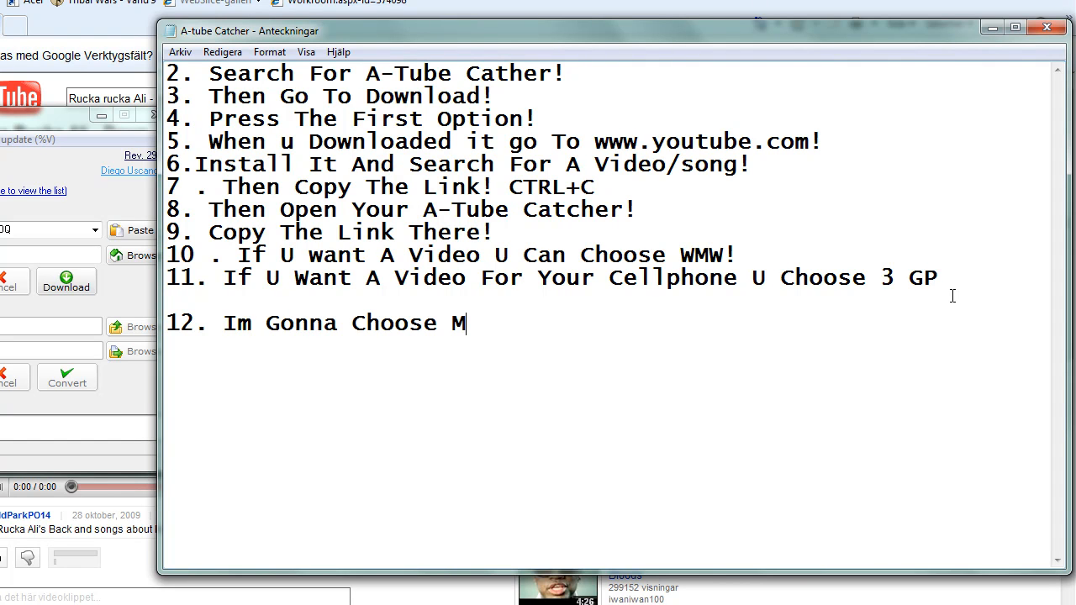
text(p3!)
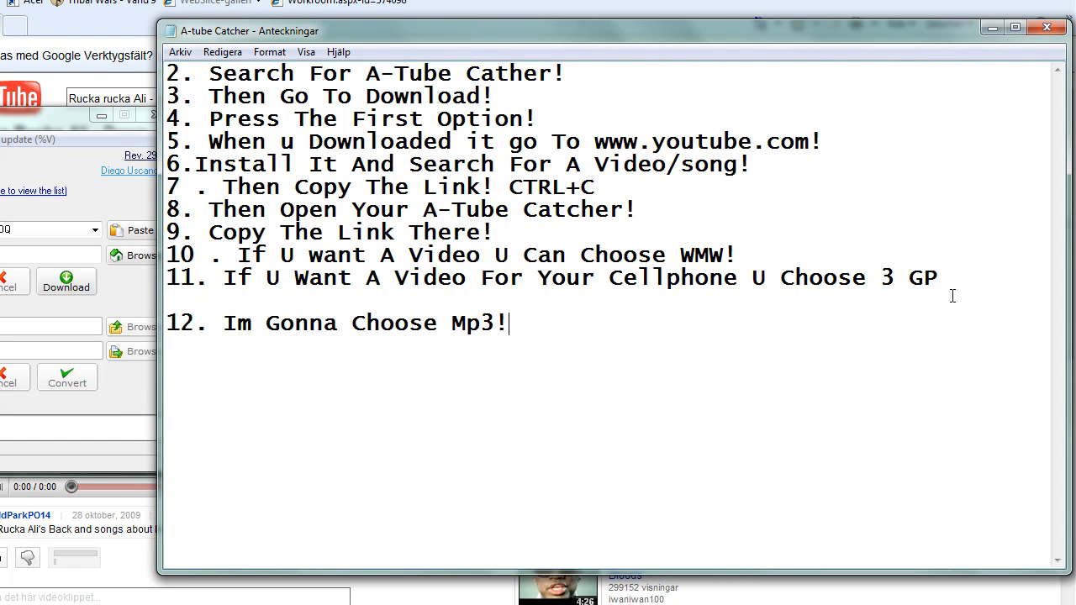
key(Backspace)
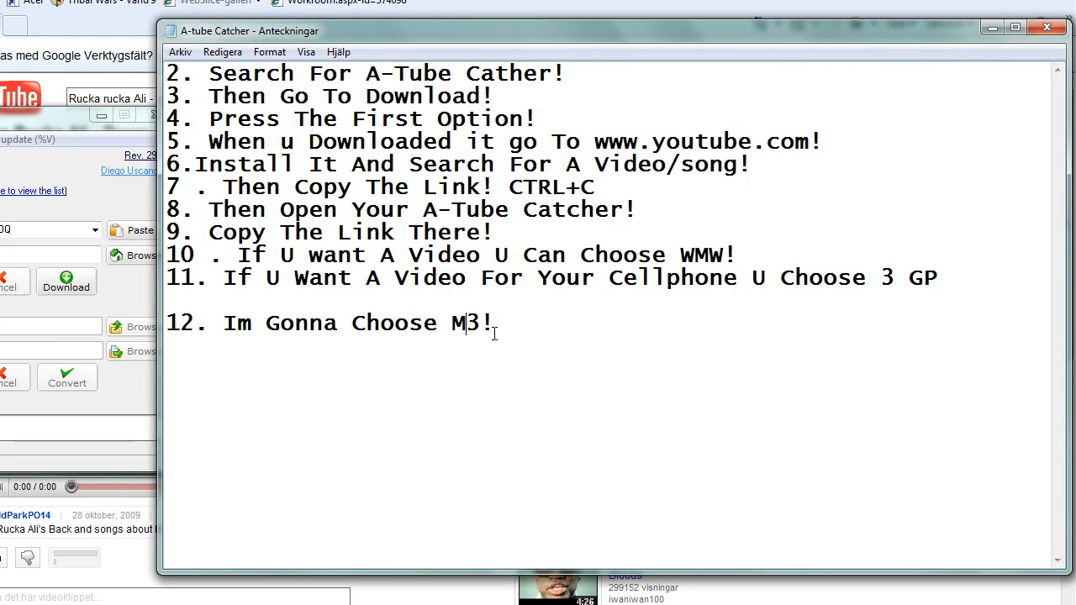
text(P)
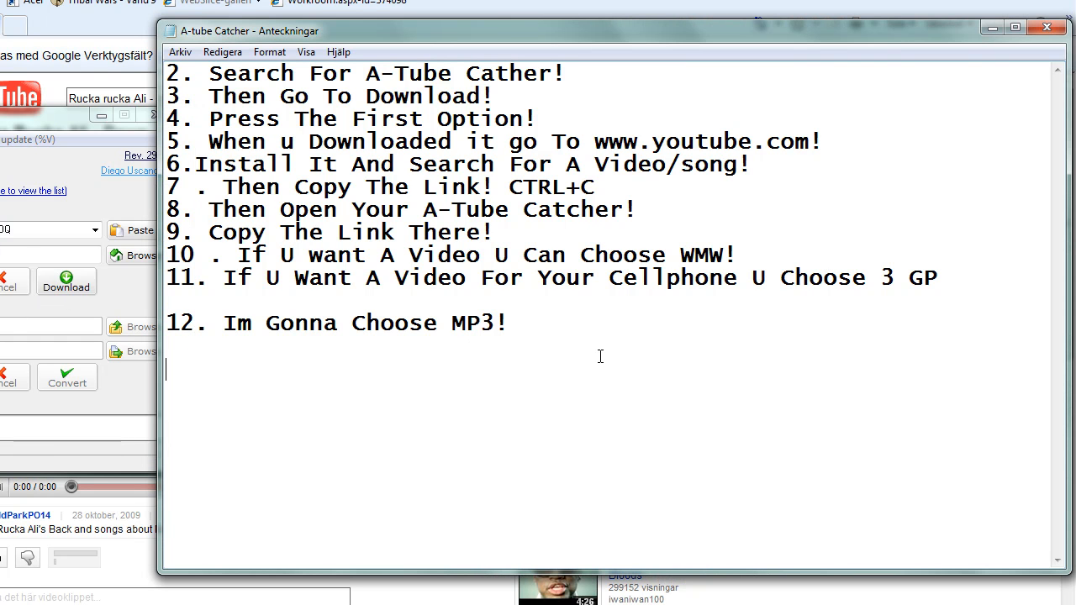
Step: Write step 13 'THen Just Press Download' and number a new line 14
text(13. THen)
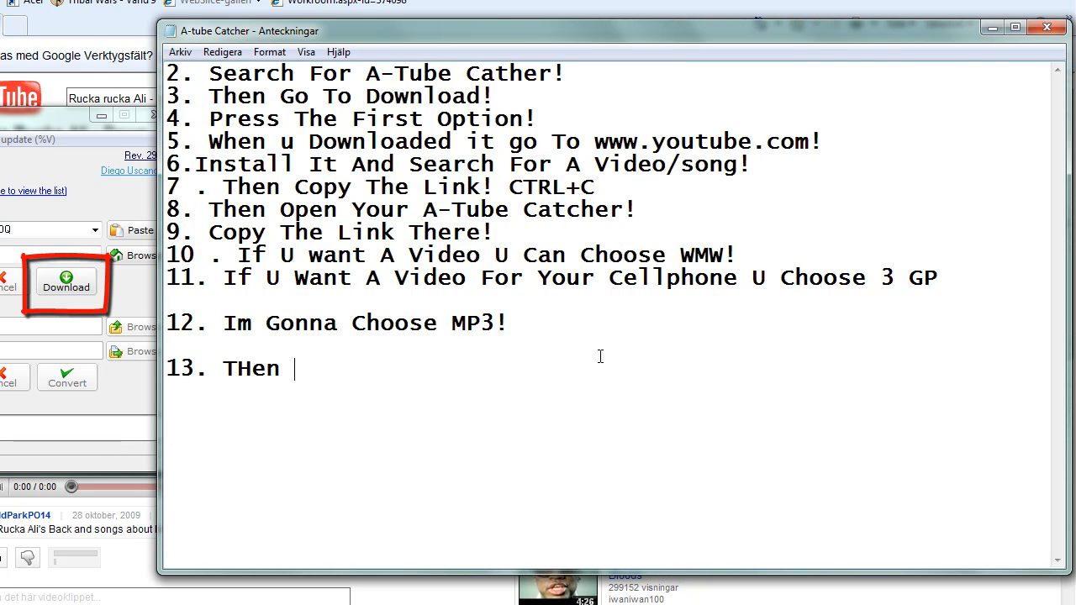
text(Just Press)
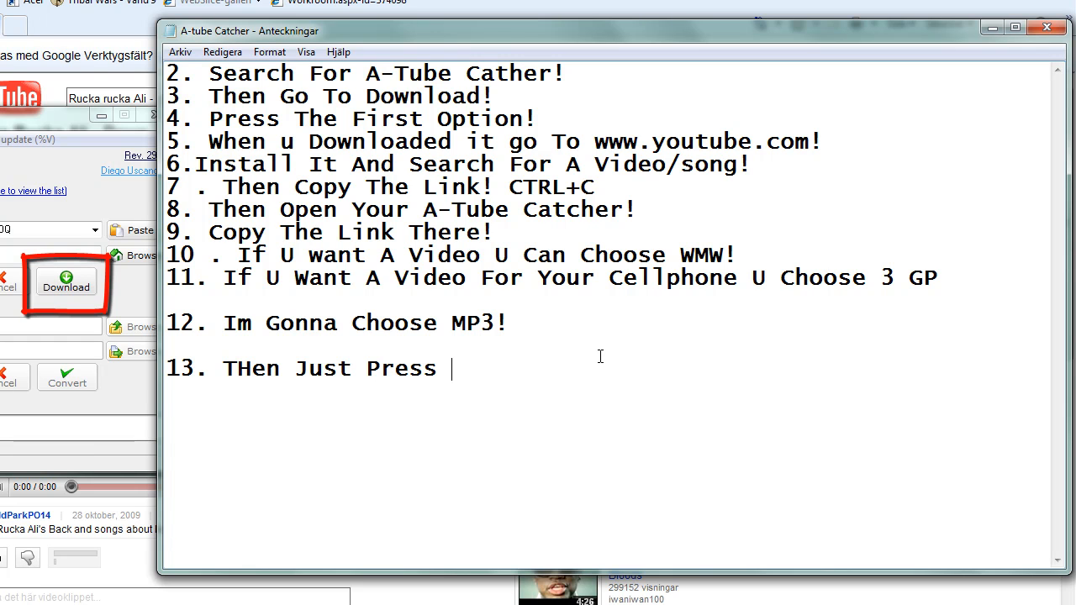
text(Download)
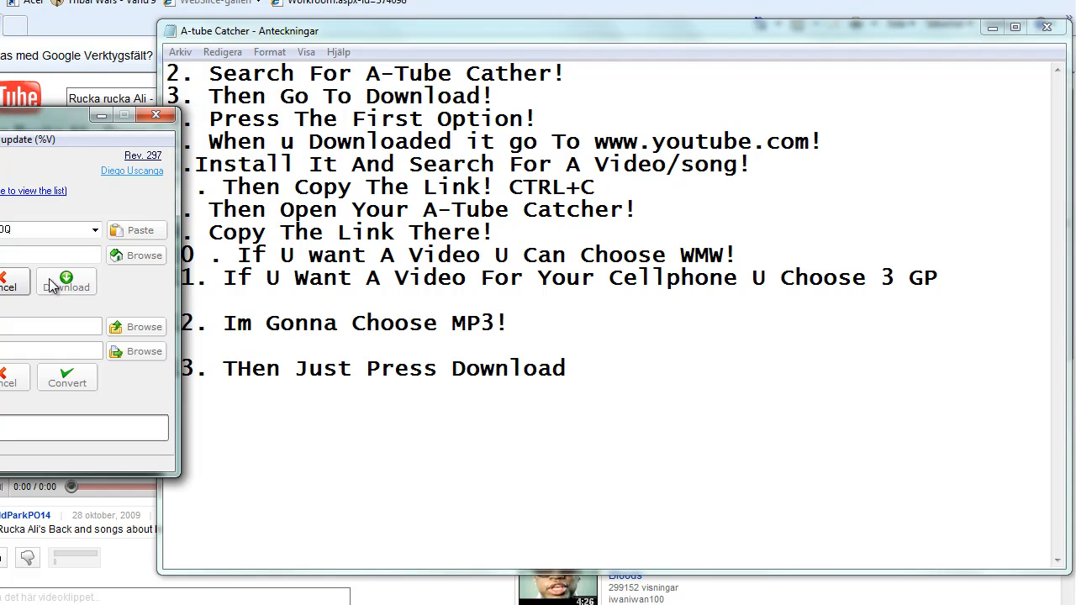
click(65, 280)
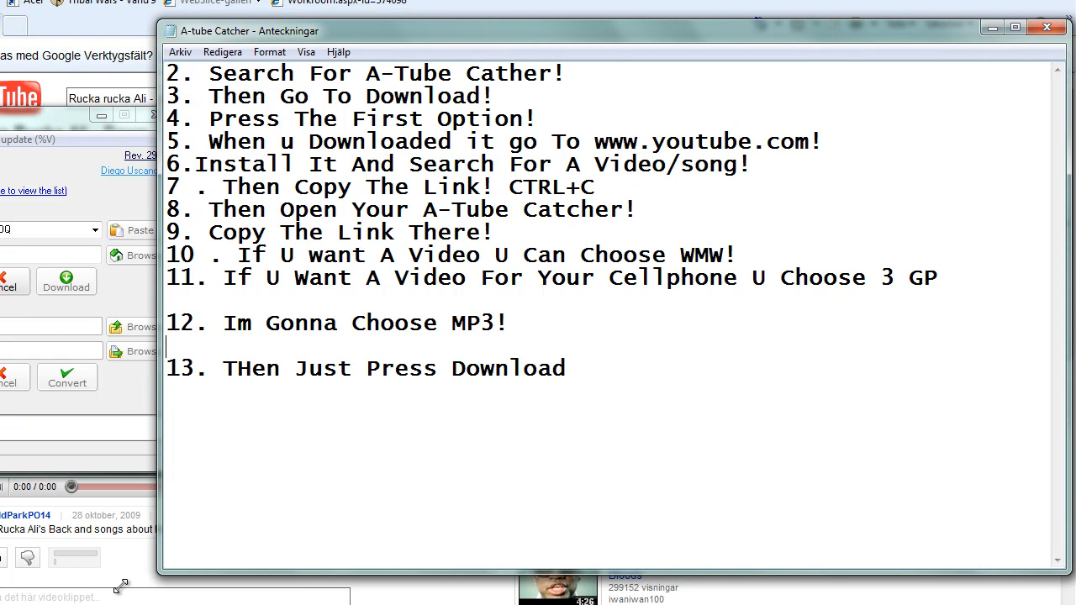
mouse_move(617, 359)
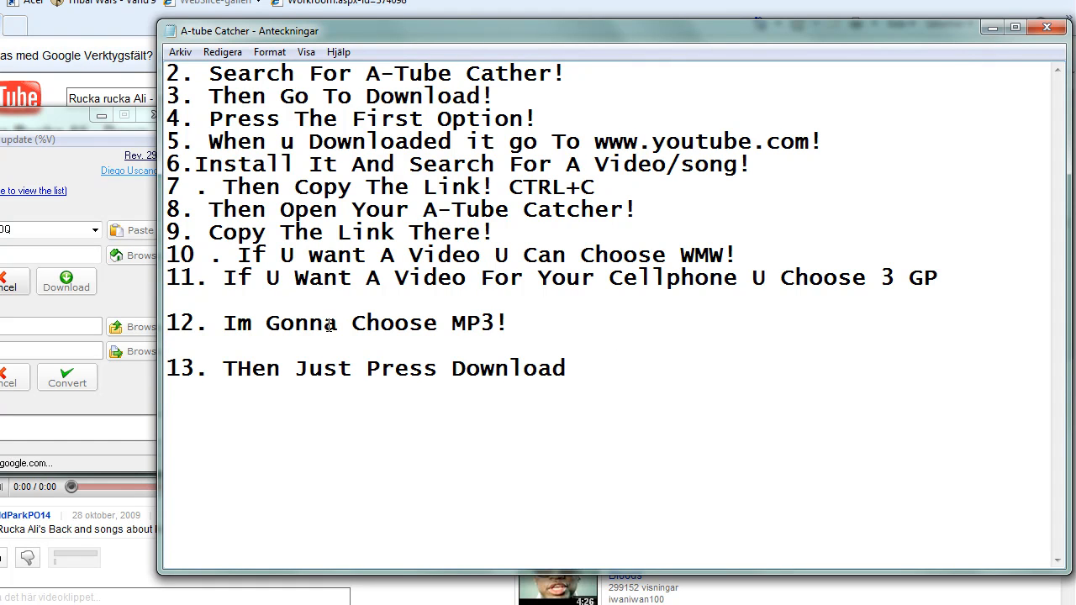
text(1)
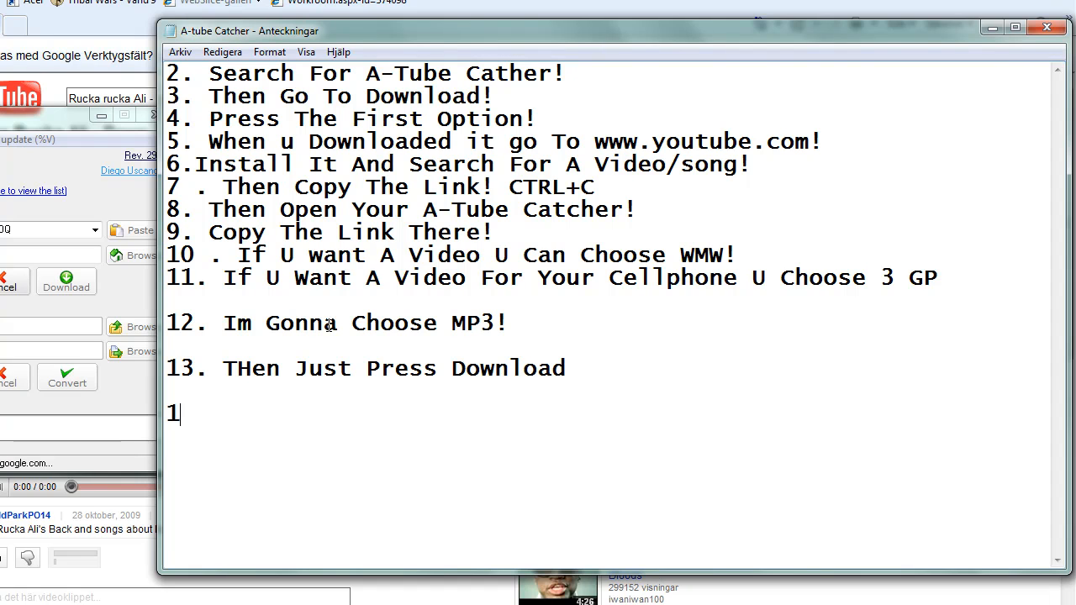
text(4)
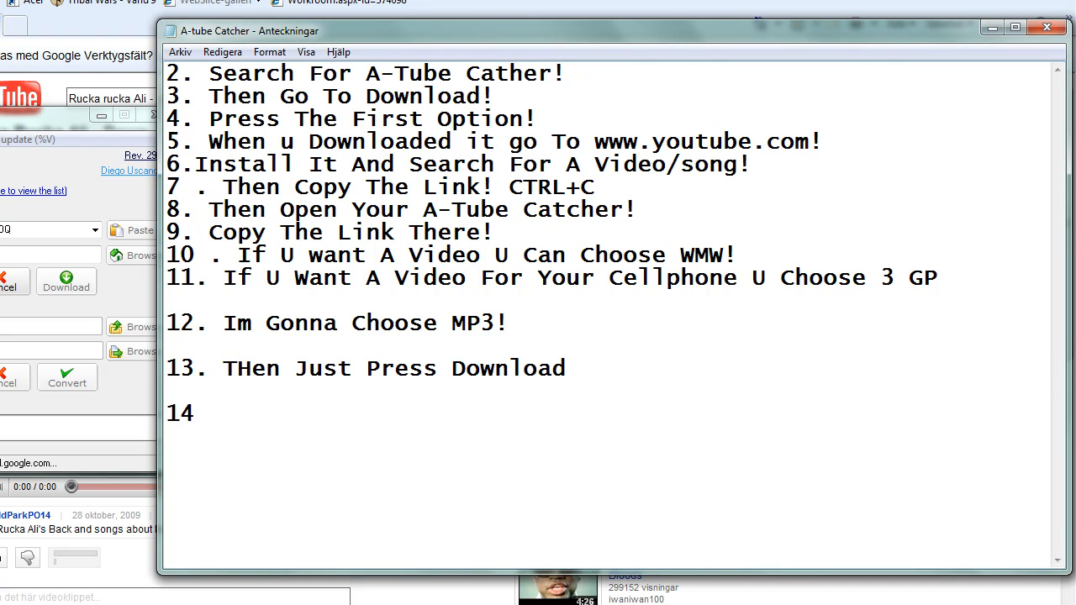
click(195, 413)
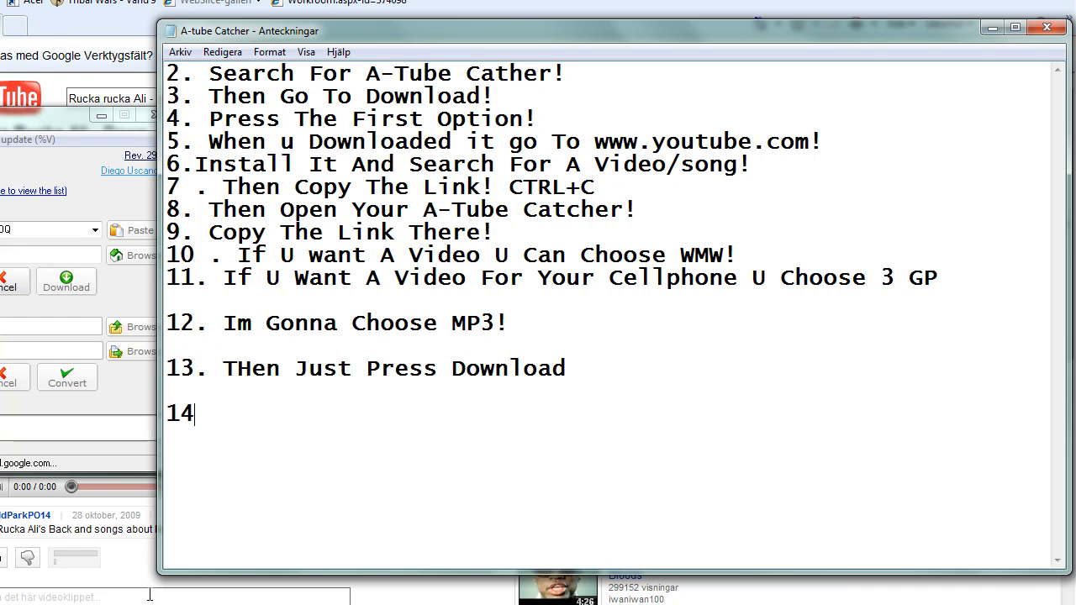
Step: Write step 14: 'When U Downloaded Your Video It Will Land At Your Desk'
text(. When U Dow)
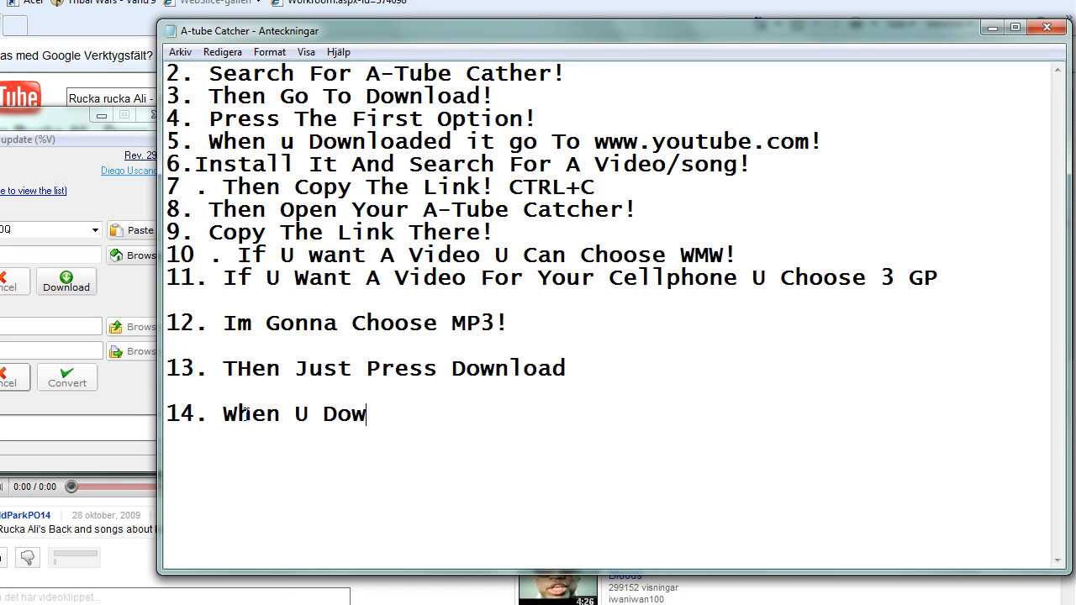
text(nloaded Y)
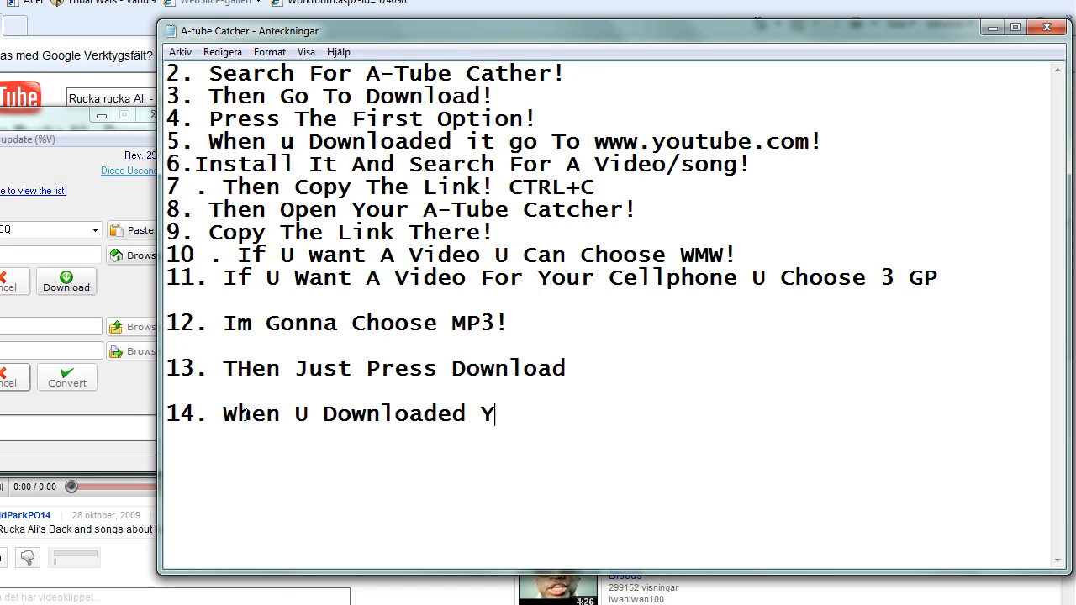
text(our Video It)
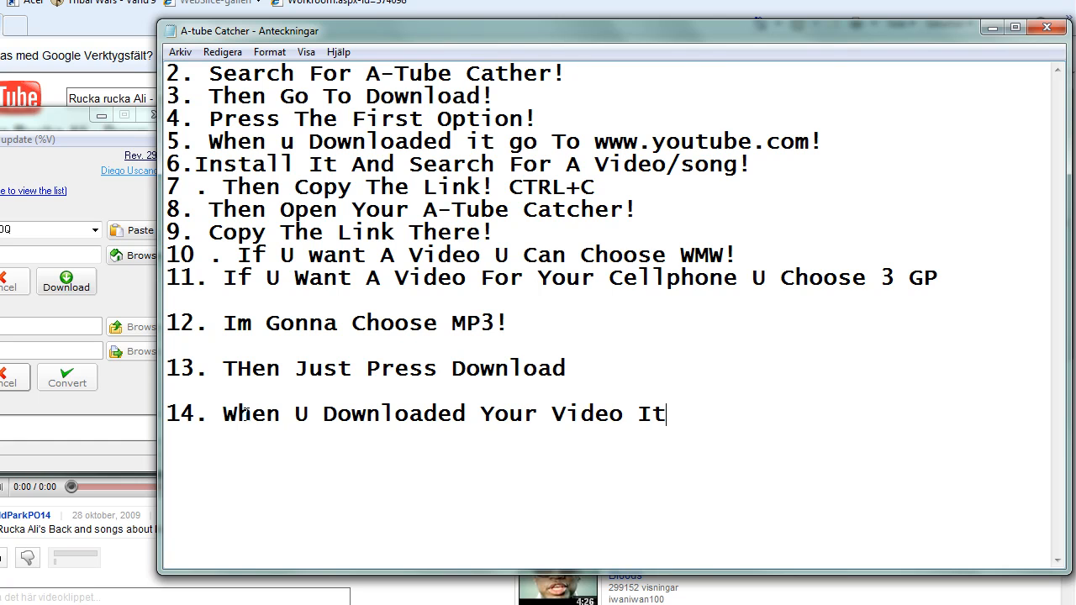
text(Will)
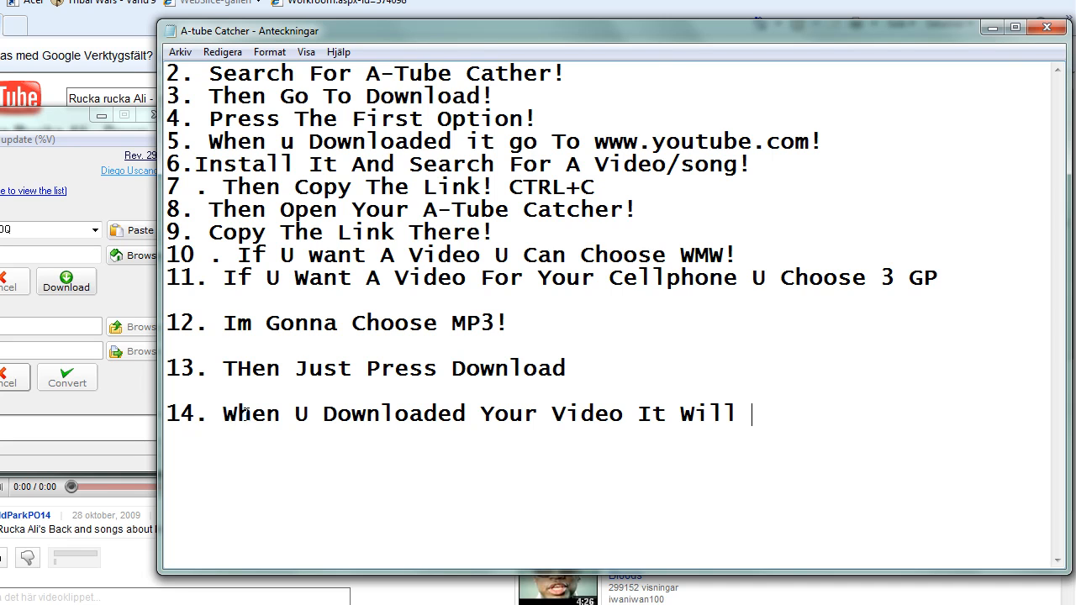
text(L)
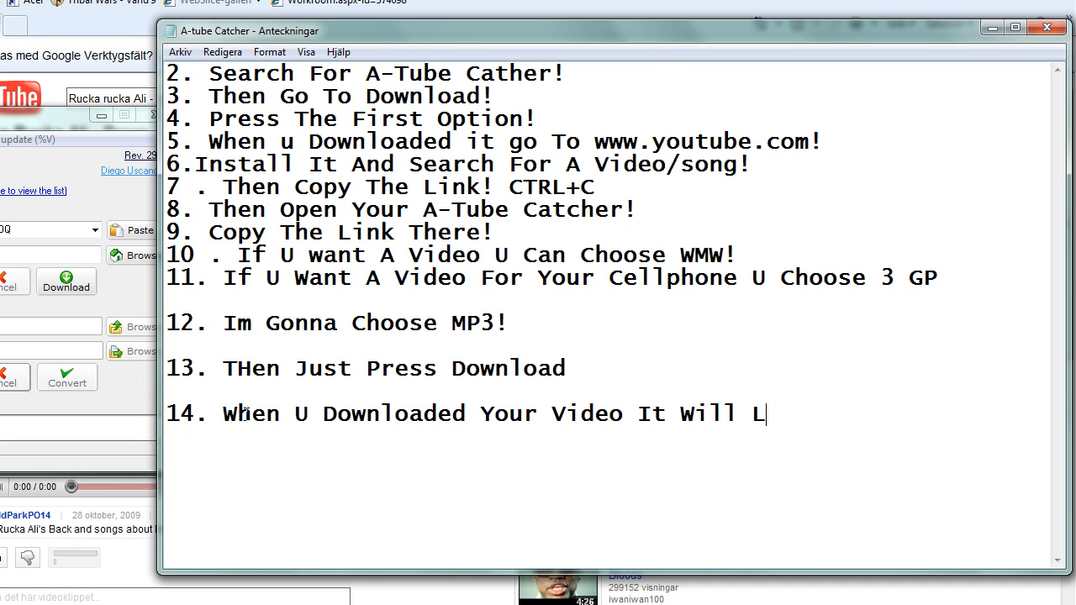
text(and At)
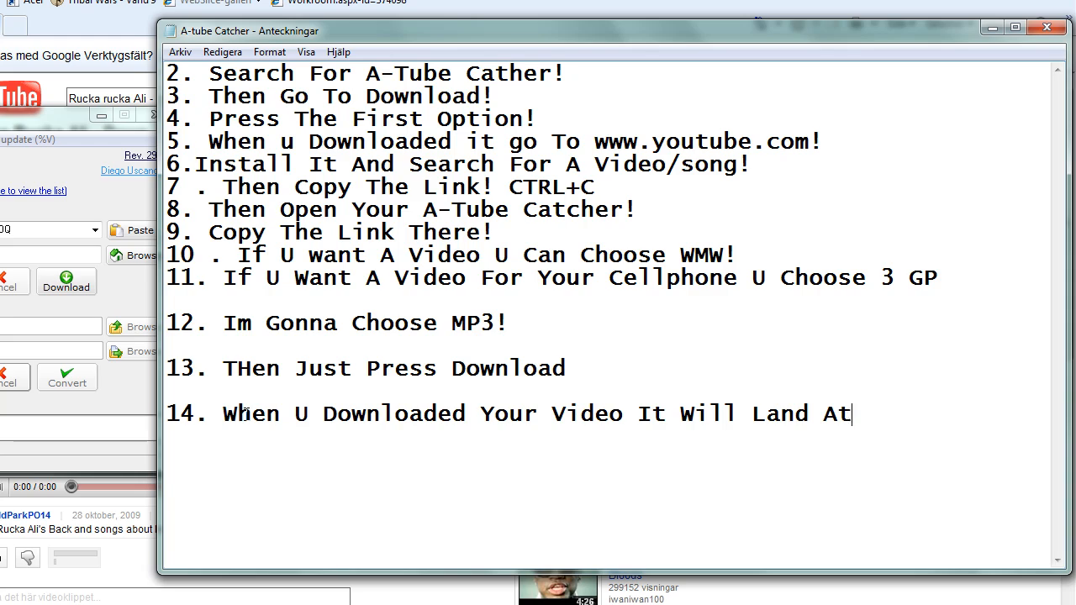
text(Your Desk)
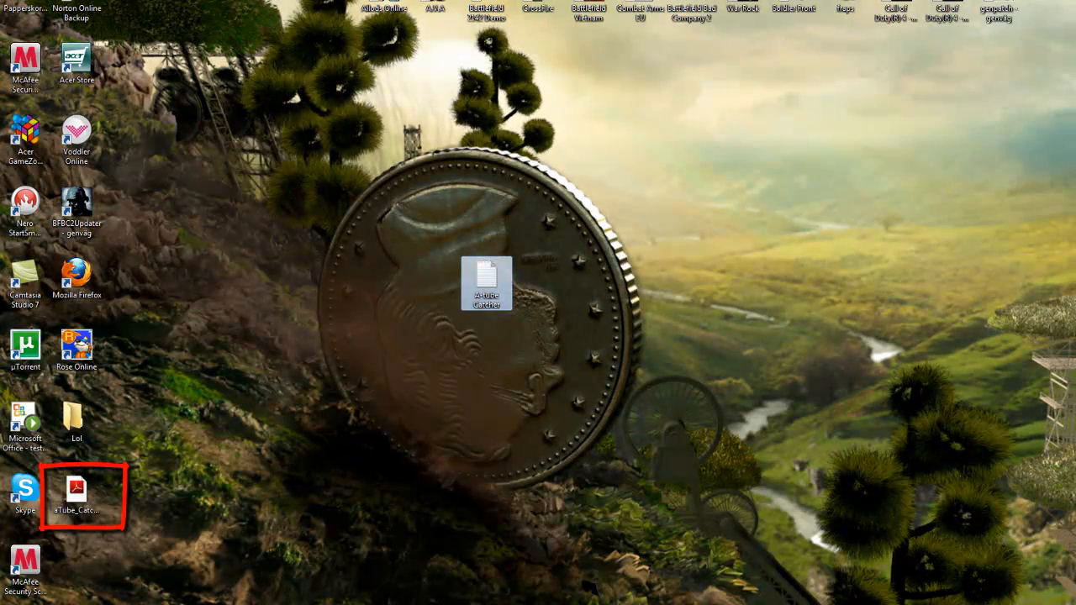
Step: Reopen the A-tube Catcher notes file and start step 15 'Now i Dident Download bu'
double_click(486, 281)
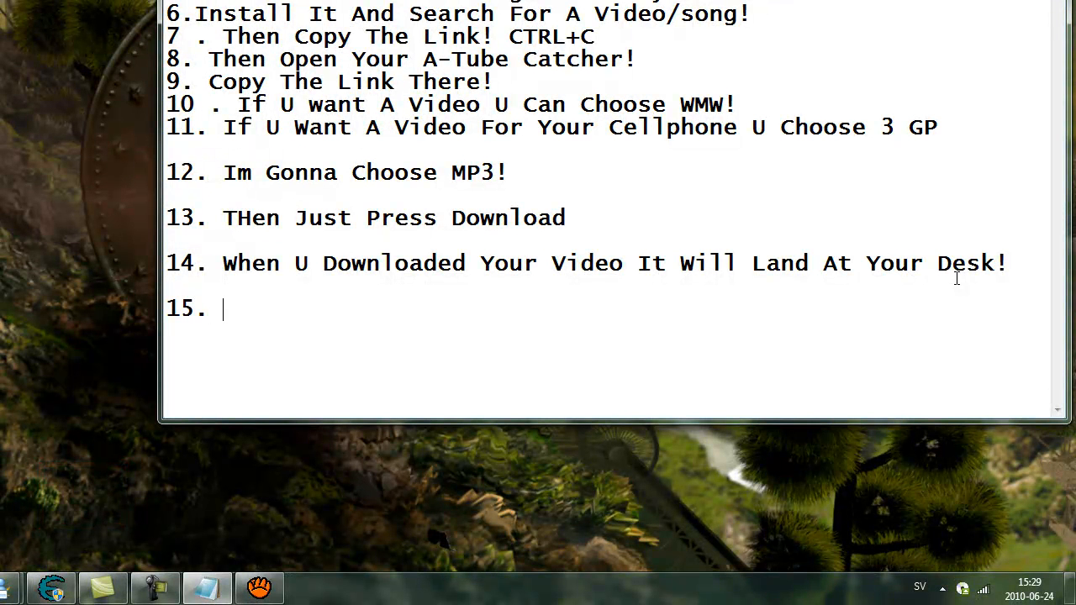
text(Now i Dident)
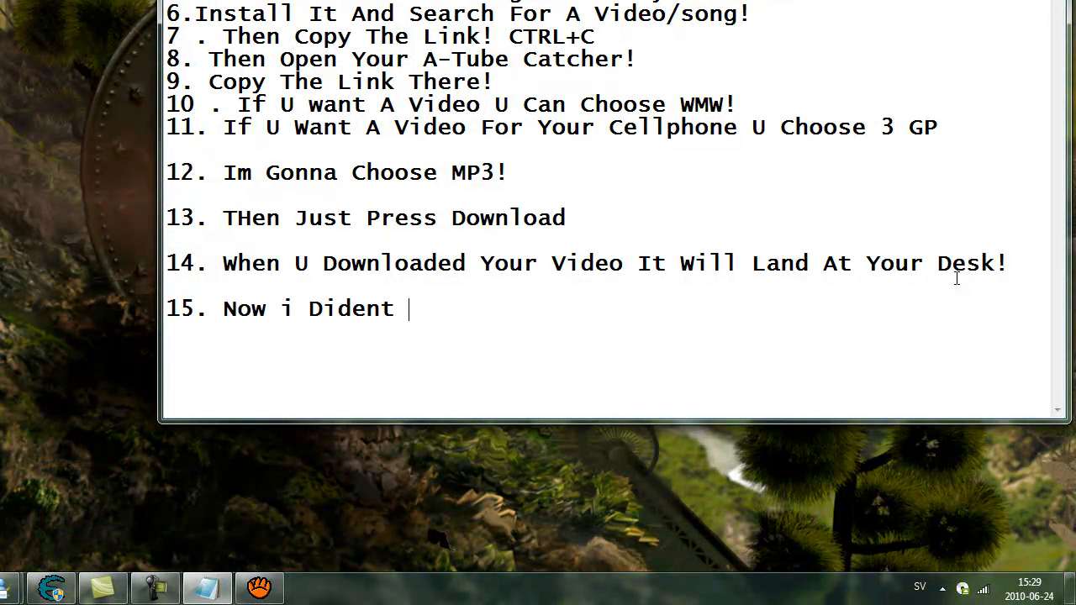
text(Download bu)
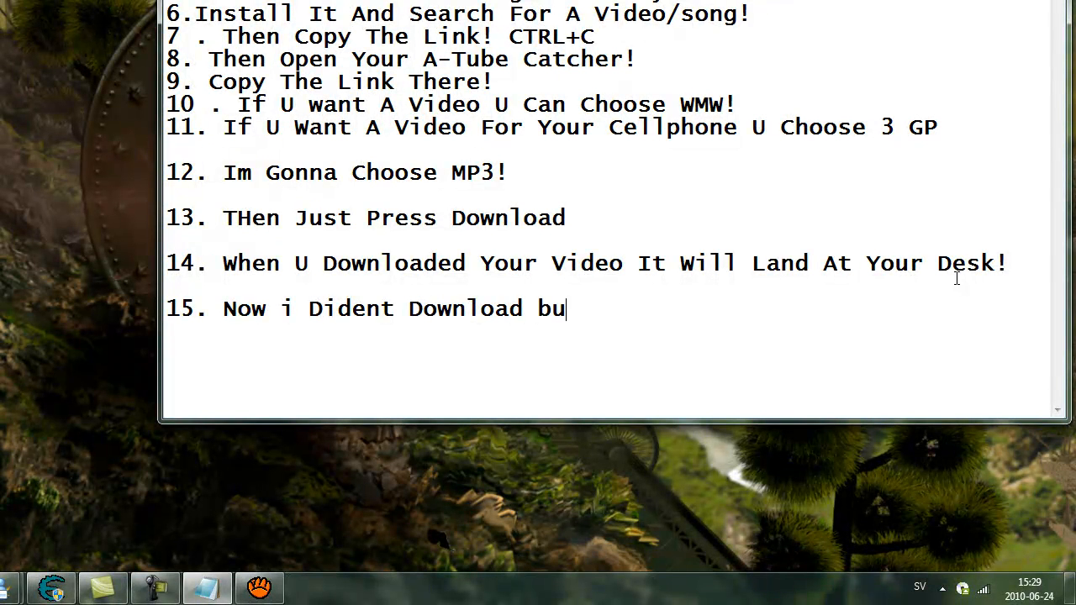